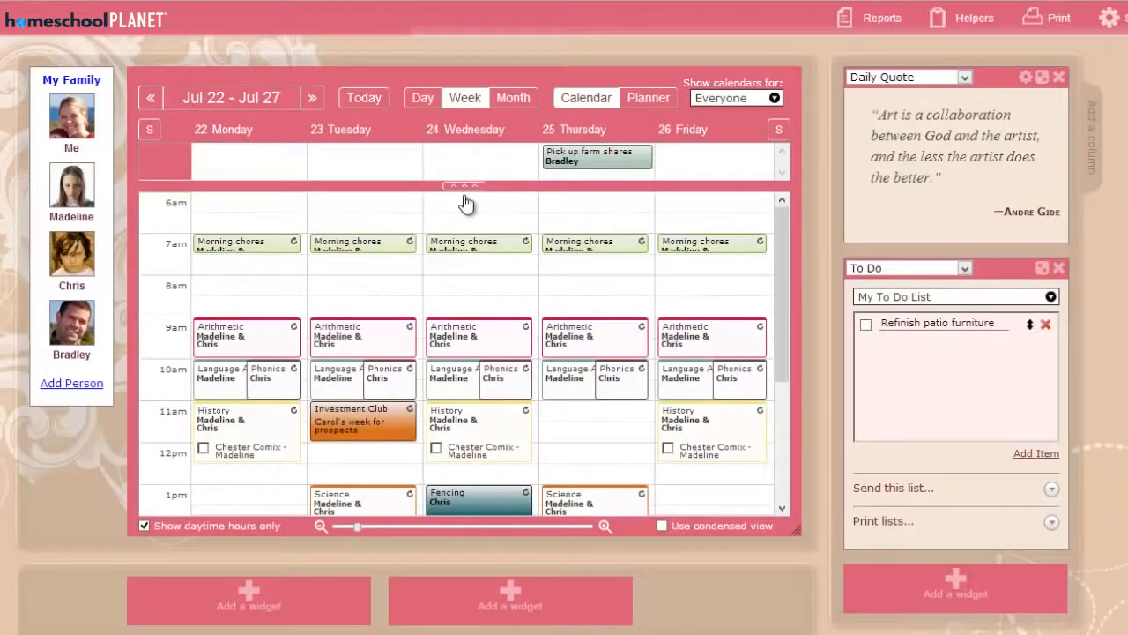
Cycle Day and Month views, jump to October 2013, then show the week of Sep 30 – Oct 5
click(998, 18)
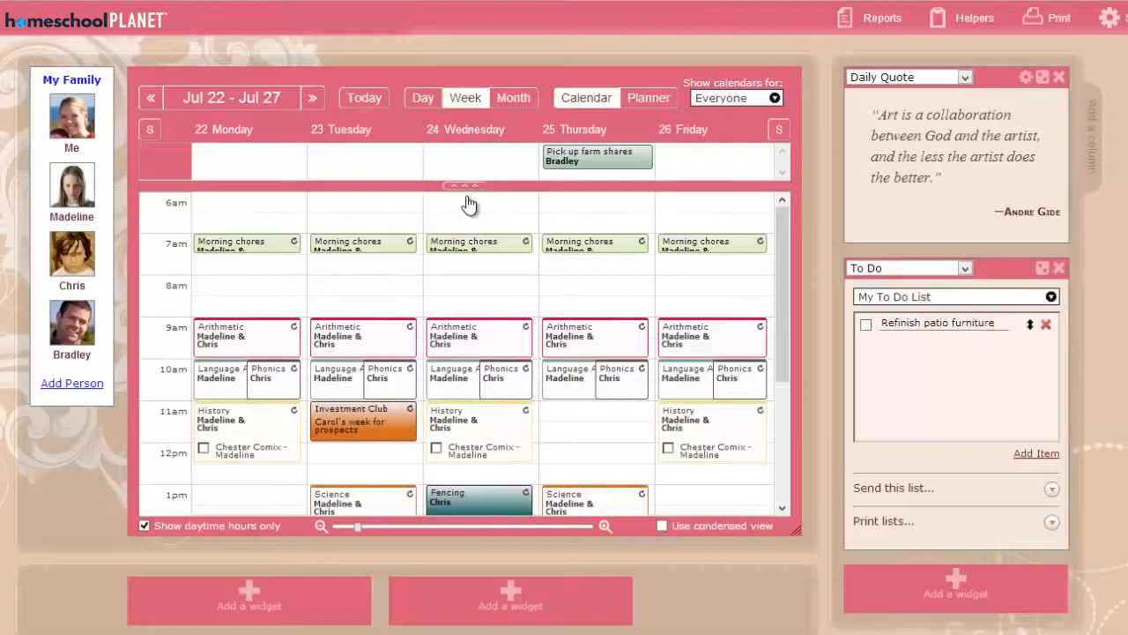
mouse_move(465, 197)
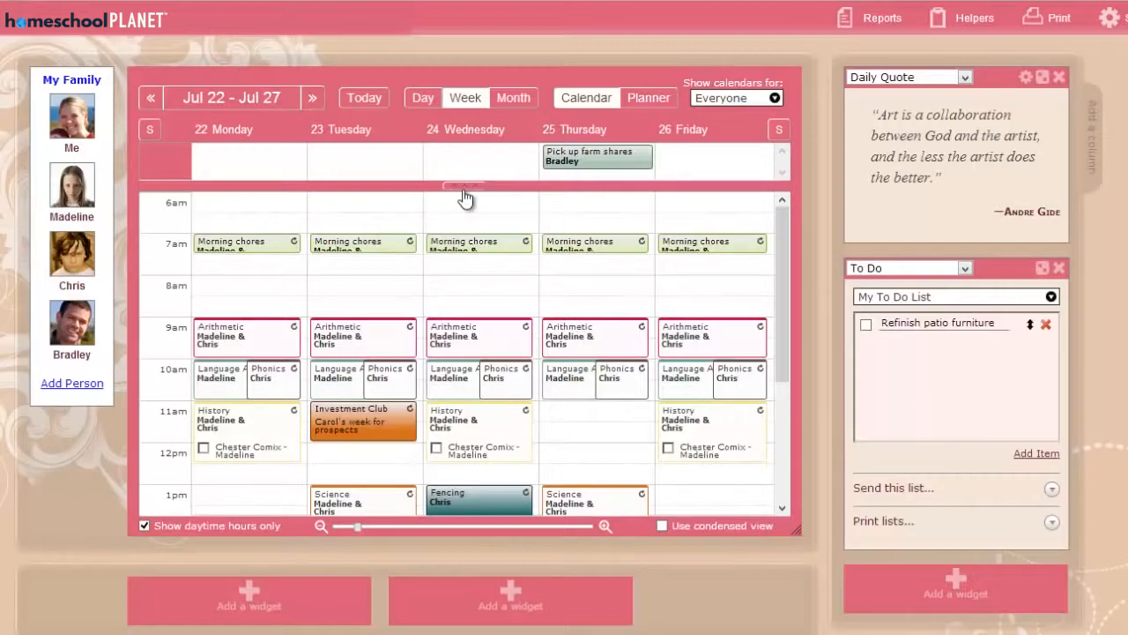
mouse_move(476, 187)
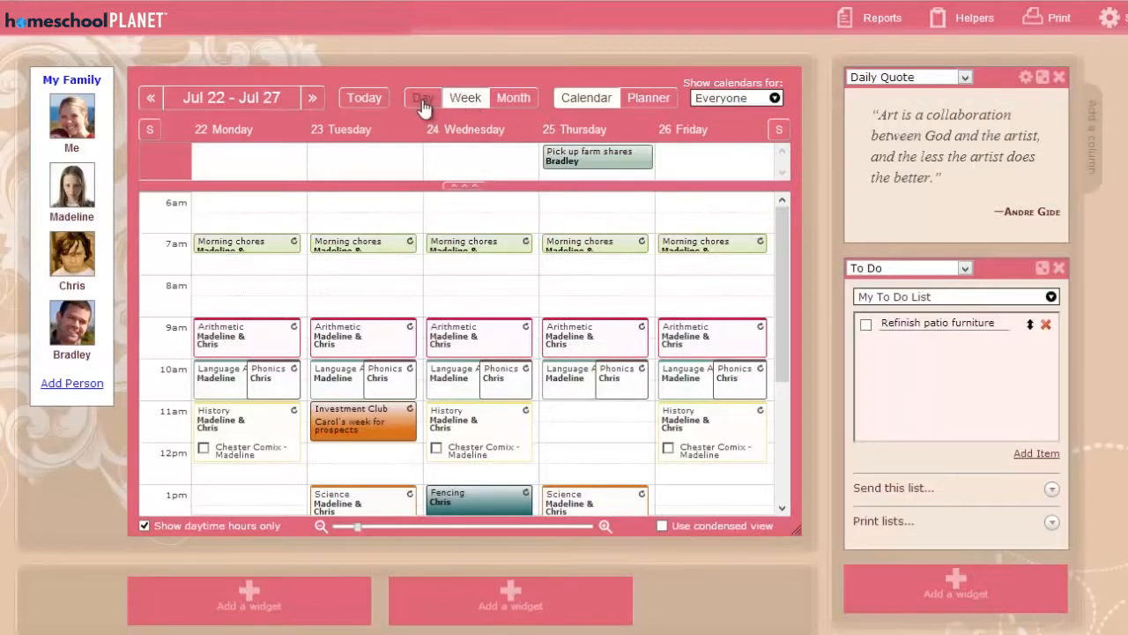
click(423, 97)
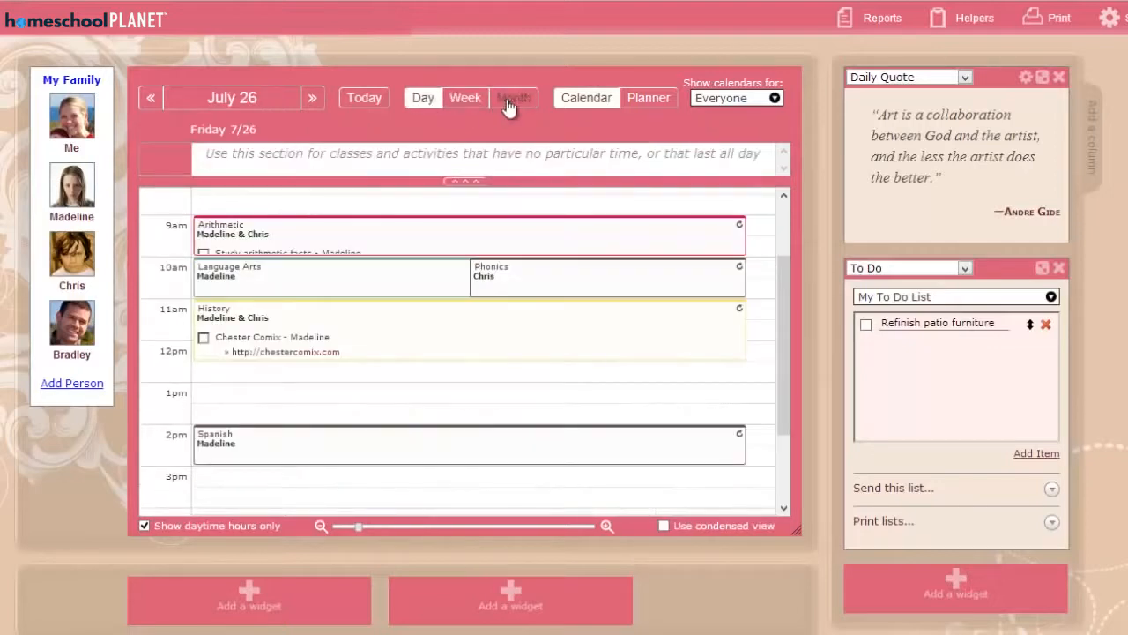
click(513, 97)
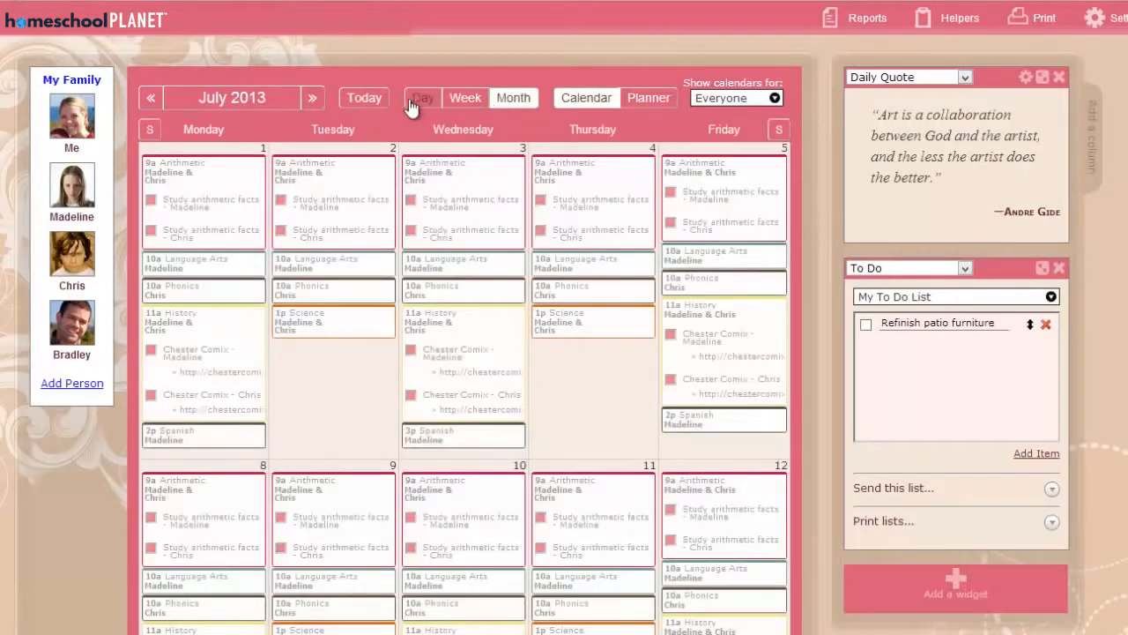
click(312, 96)
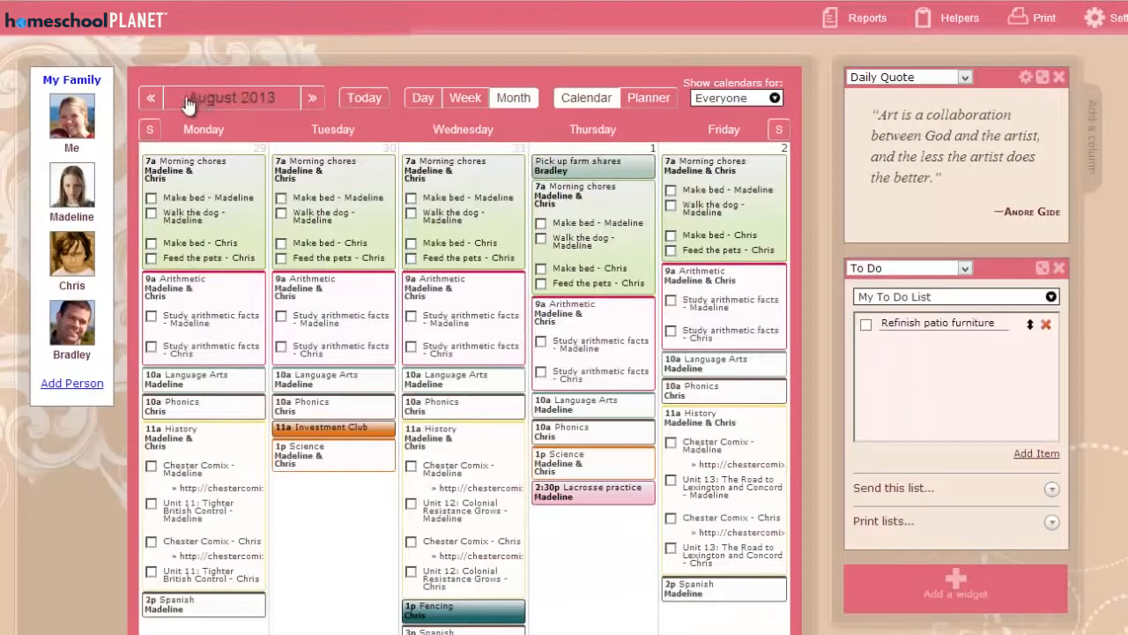
click(152, 99)
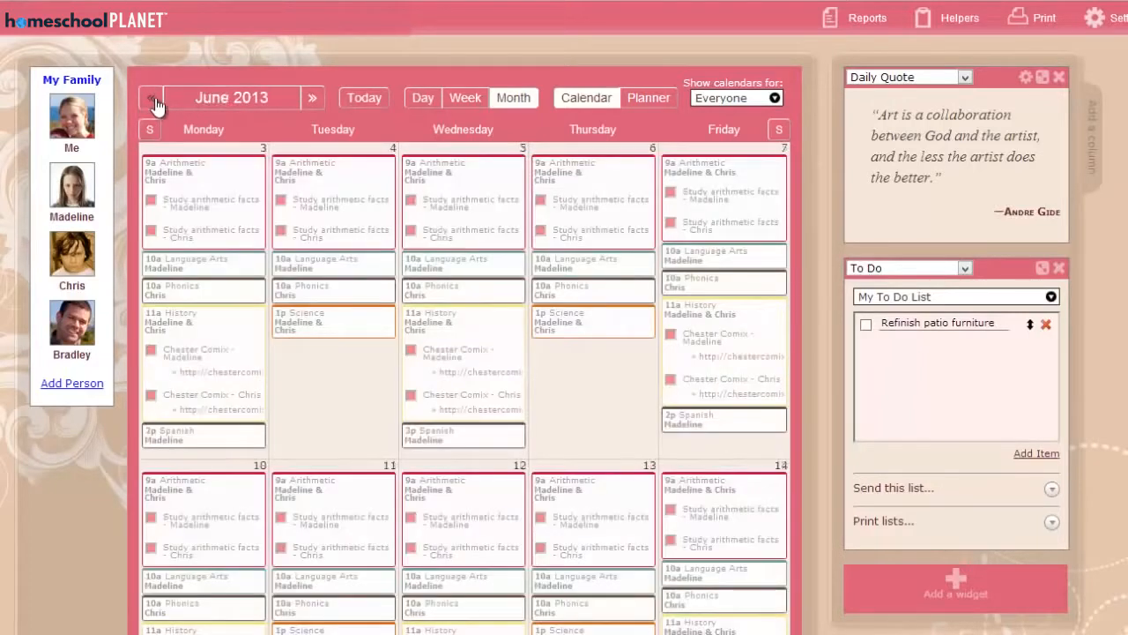
click(230, 97)
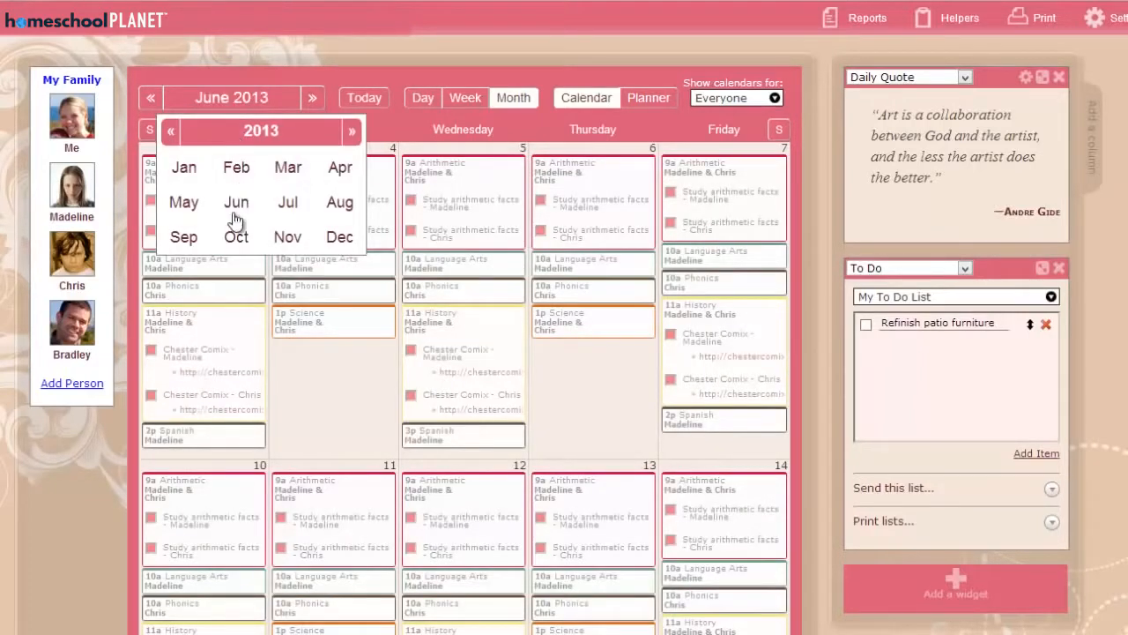
click(236, 236)
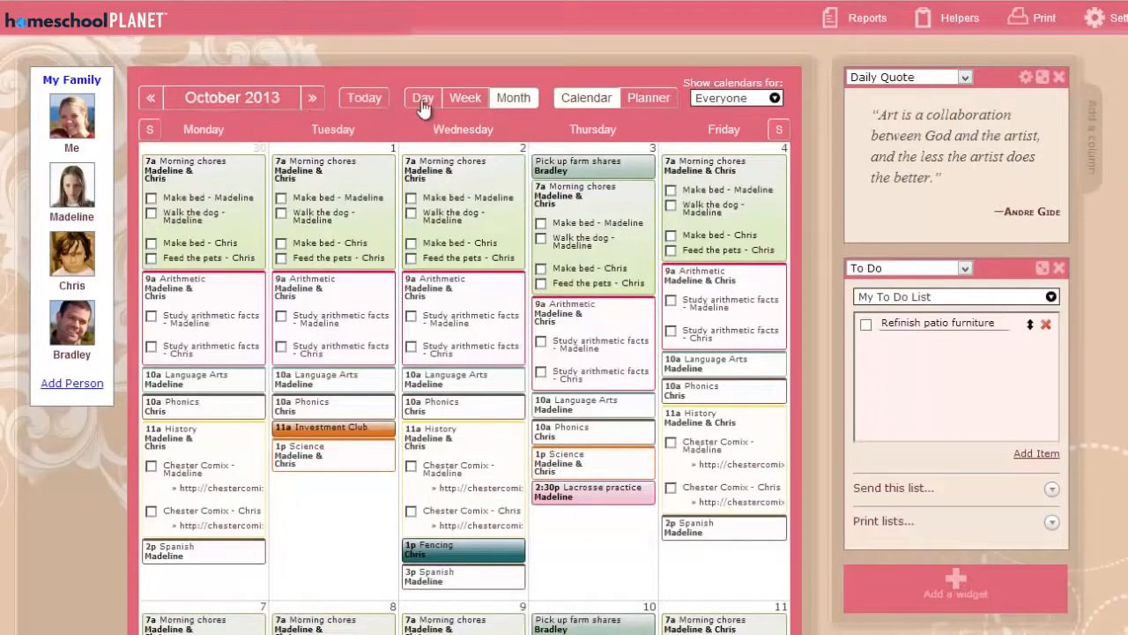
click(649, 96)
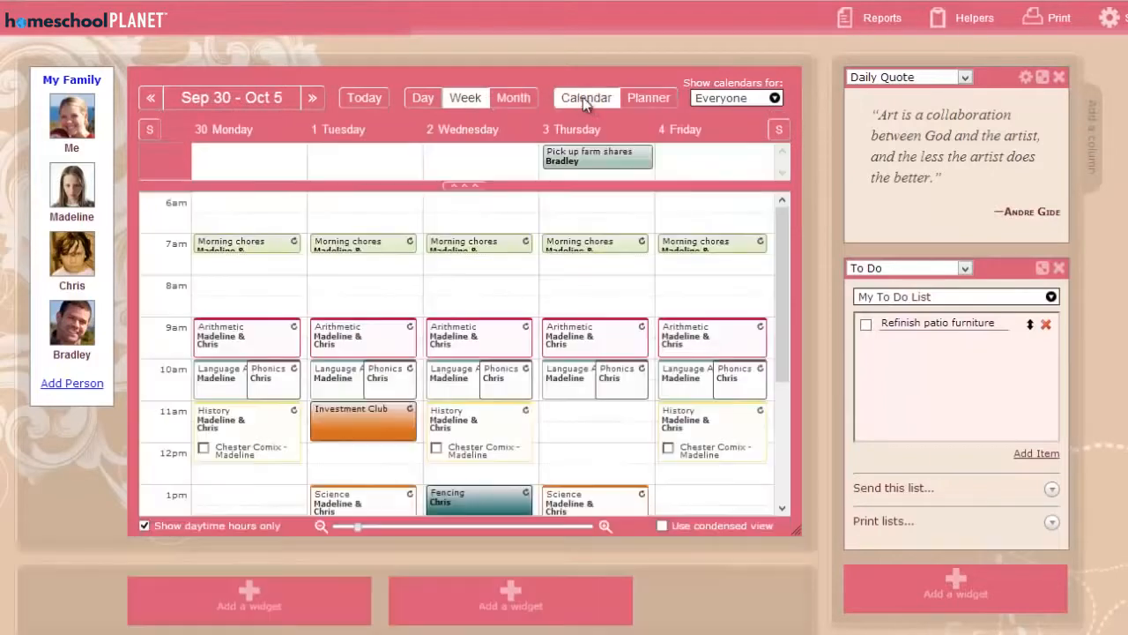
Show Saturday and Sunday in the week and save 'Week starts on' as Saturday in Settings
click(779, 131)
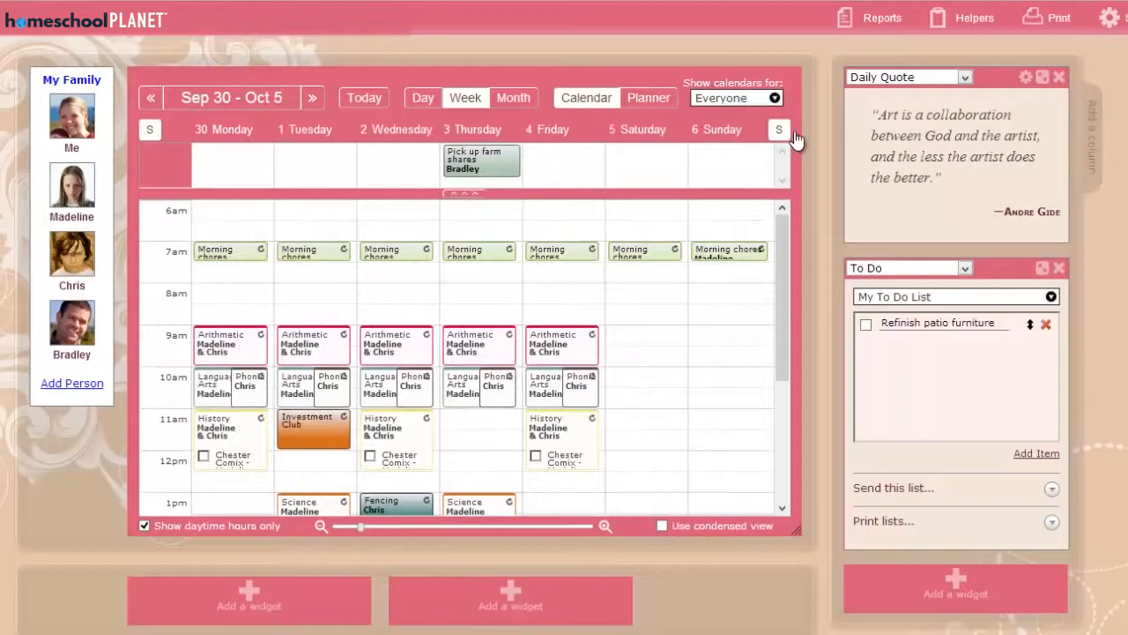
click(1097, 18)
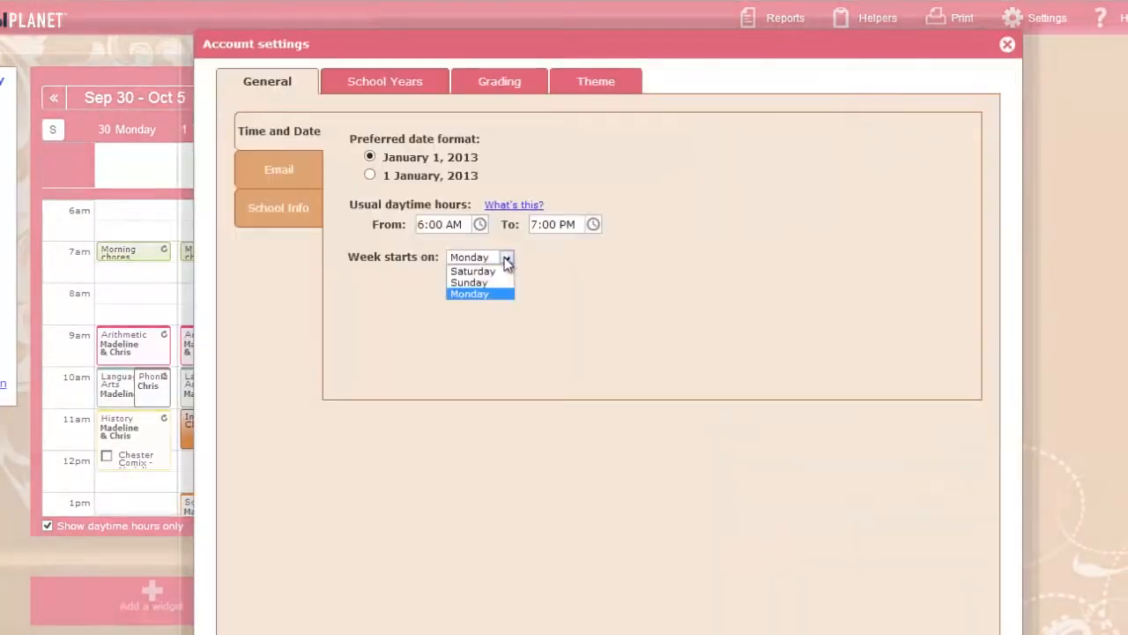
click(472, 272)
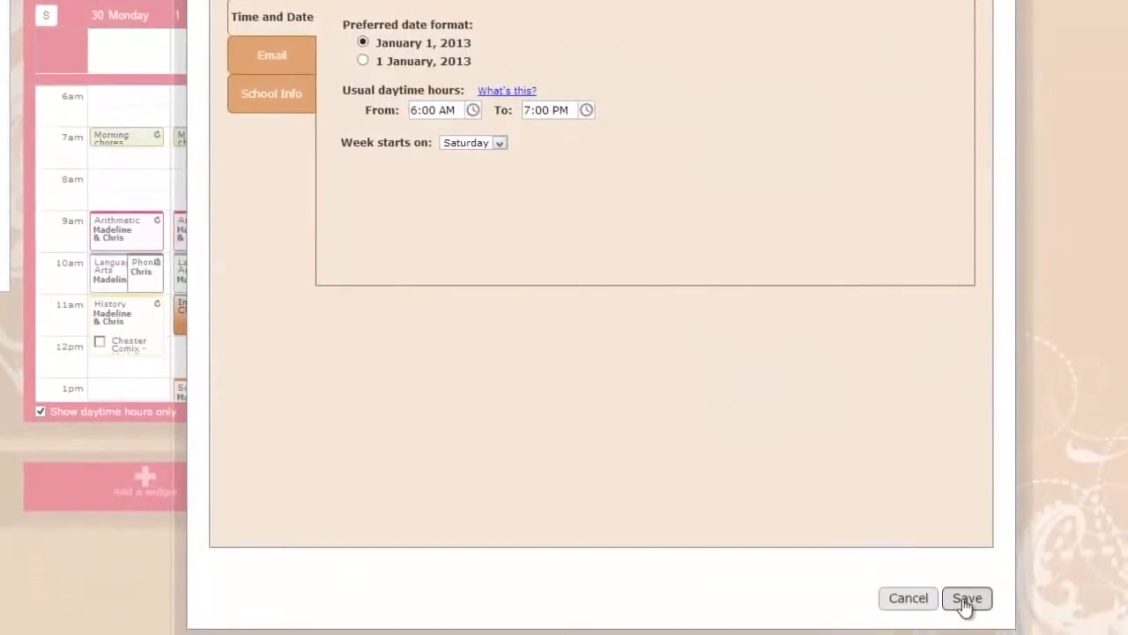
click(966, 597)
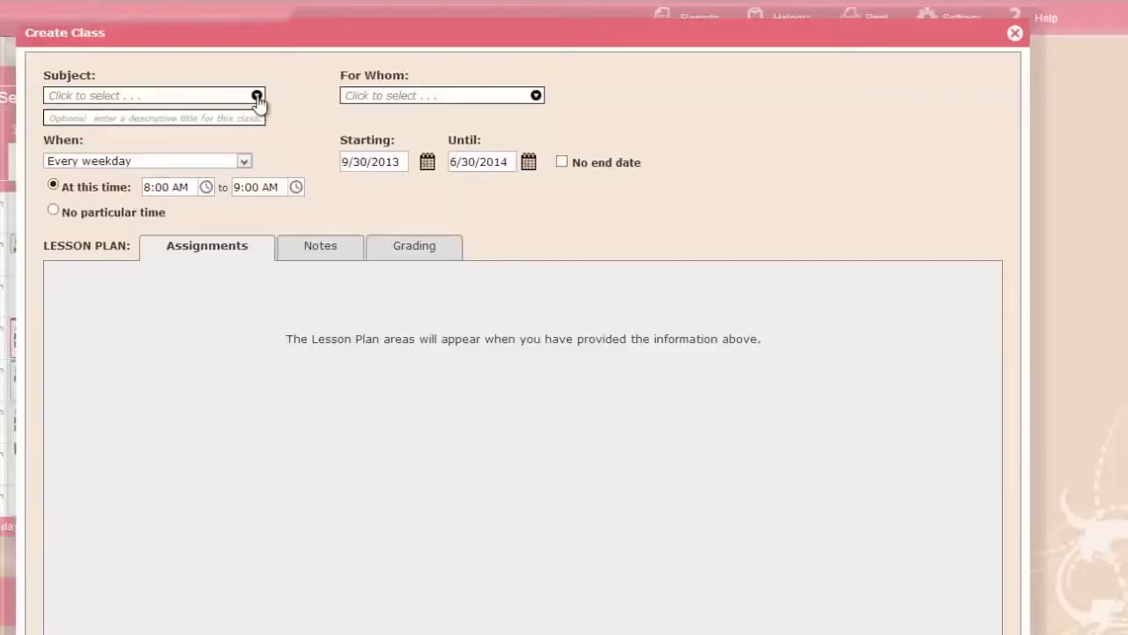
Make Spanish the class subject and give it a pale colour swatch
click(258, 95)
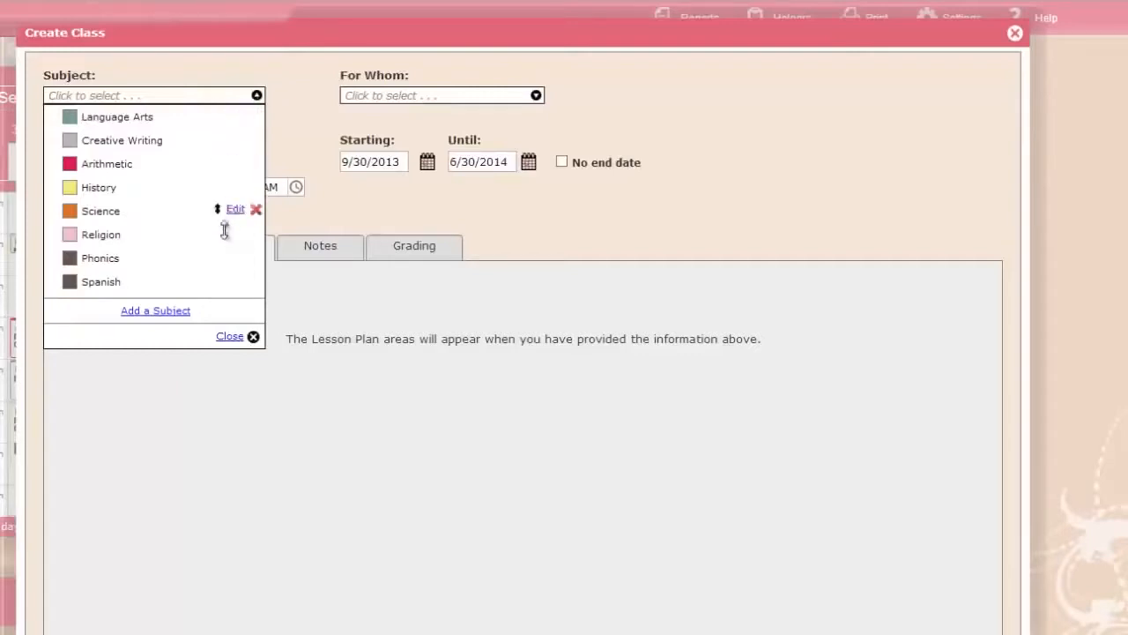
mouse_move(238, 282)
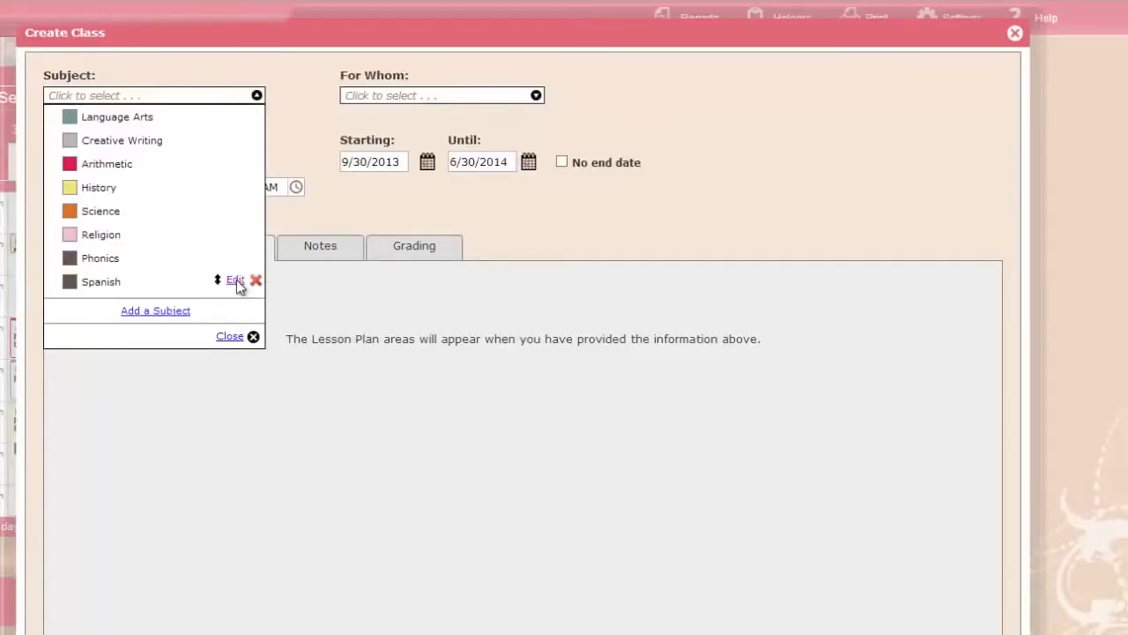
click(237, 280)
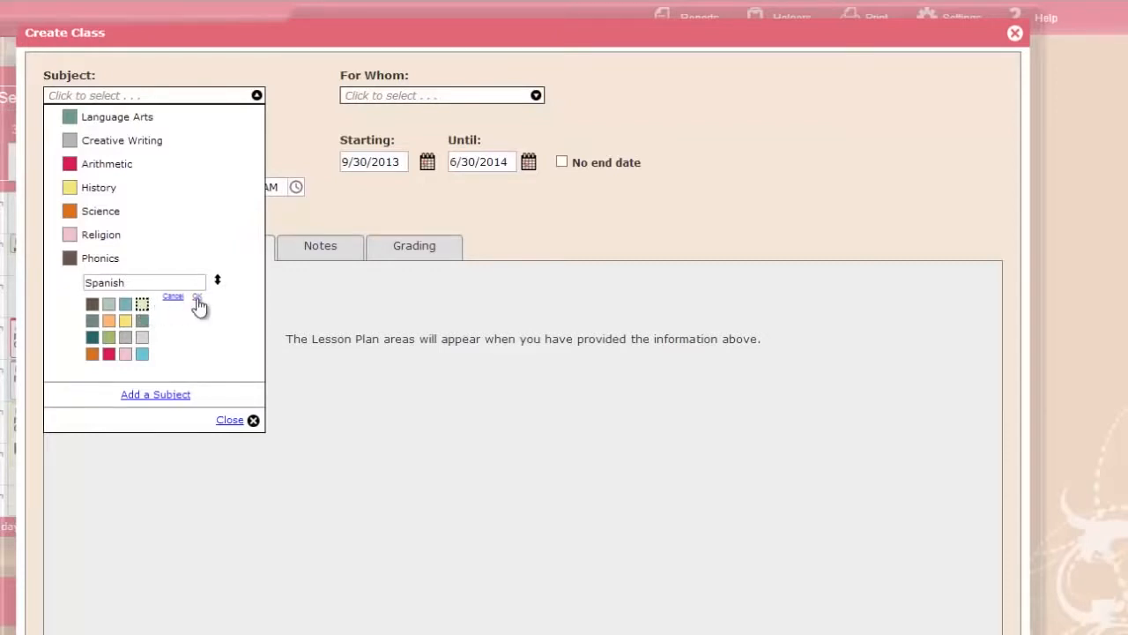
click(197, 300)
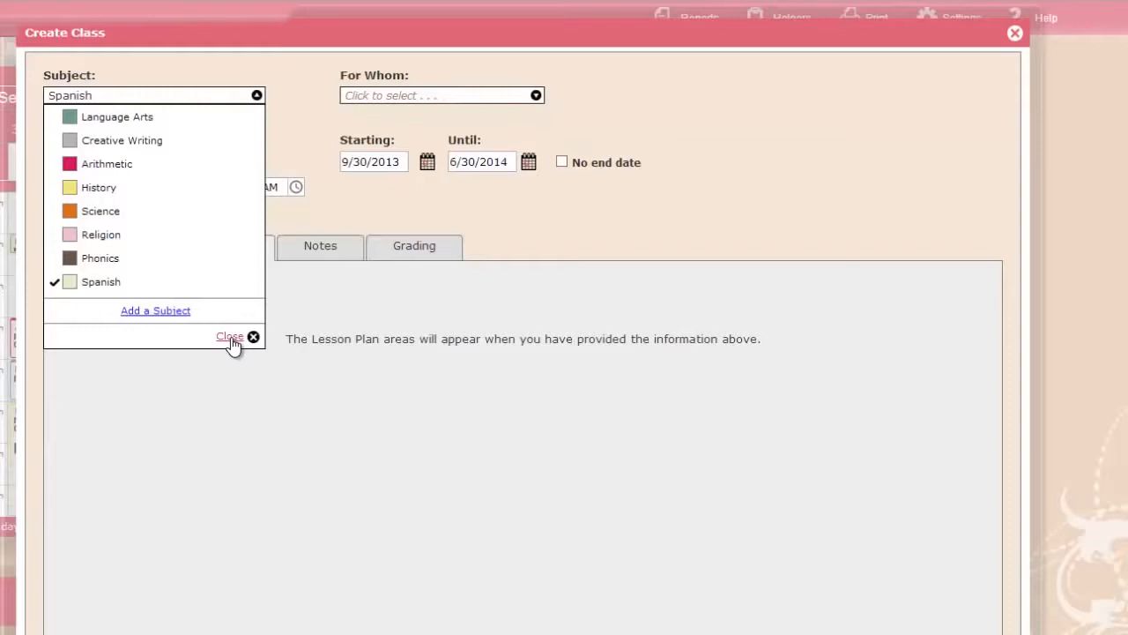
click(229, 335)
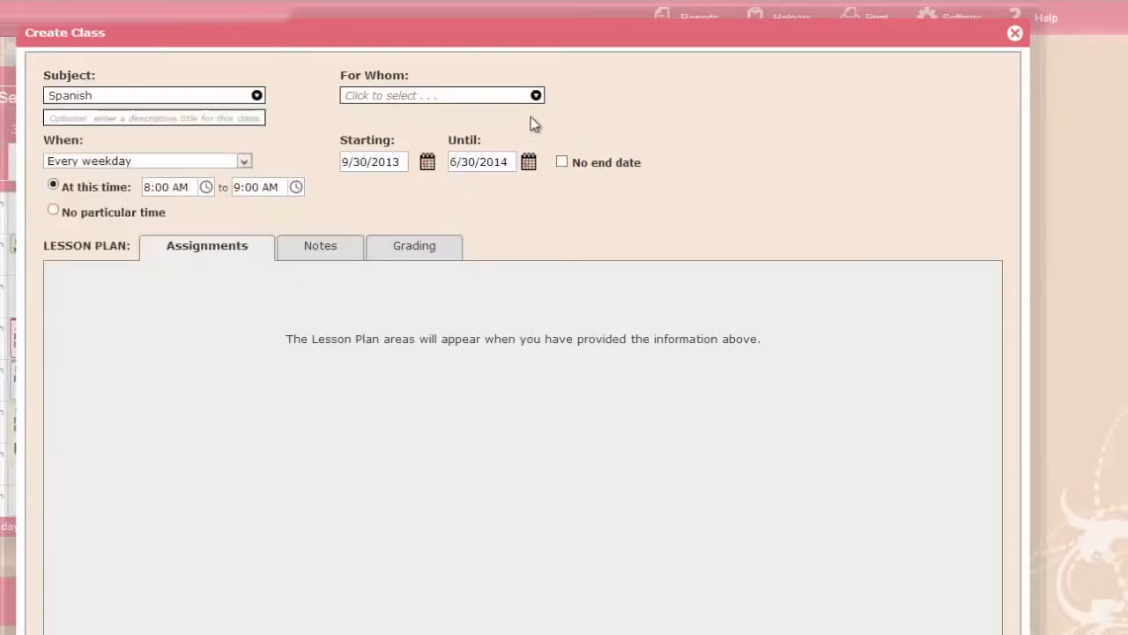
Assign the Spanish class to Madeline and Chris in For Whom
click(536, 95)
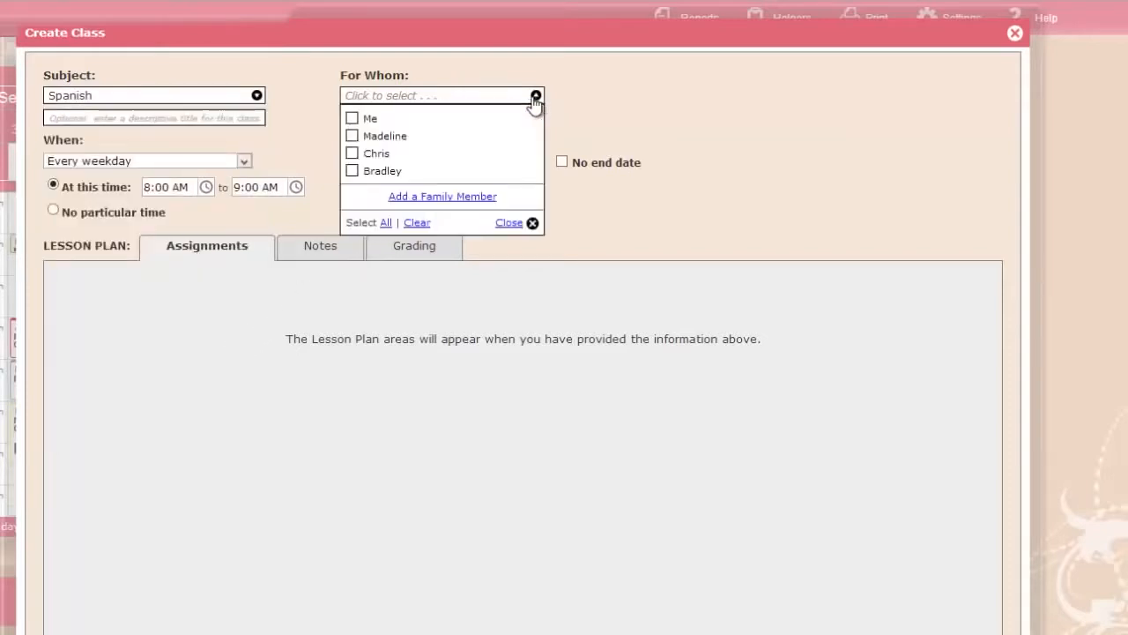
mouse_move(385, 136)
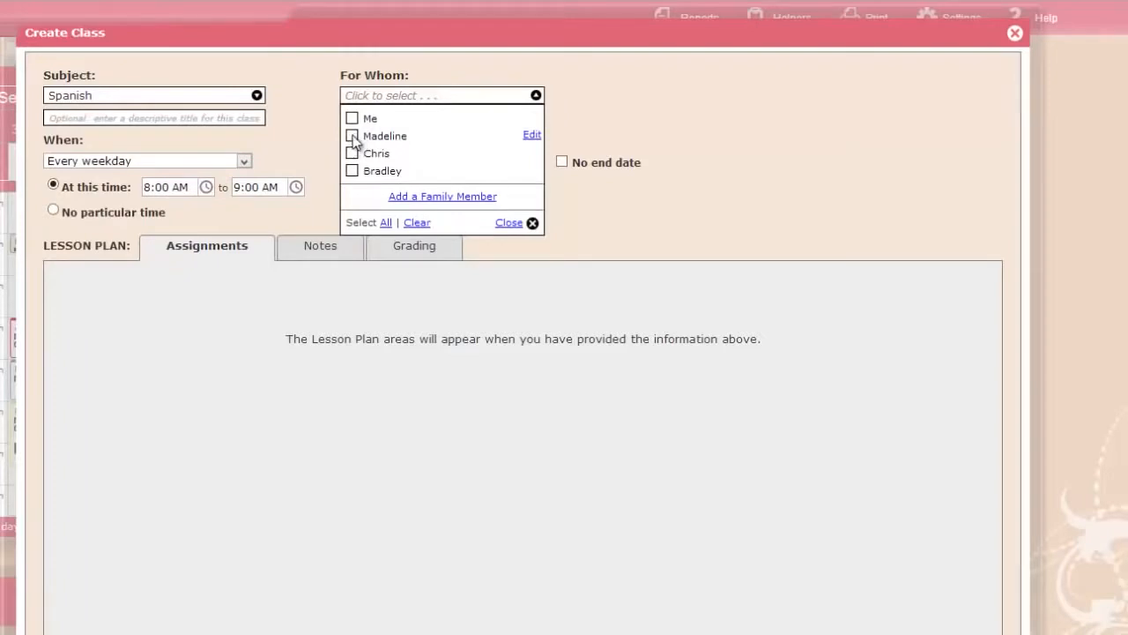
click(353, 135)
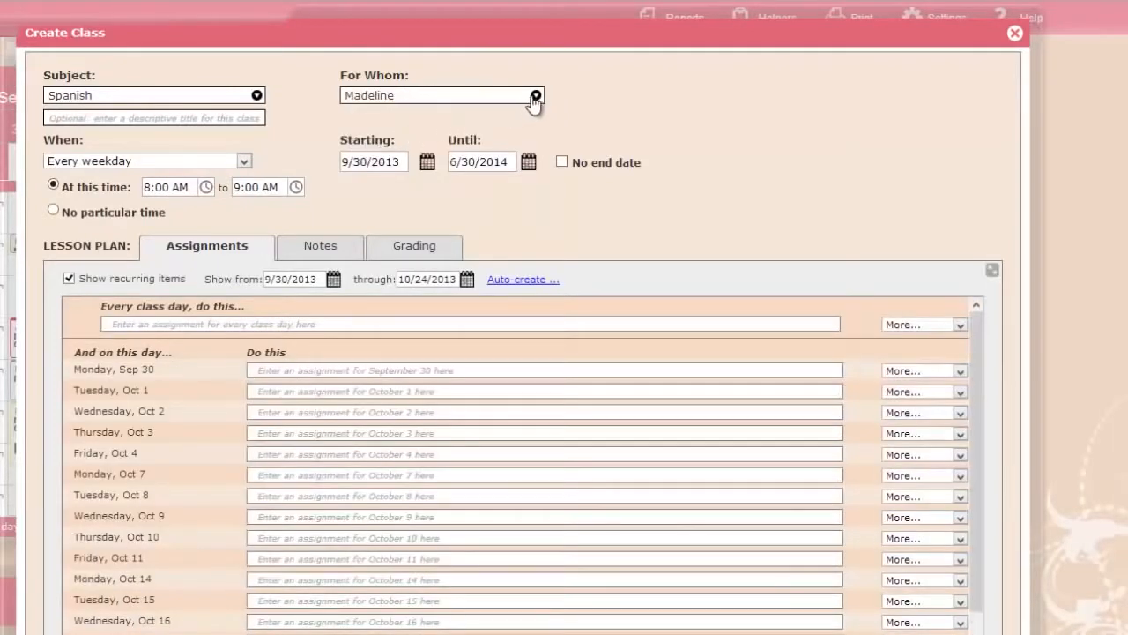
click(536, 95)
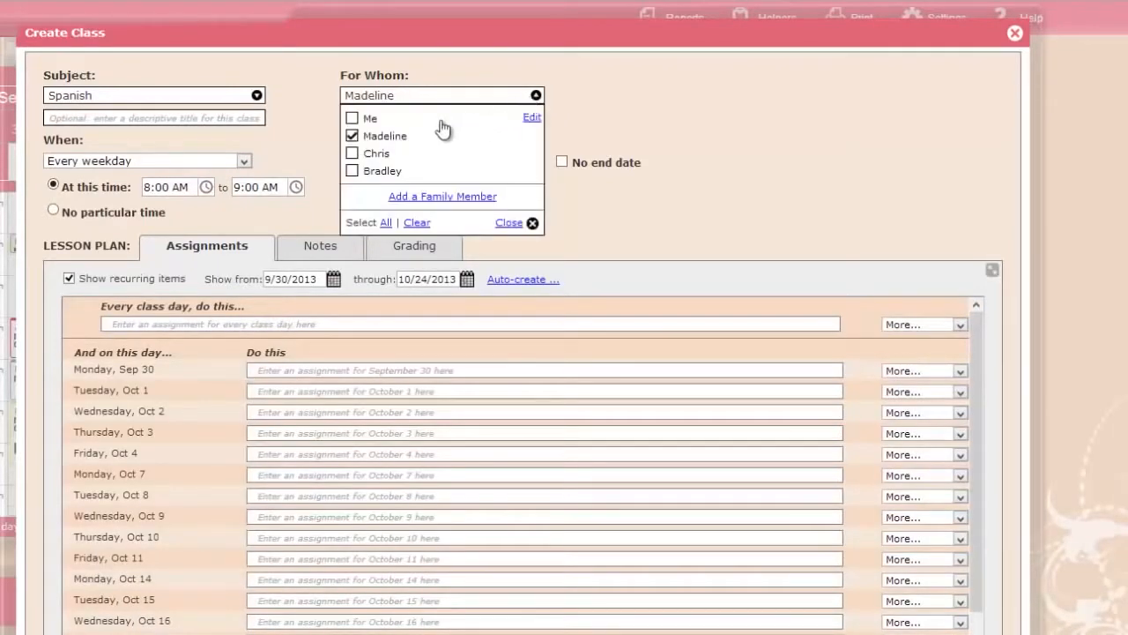
click(353, 153)
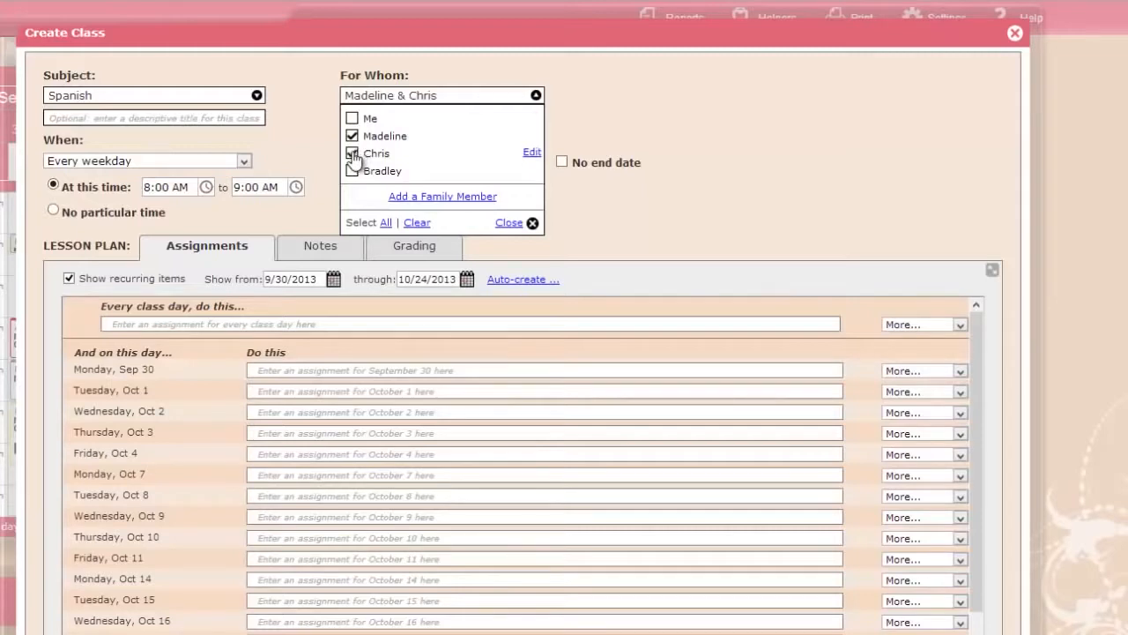
click(352, 151)
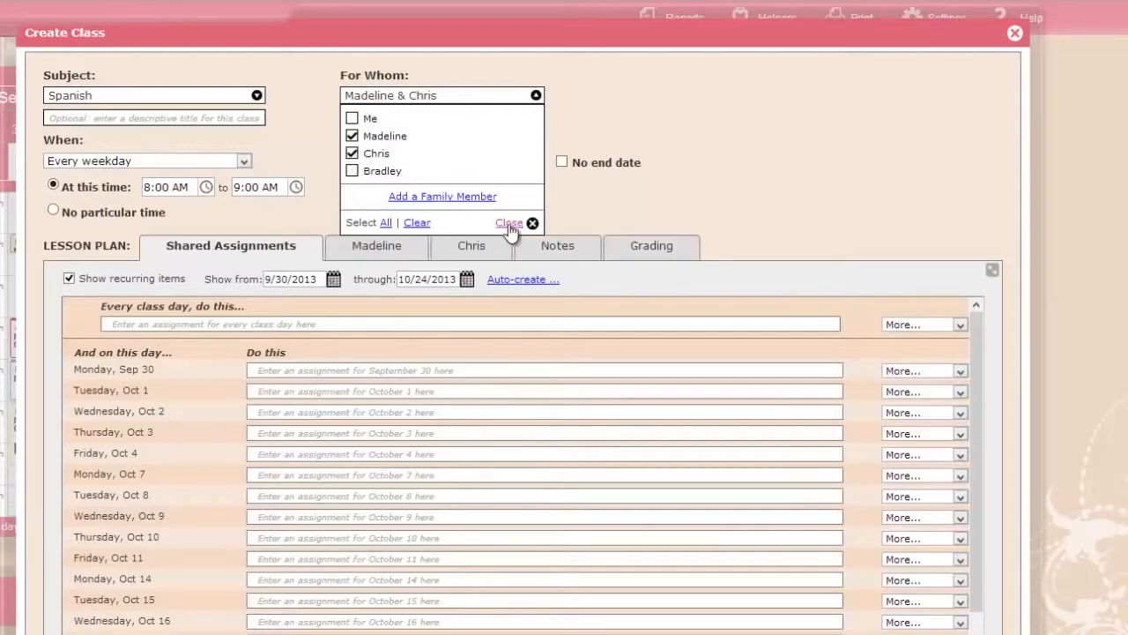
click(508, 222)
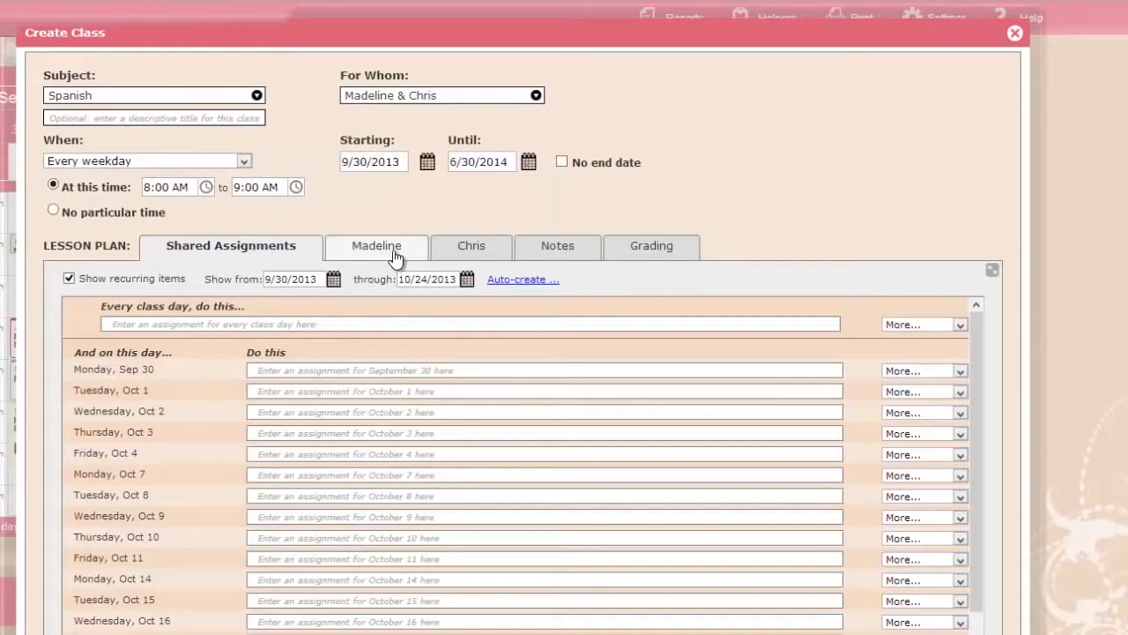
mouse_move(471, 245)
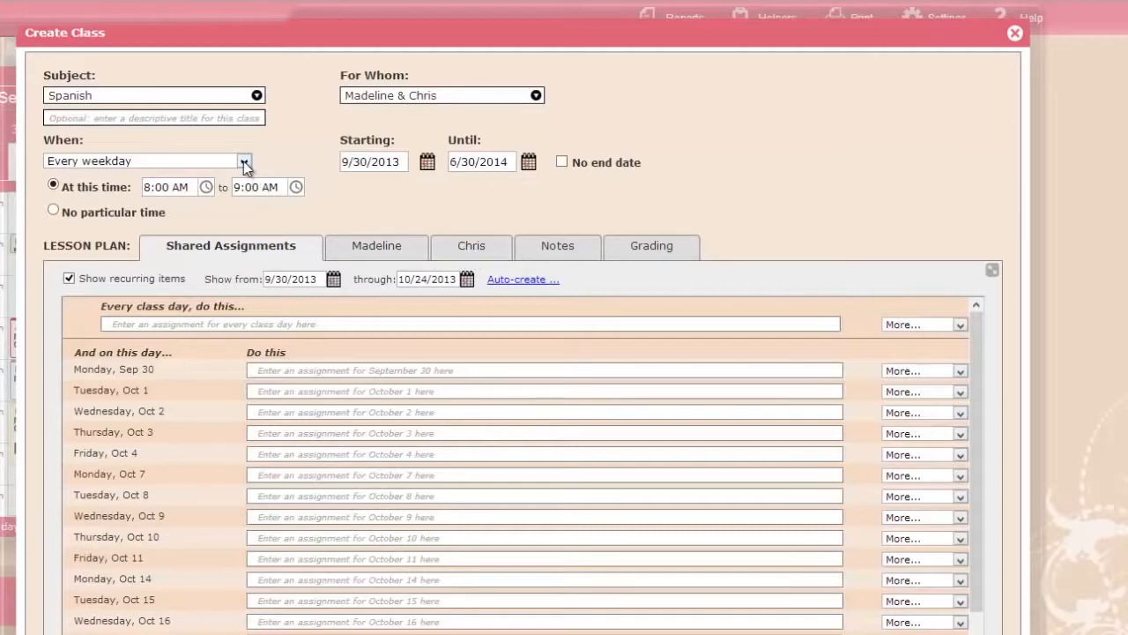
Set the class to 'No particular time' and reopen the When recurrence choices
click(243, 160)
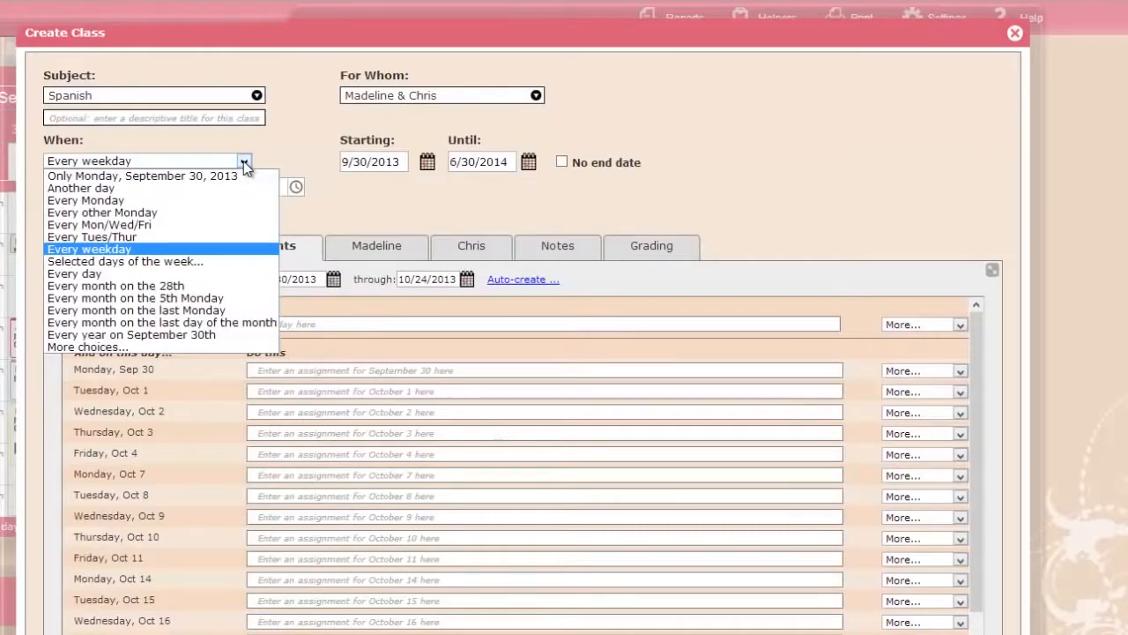
click(88, 248)
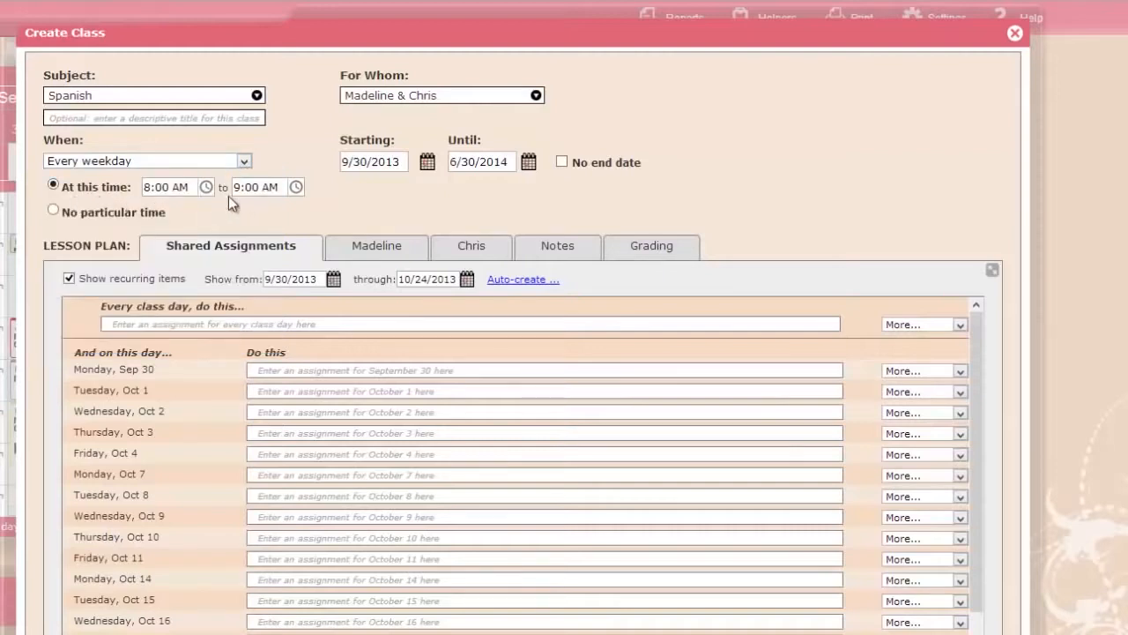
click(53, 211)
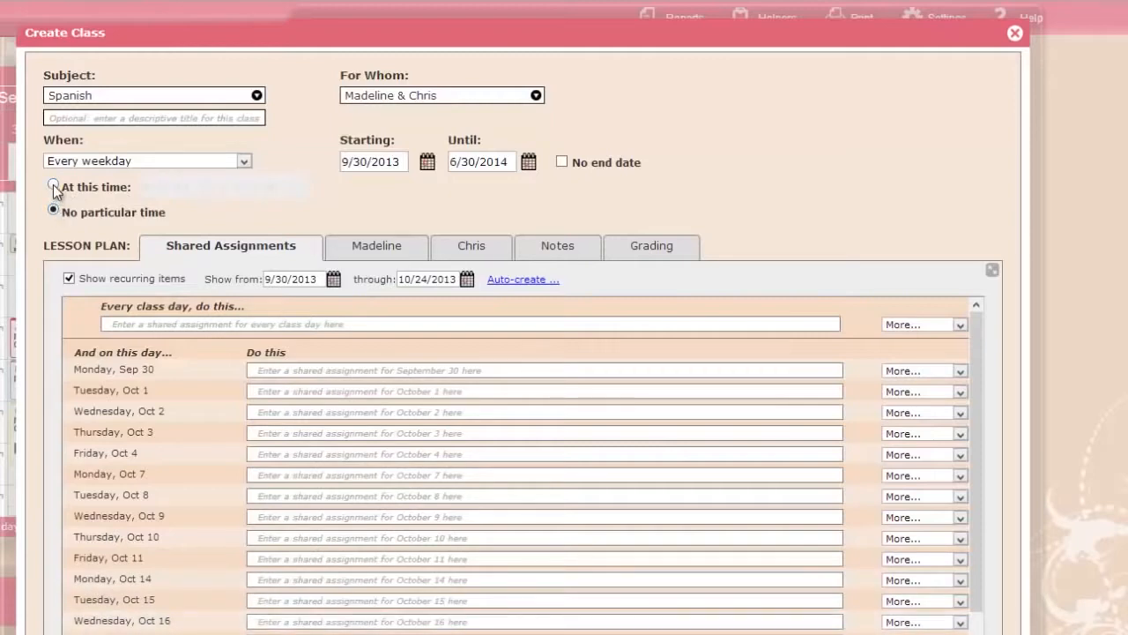
click(243, 160)
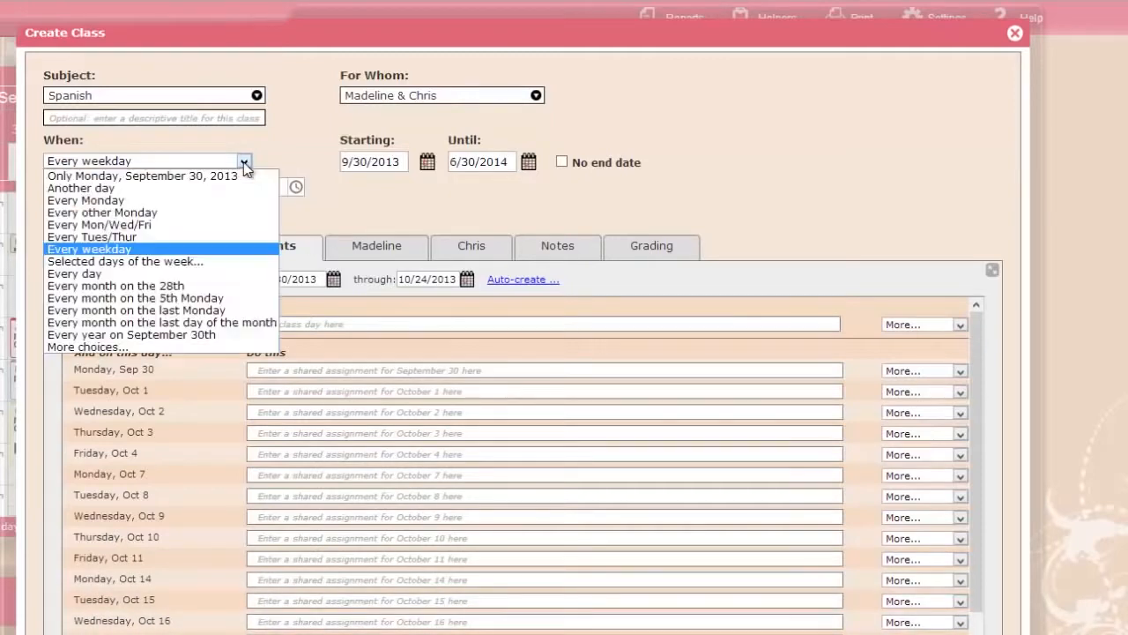
mouse_move(144, 346)
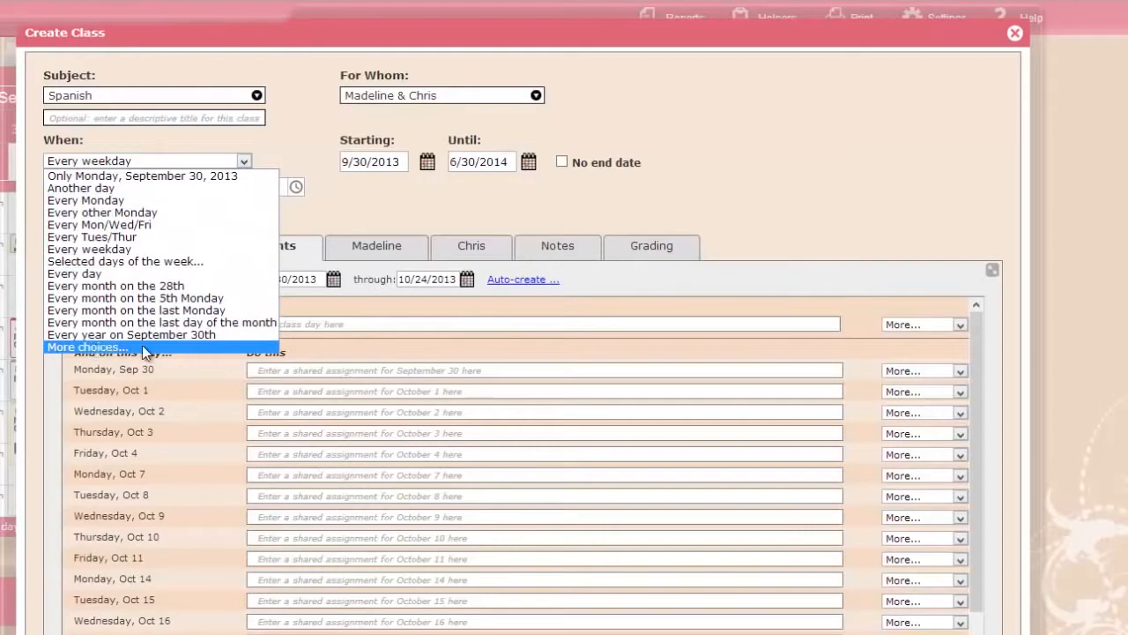
Via More choices, use different times on different days with Tuesday at 7:30 AM, and save
click(88, 346)
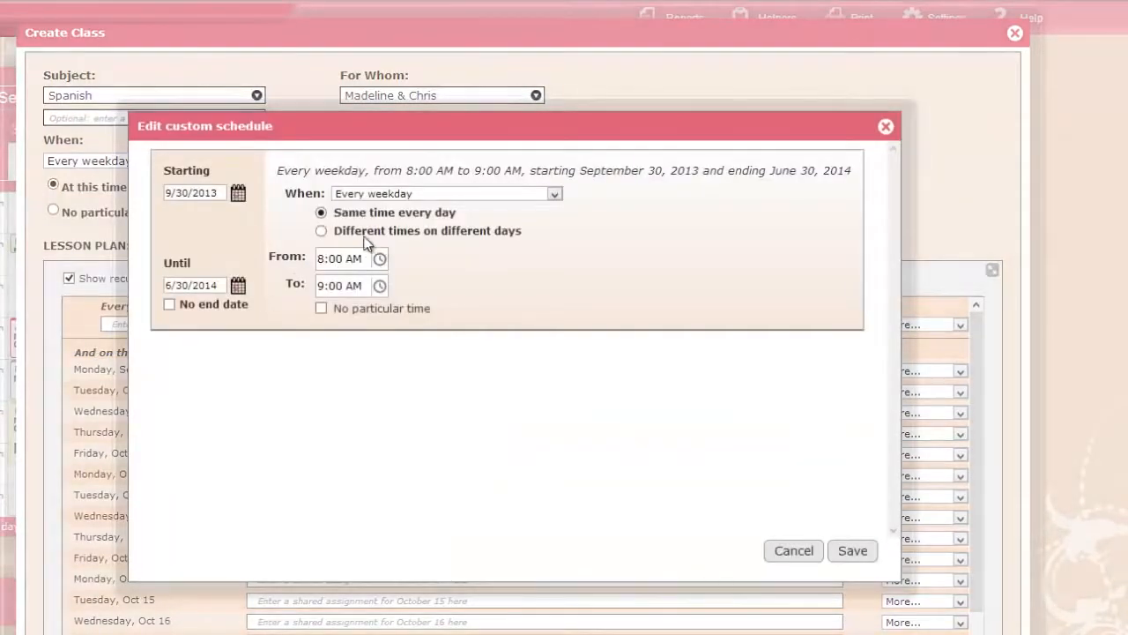
click(321, 229)
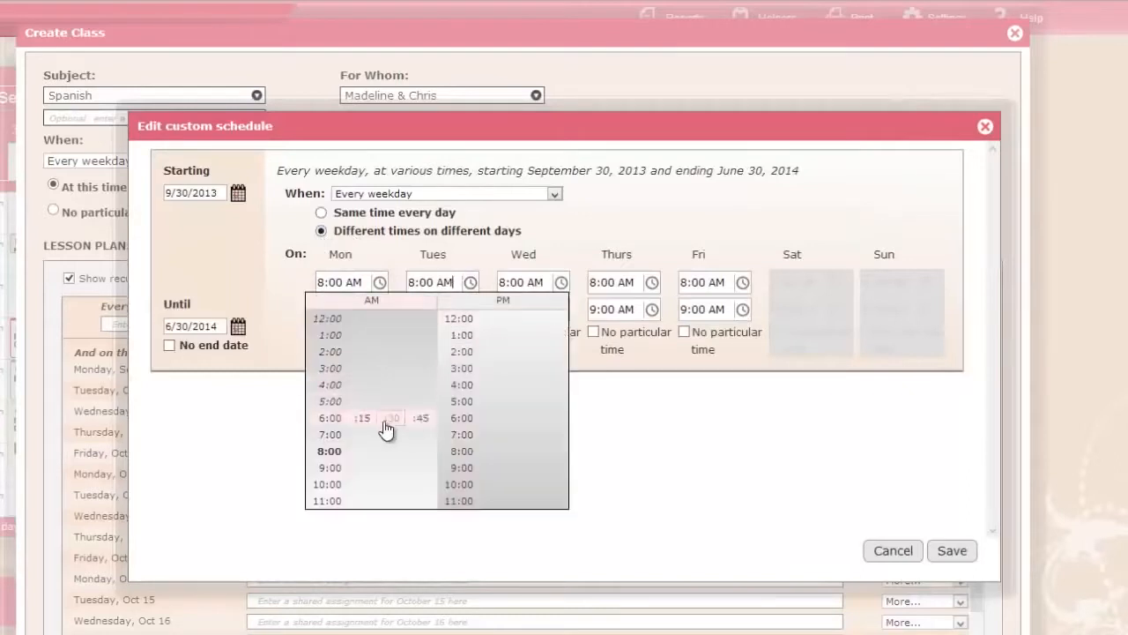
click(391, 418)
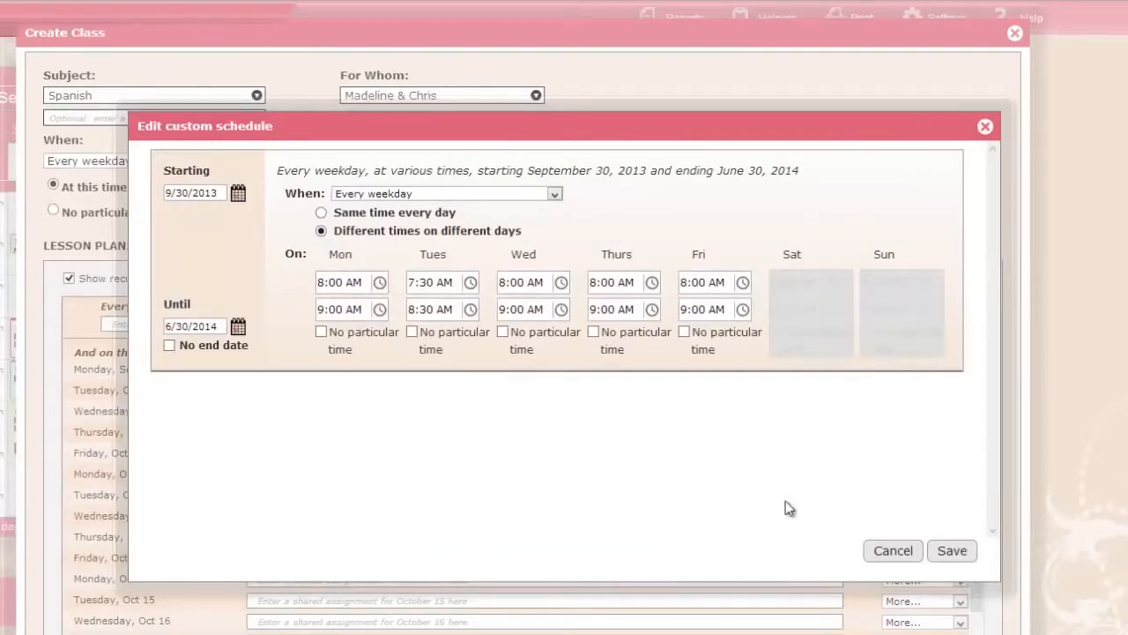
click(952, 550)
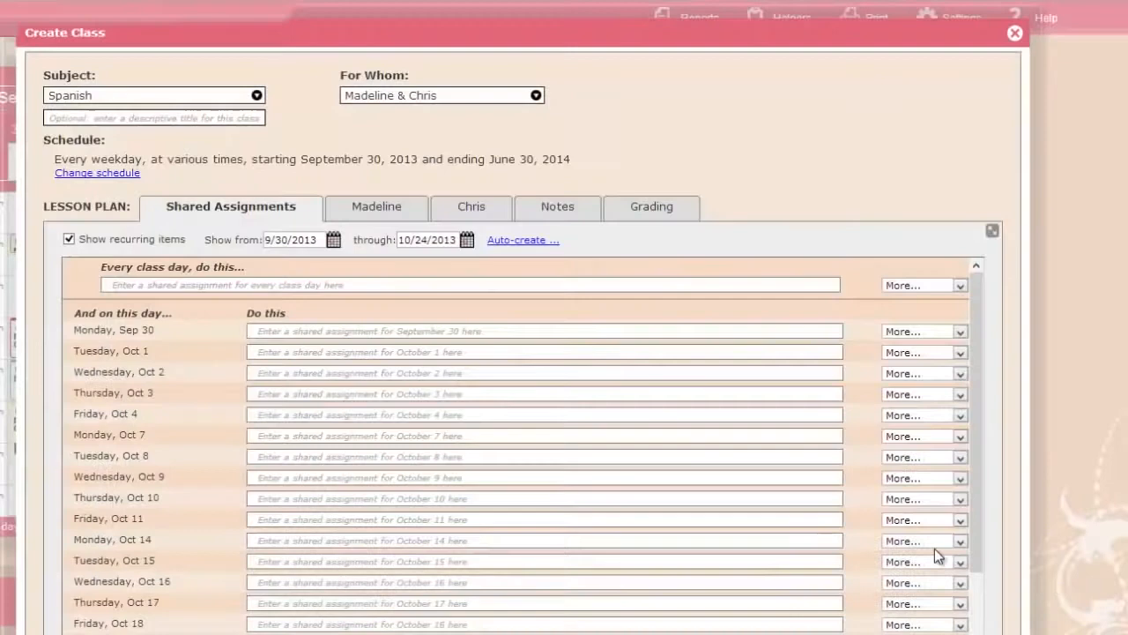
mouse_move(98, 216)
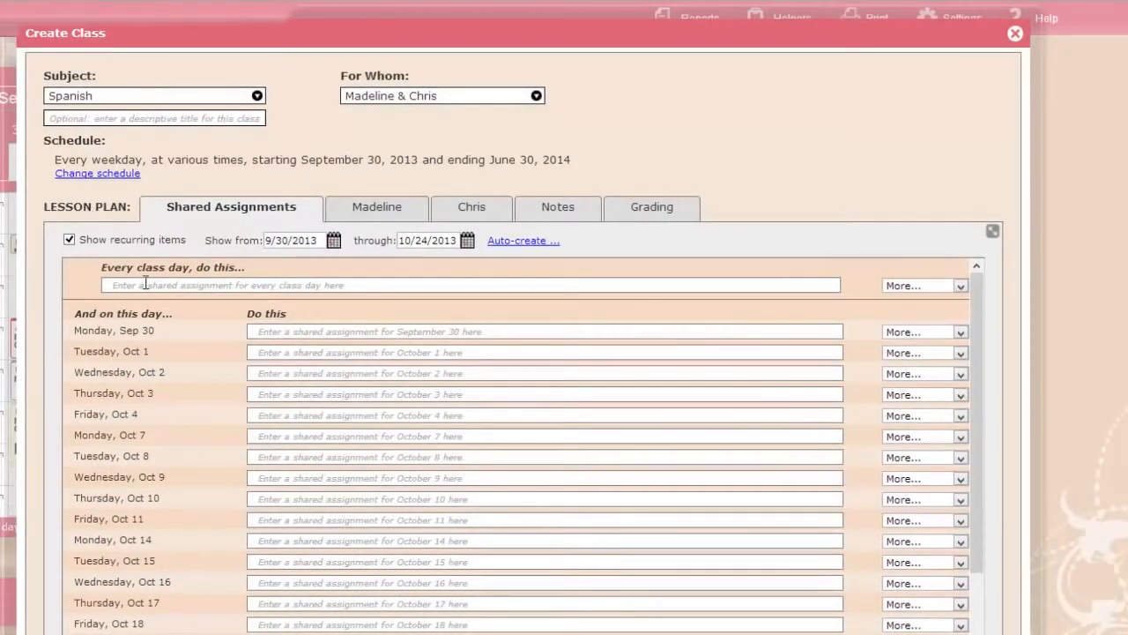
Enter 'Study vocabulary' for every class day and Sep 30's 'Greetings: Hello and goodbye' with a practice note
text(Study vocabulary)
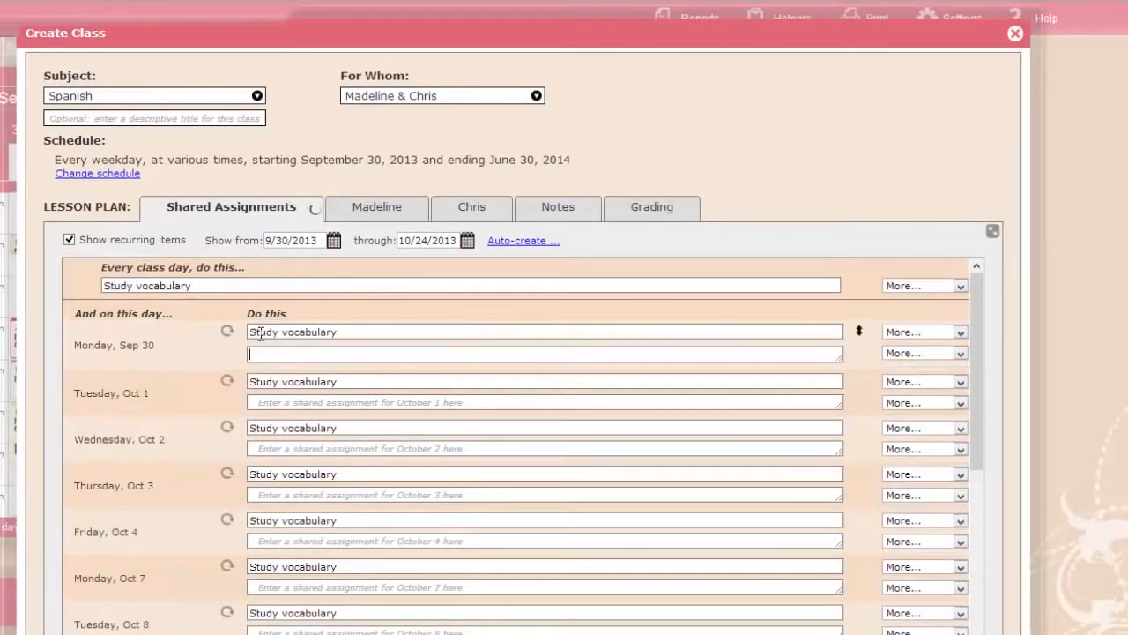
text(Greetings: Hello and goodbye)
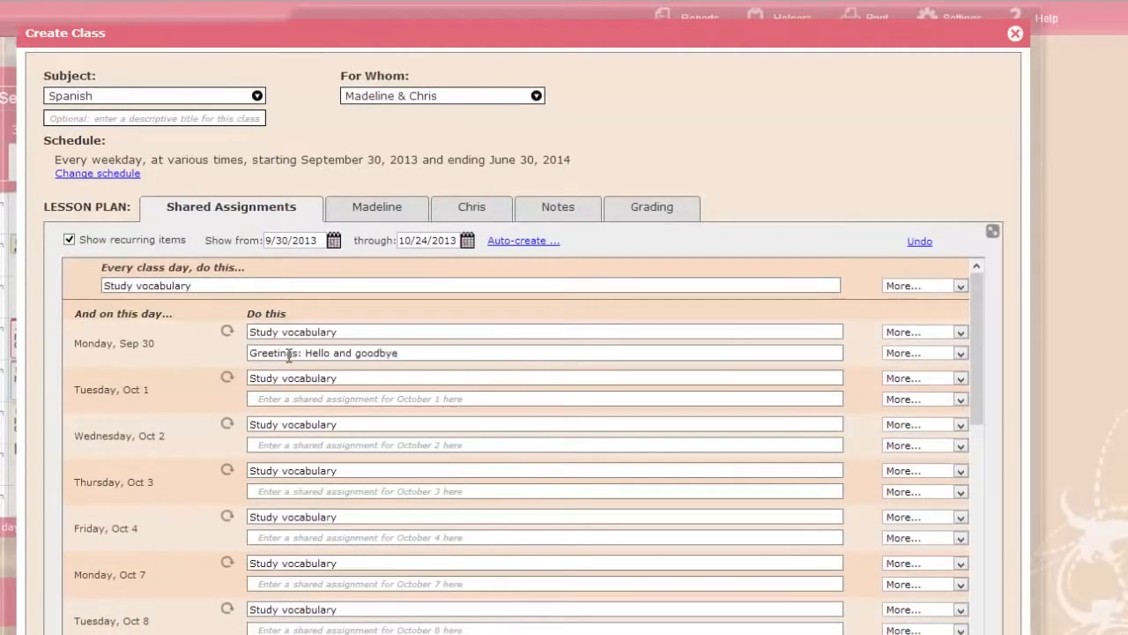
text(Make sure to practice with each other!)
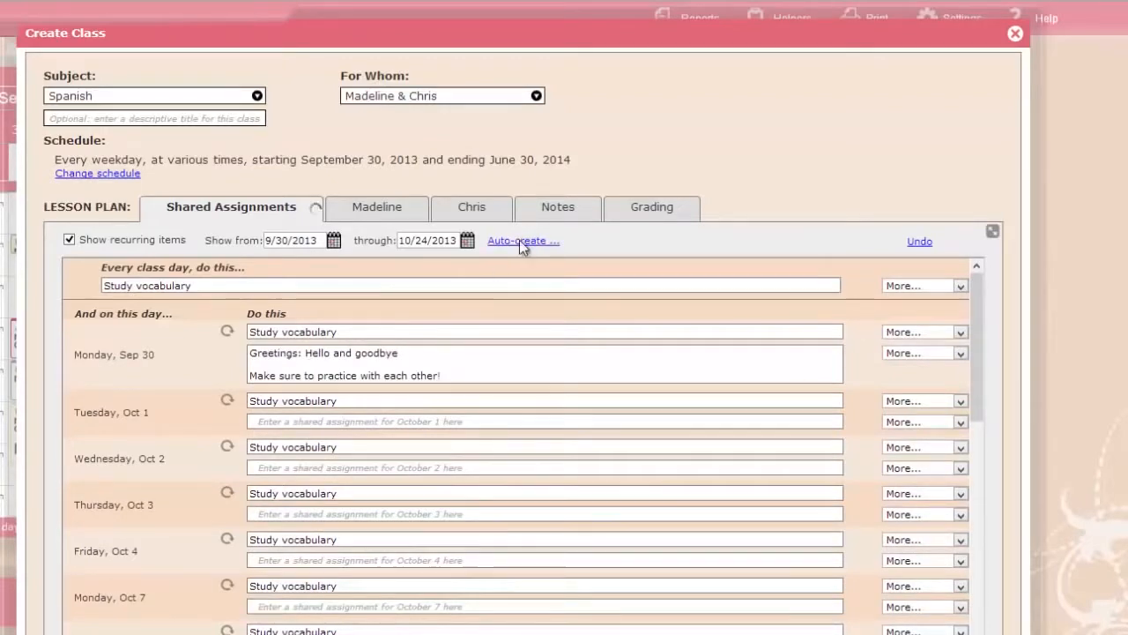
Auto-create 'Online lesson' assignments numbered 1–20 and add a web link to Online lesson 1
click(522, 240)
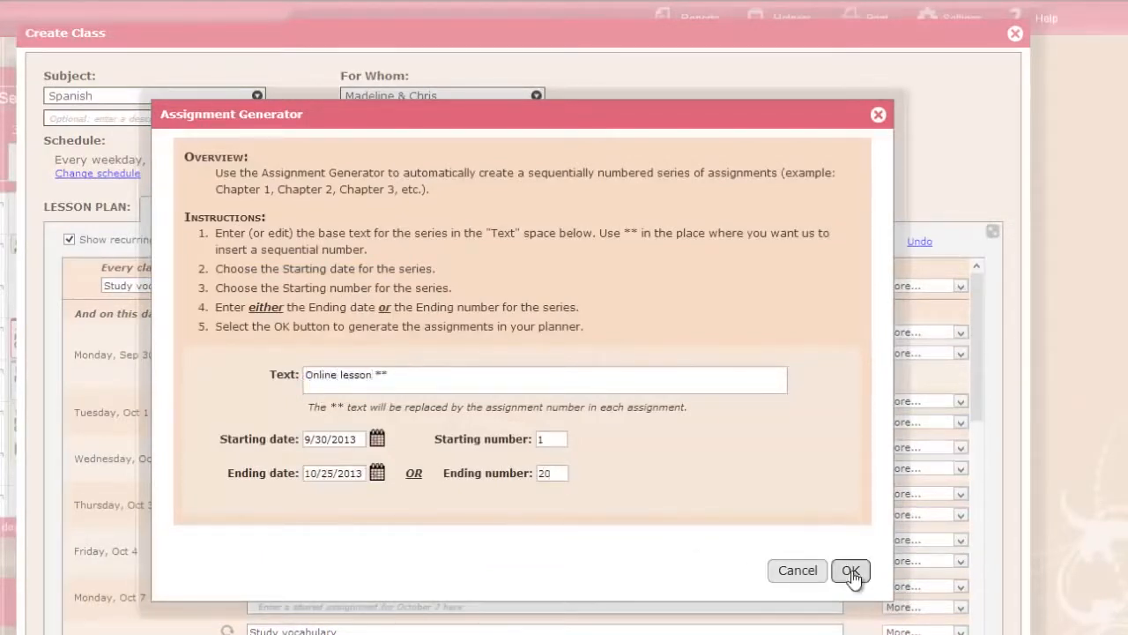
click(849, 571)
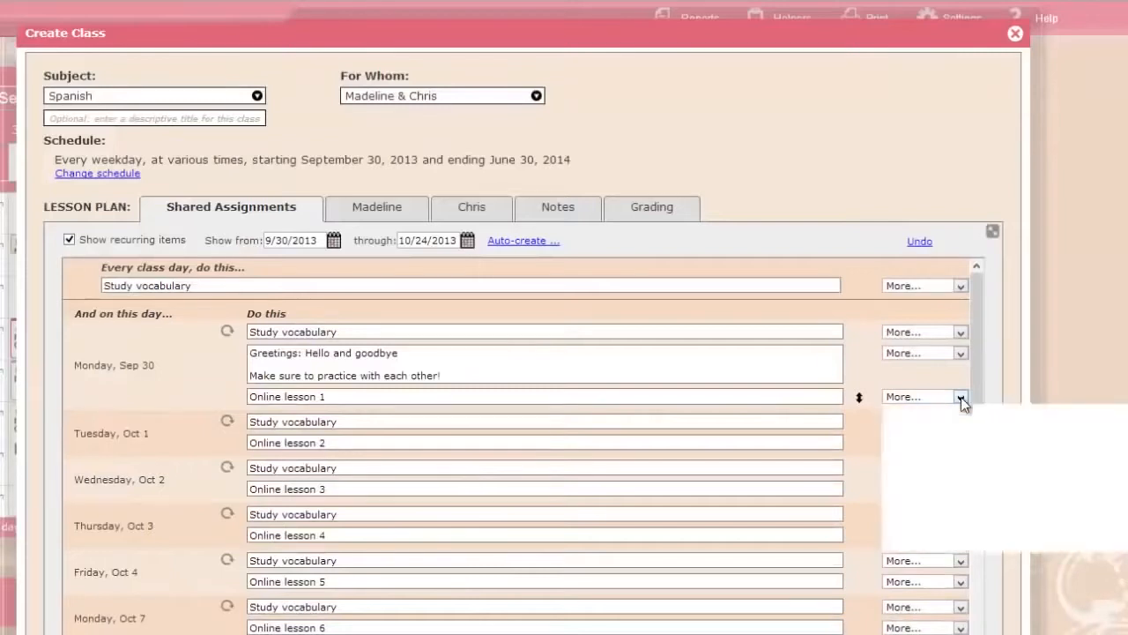
click(959, 395)
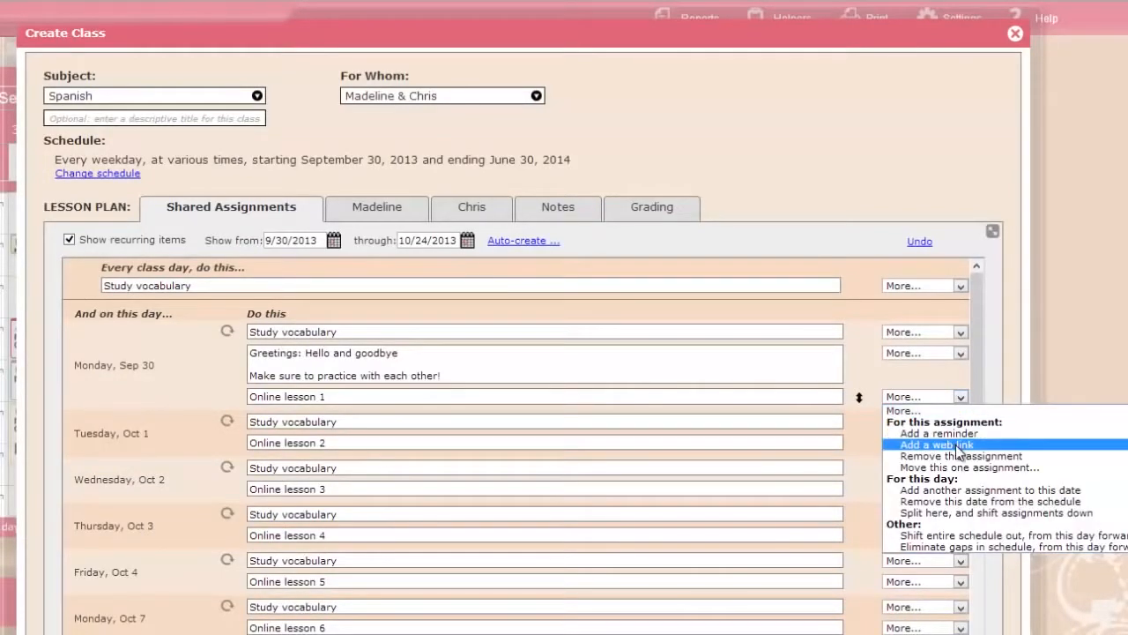
click(935, 444)
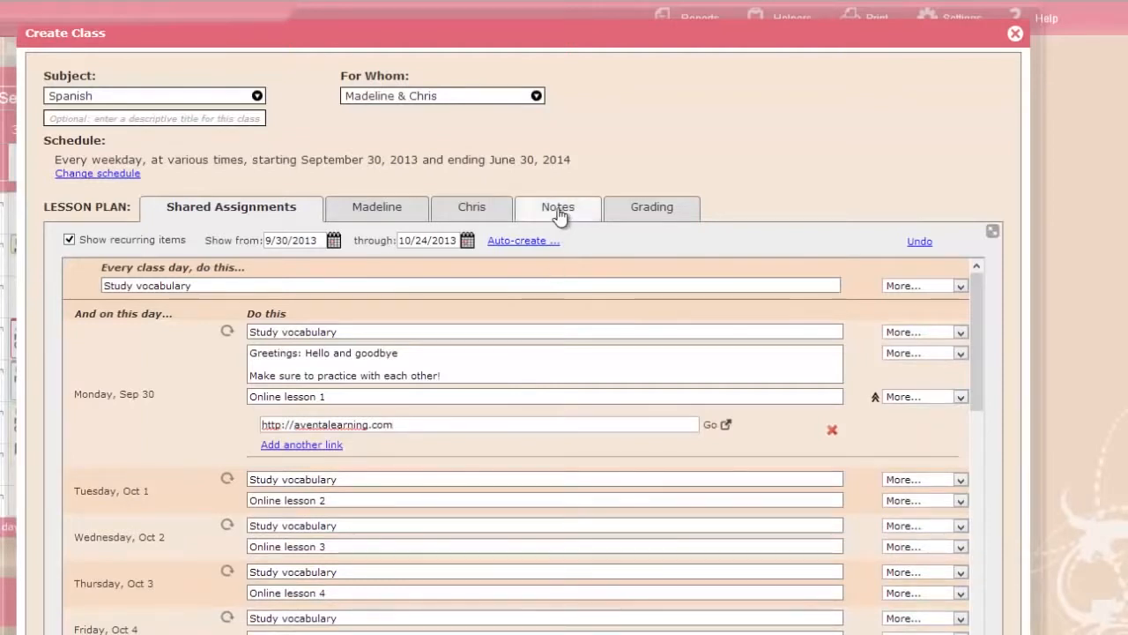
Add the Sep 30 note 'Talk to the kids in Spanish all day.' and toggle its Visible box
click(557, 206)
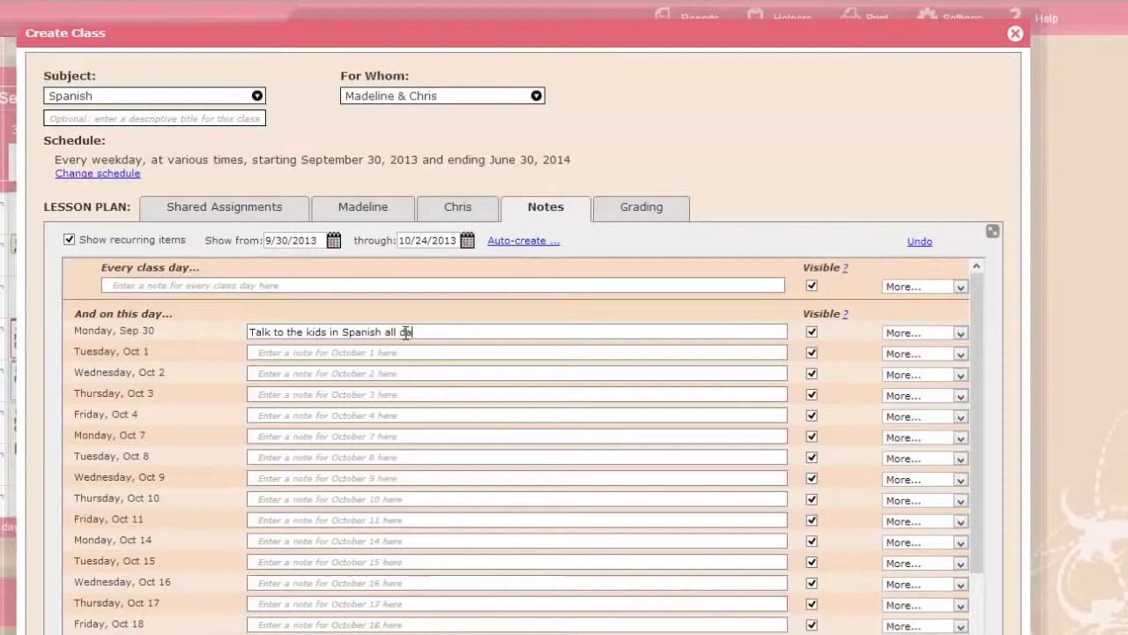
text(y.)
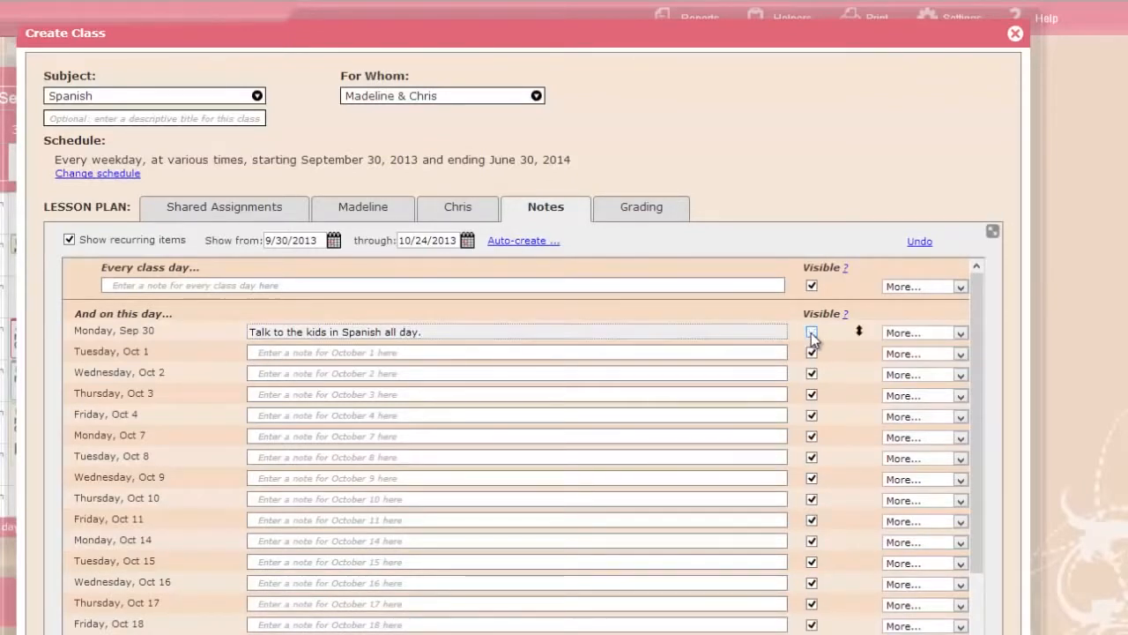
click(224, 206)
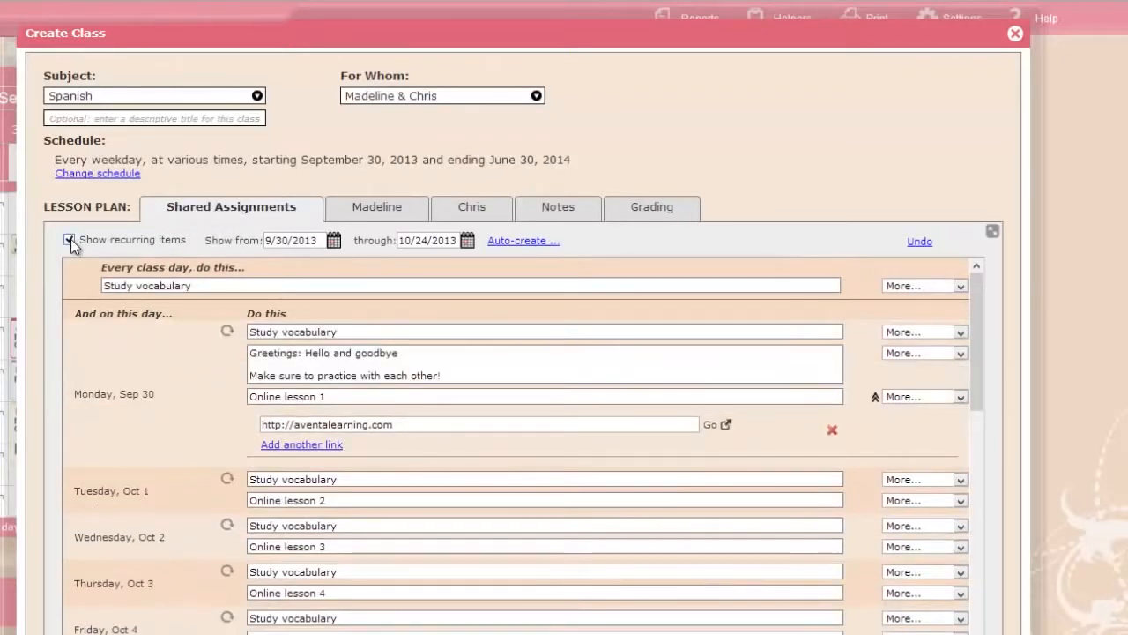
Hide recurring items and merge Online lesson 2's day into Tuesday, Oct 1, shifting the rest
click(69, 239)
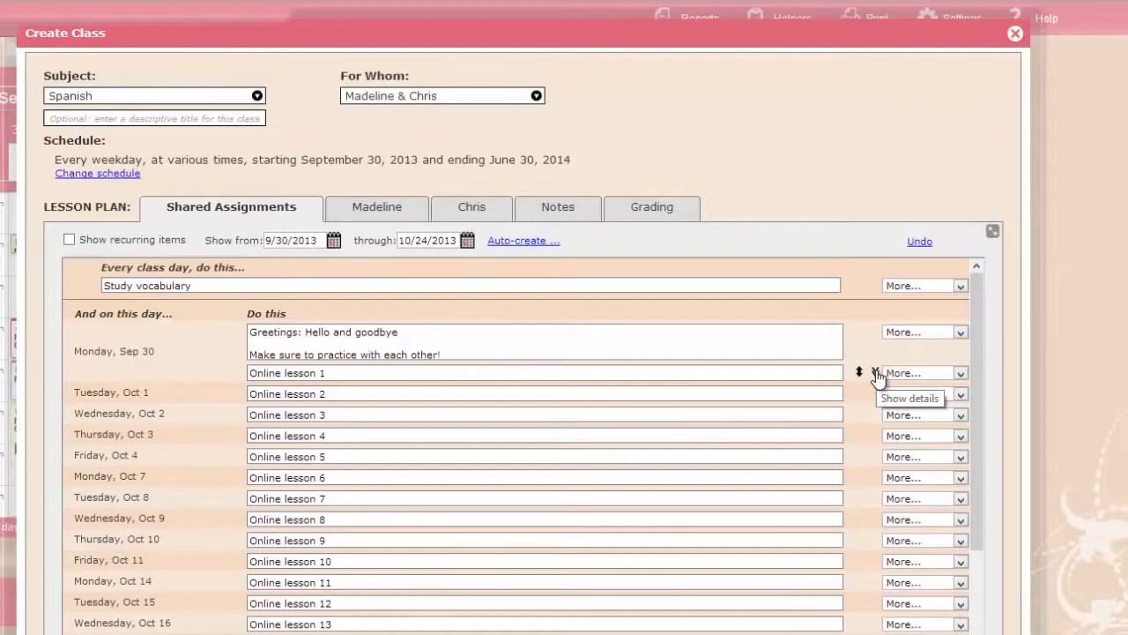
mouse_move(897, 405)
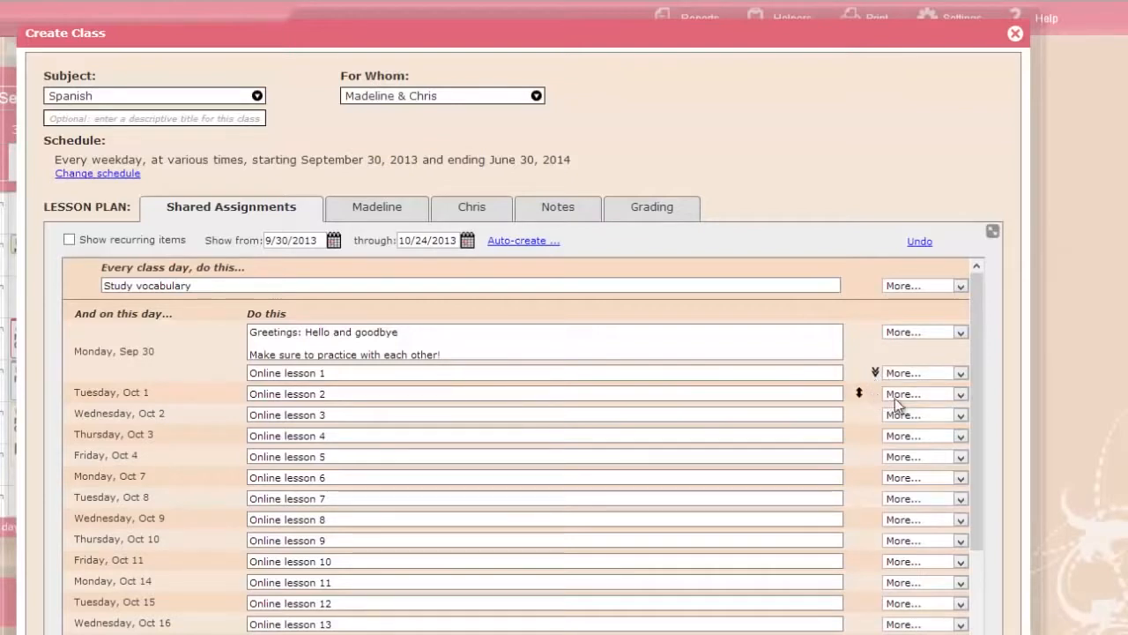
click(924, 393)
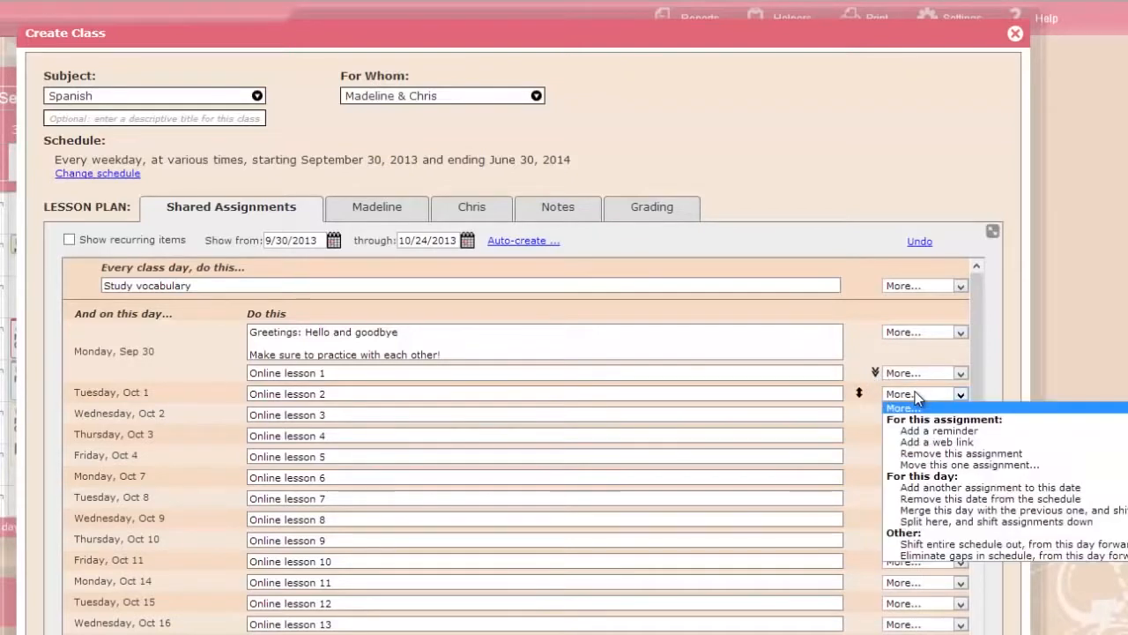
mouse_move(952, 509)
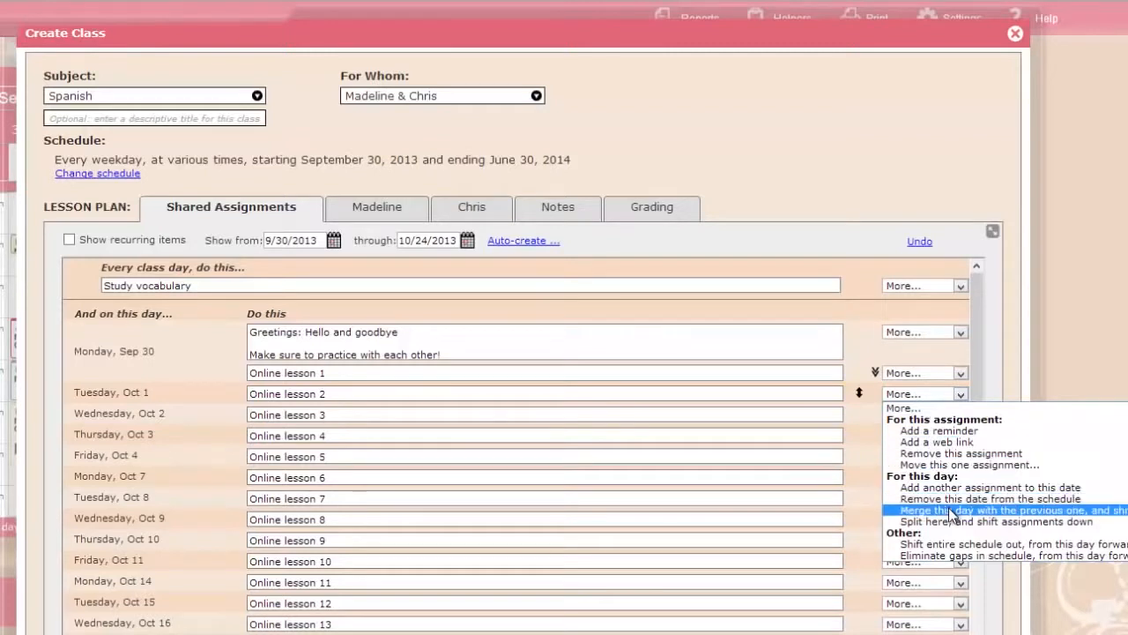
click(1004, 510)
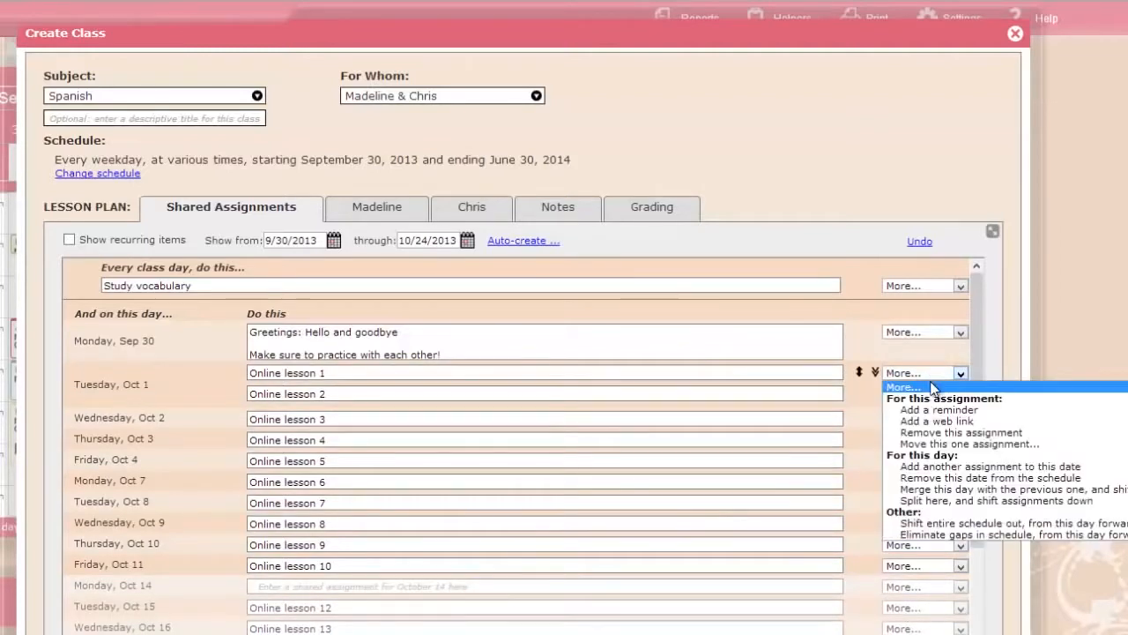
Shift the entire schedule from Oct 1 forward to start on Tuesday, Oct 8, and save
click(981, 522)
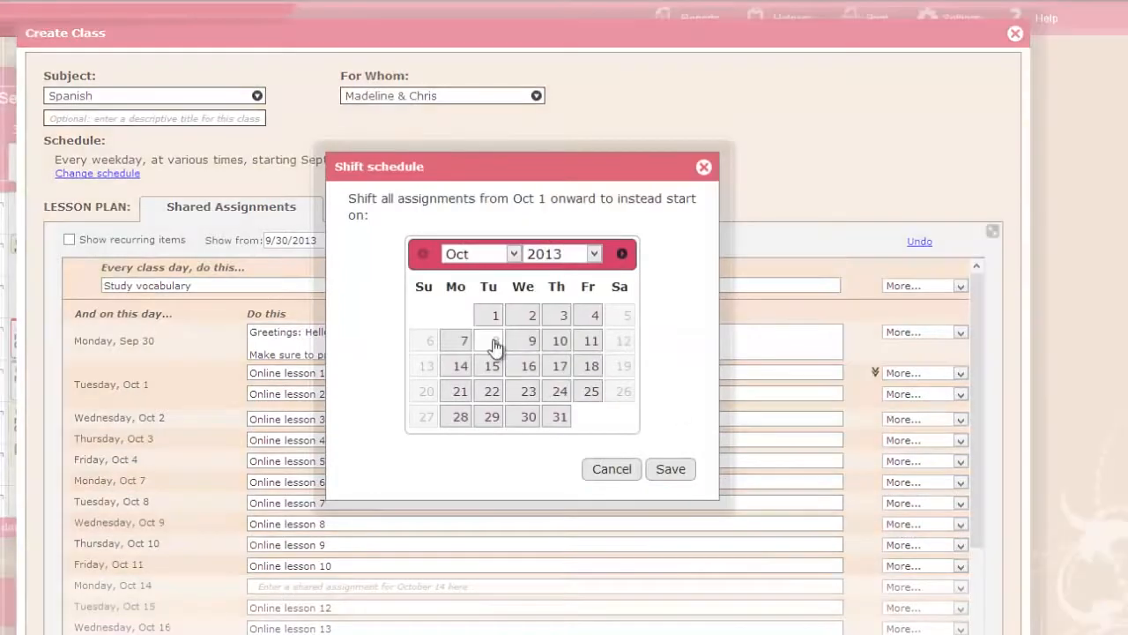
click(670, 469)
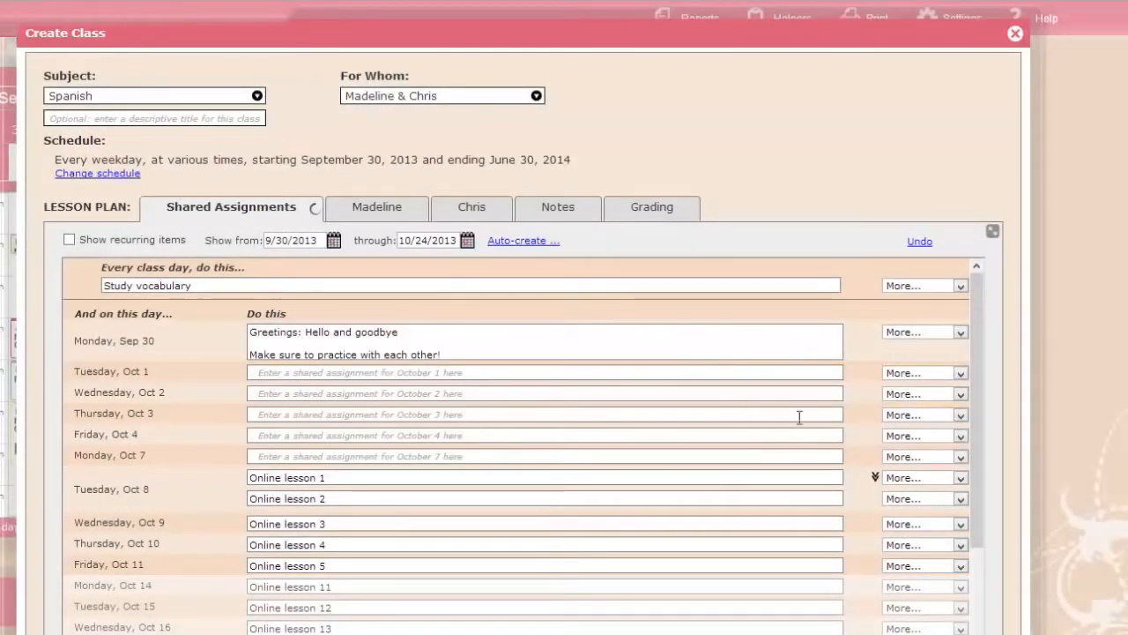
click(961, 415)
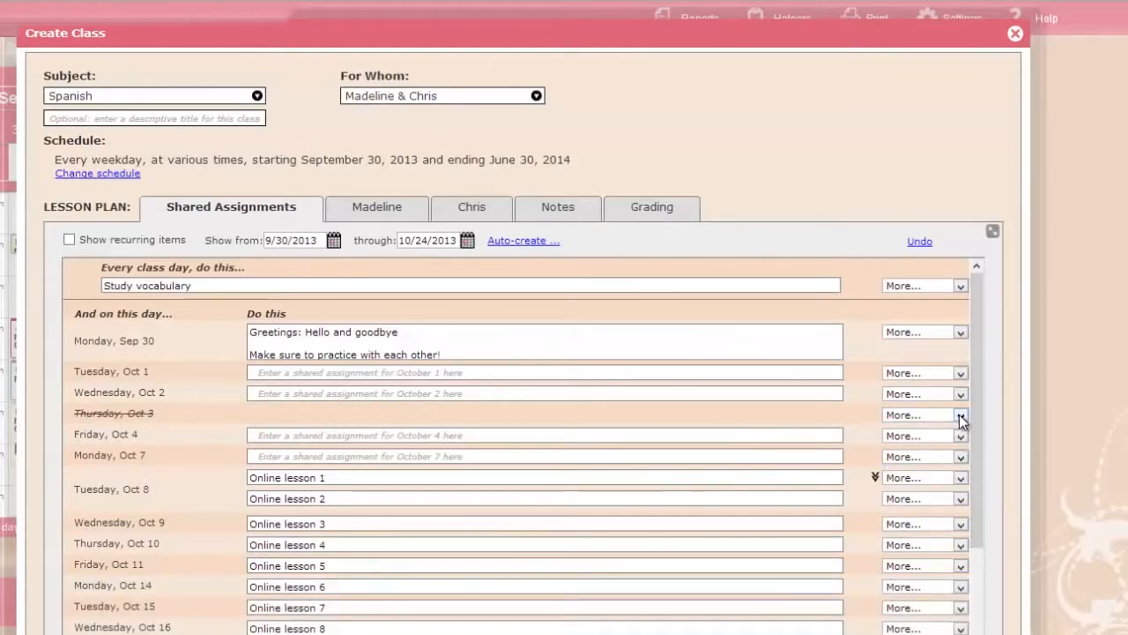
click(959, 416)
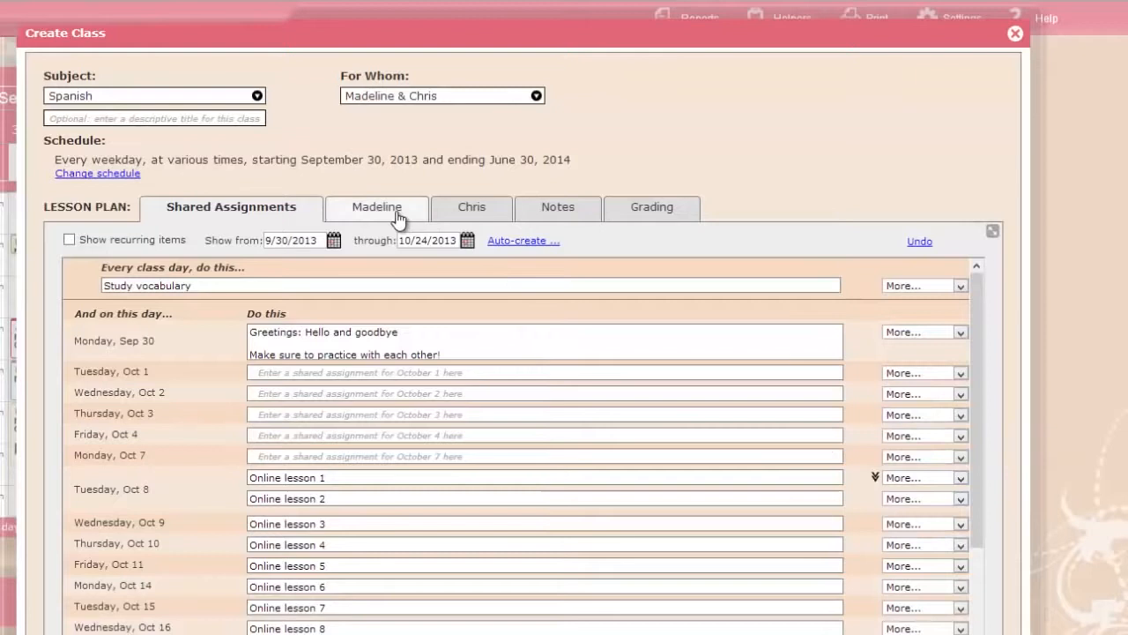
Review Madeline's individual assignments, then switch to the Spanish class's Grading section
click(377, 208)
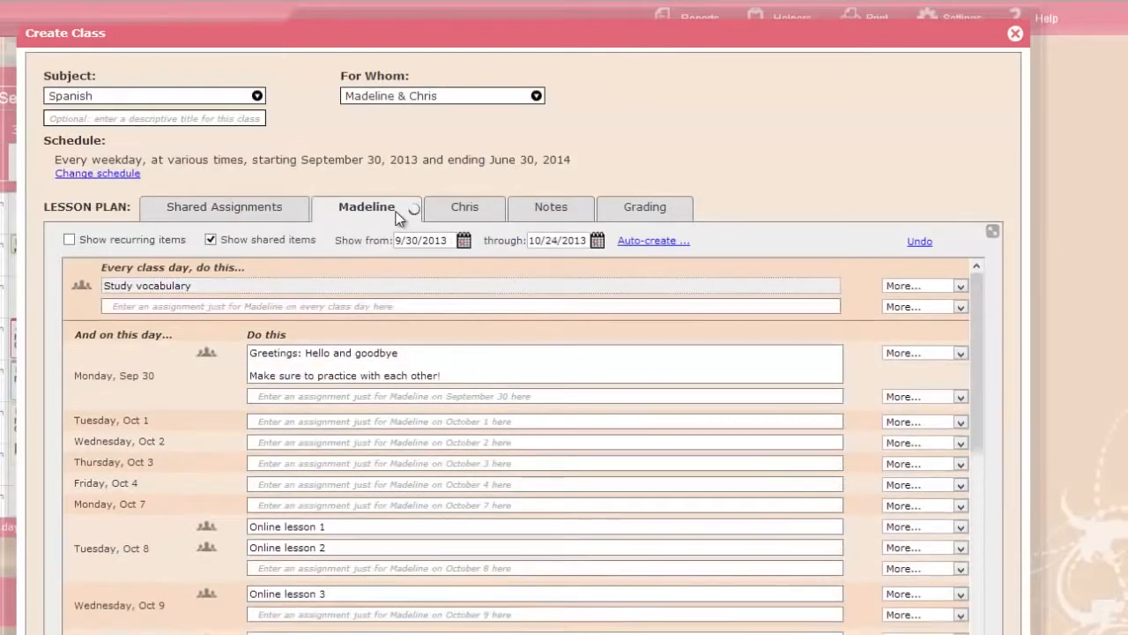
mouse_move(862, 526)
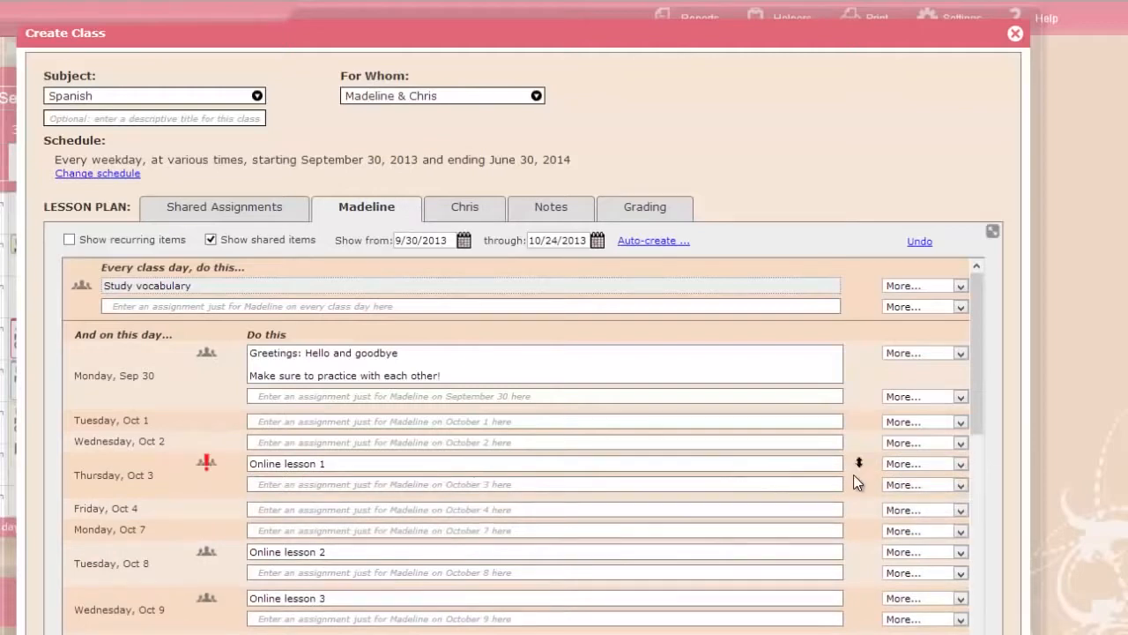
mouse_move(206, 462)
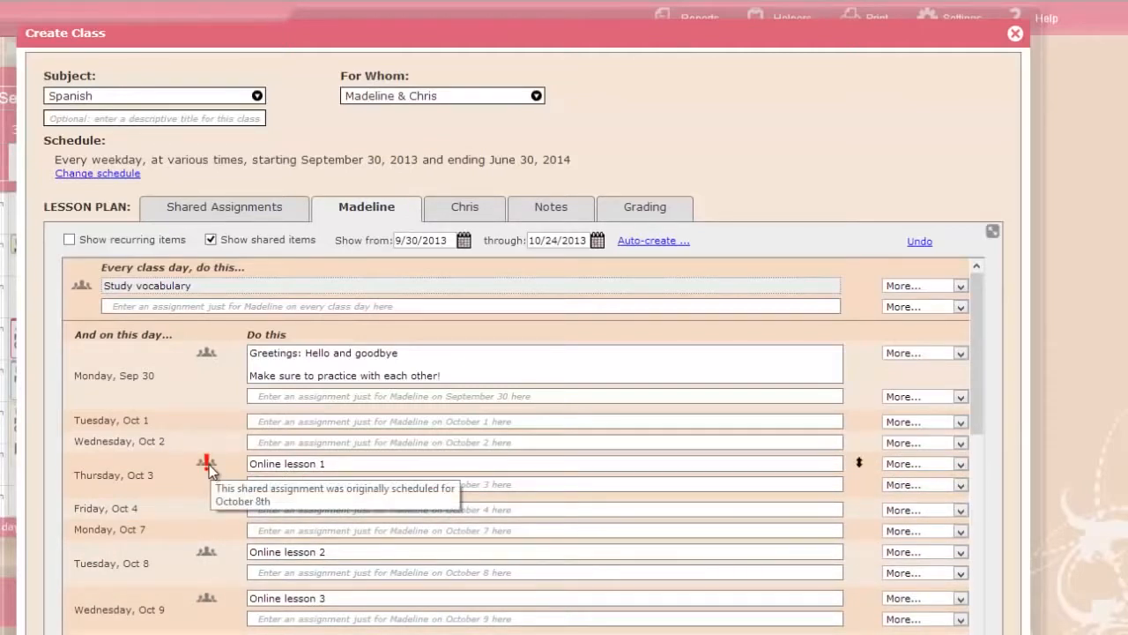
mouse_move(582, 268)
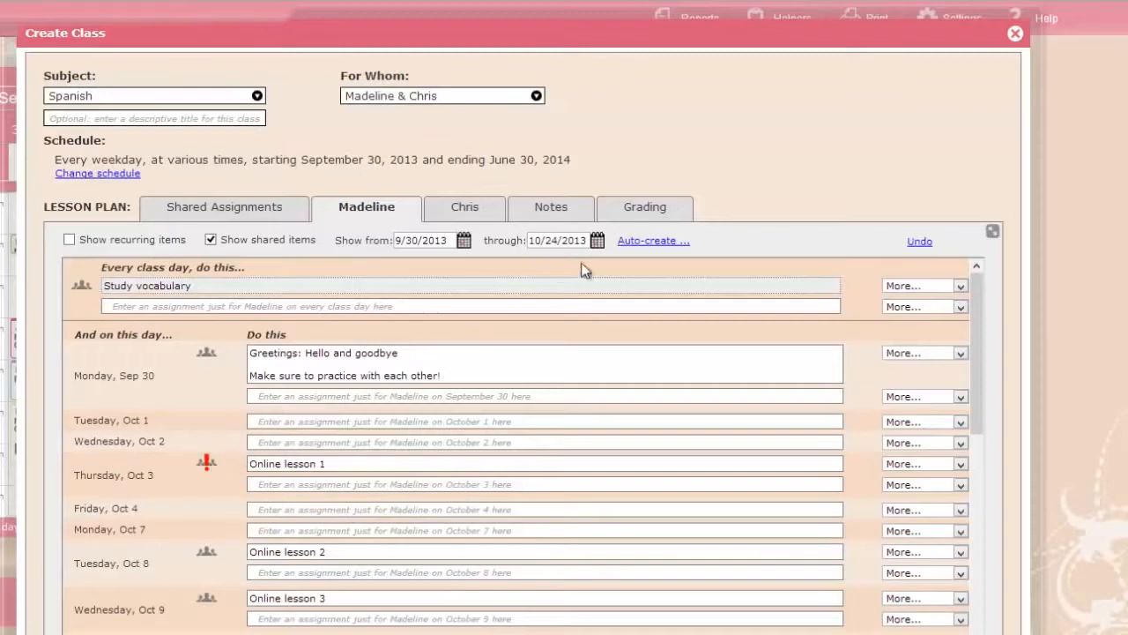
click(645, 206)
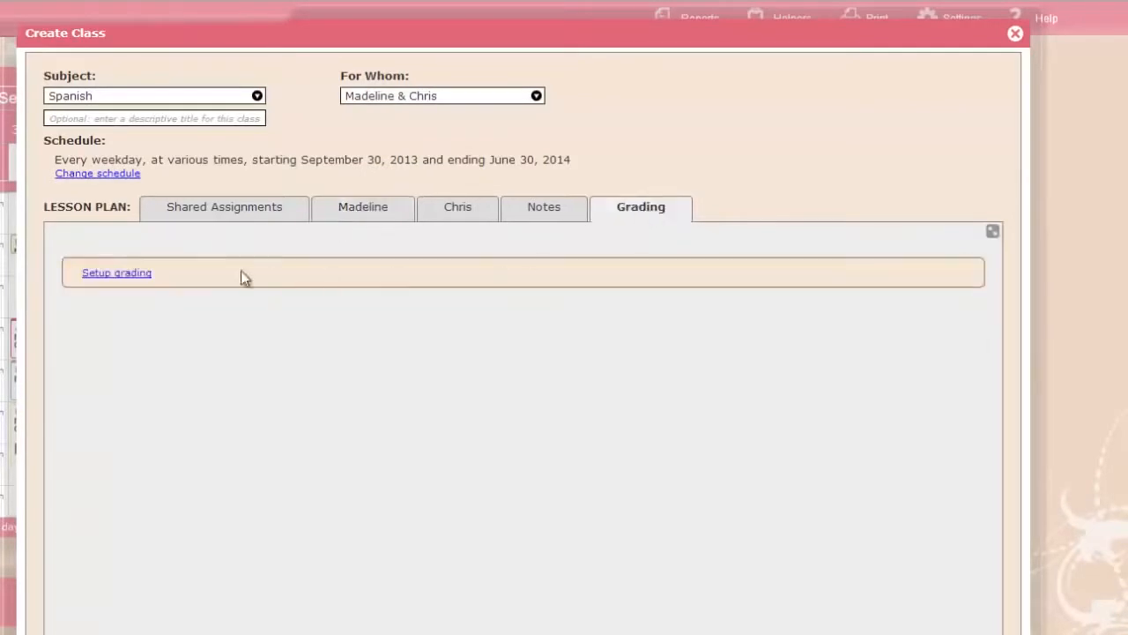
Set up grading with Test weighted 60 percent alongside Homework 40, and review grade grouping
click(116, 271)
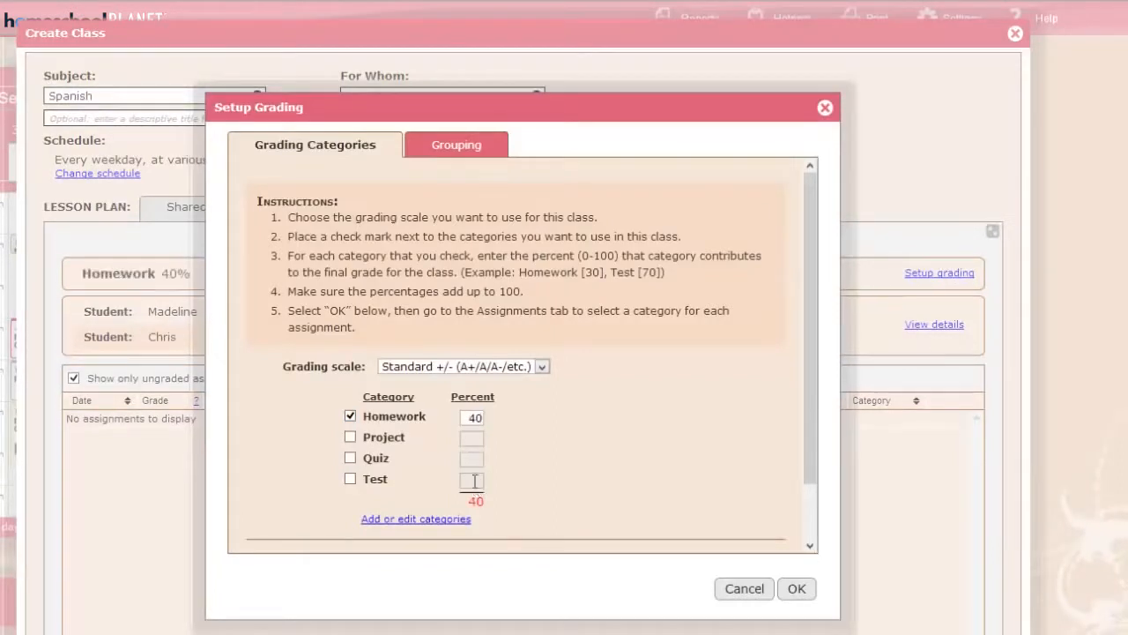
click(349, 477)
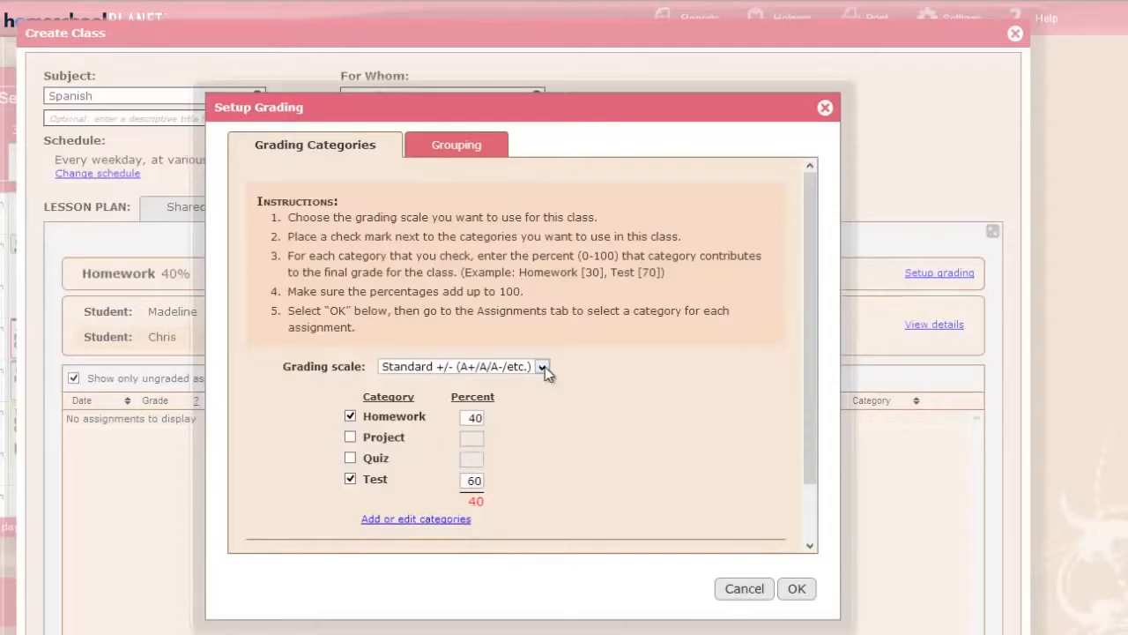
click(543, 365)
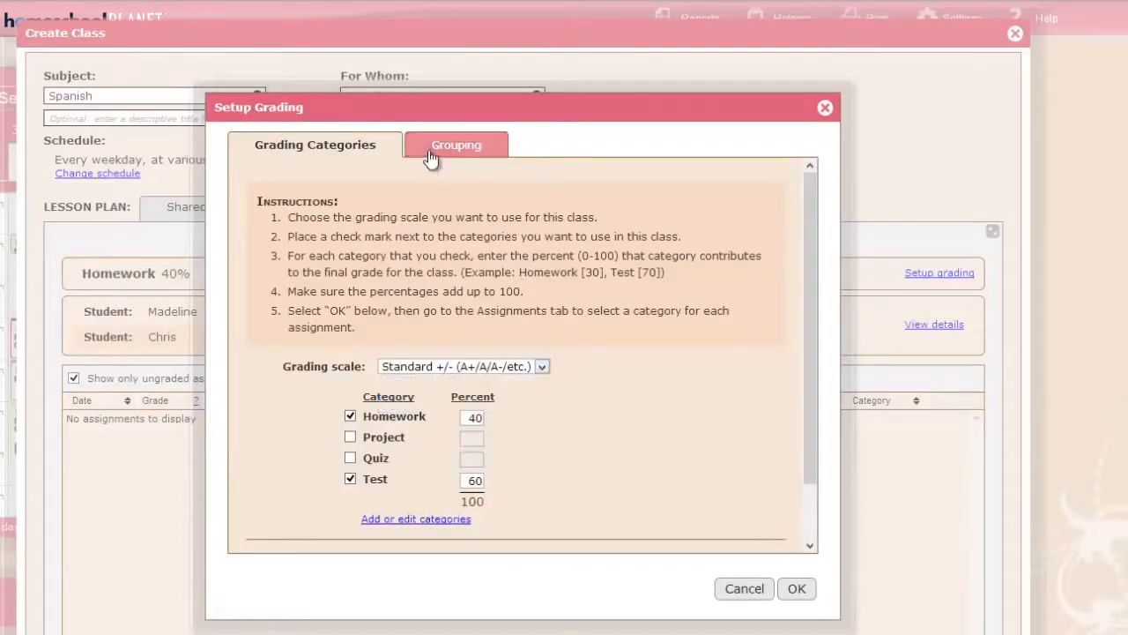
mouse_move(455, 150)
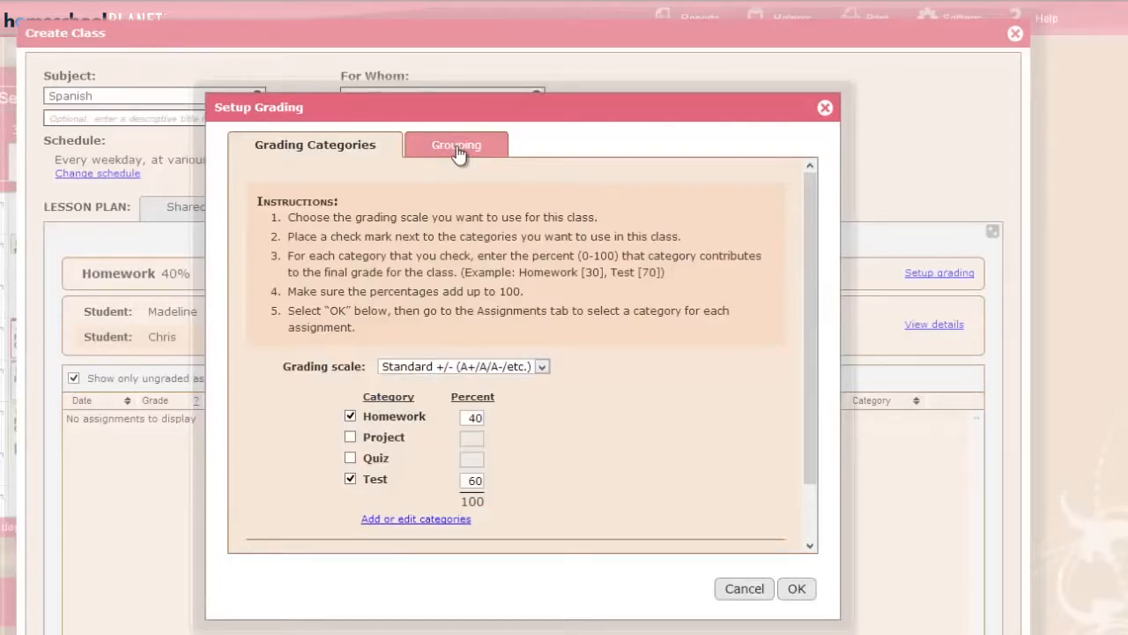
click(455, 145)
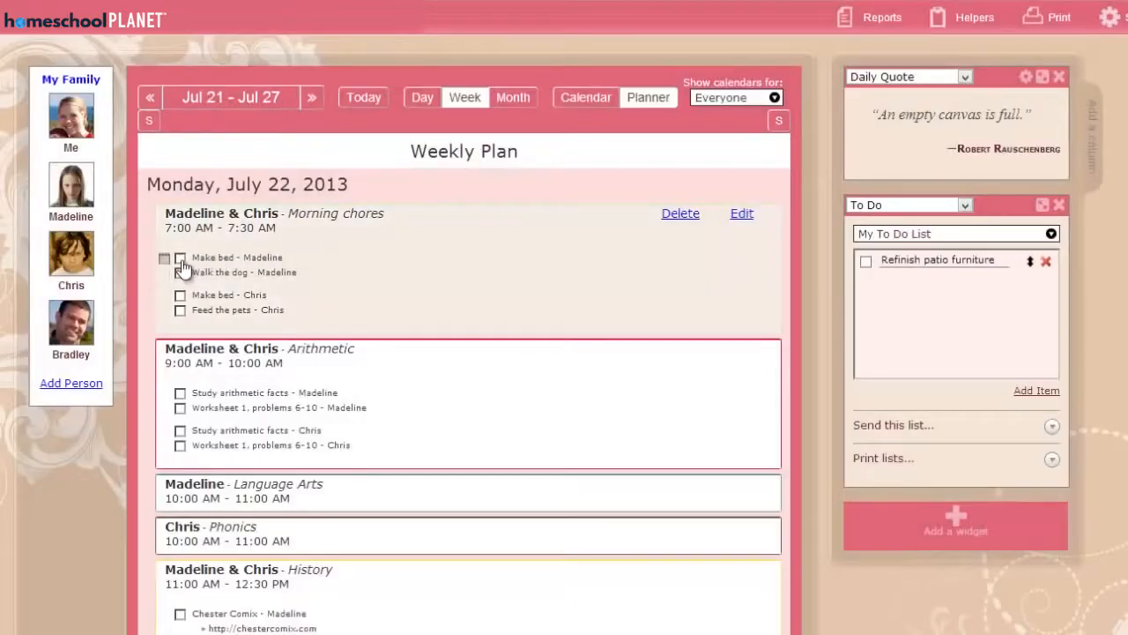
Check off Monday's morning chores for Madeline and Chris
click(180, 258)
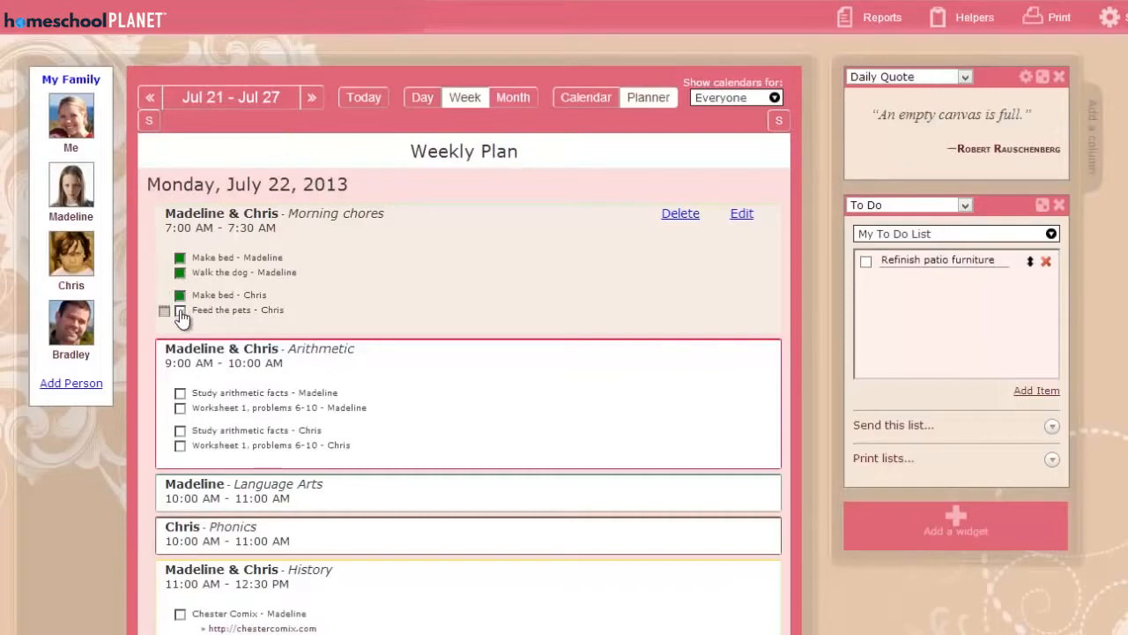
click(179, 311)
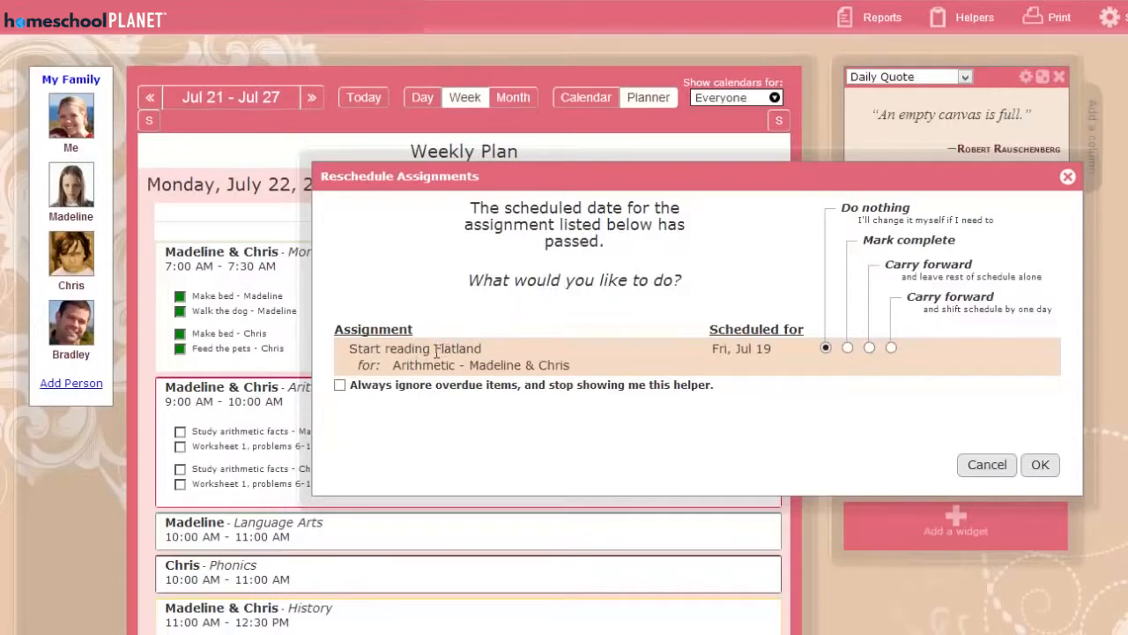
mouse_move(838, 356)
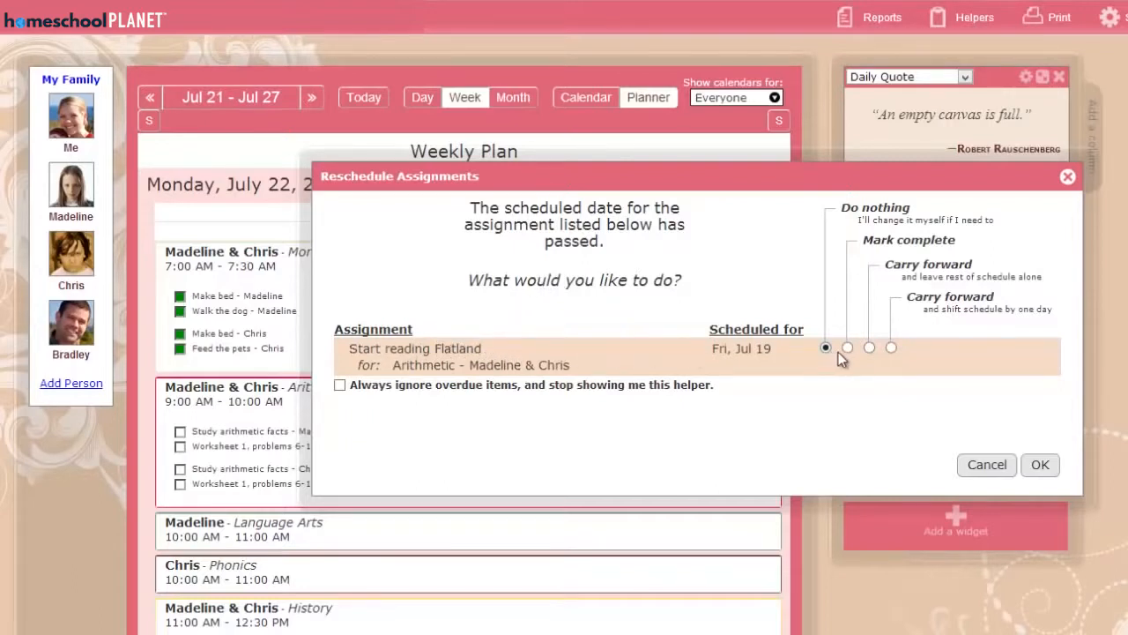
Mark the overdue Flatland reading to carry forward and shift the schedule
click(846, 346)
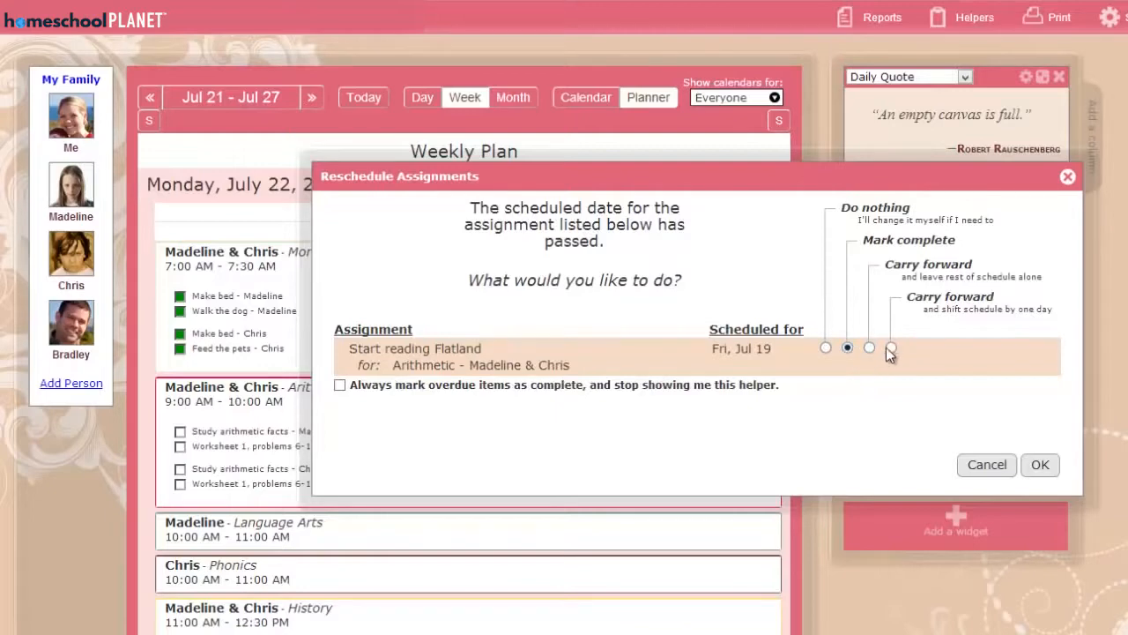
click(890, 347)
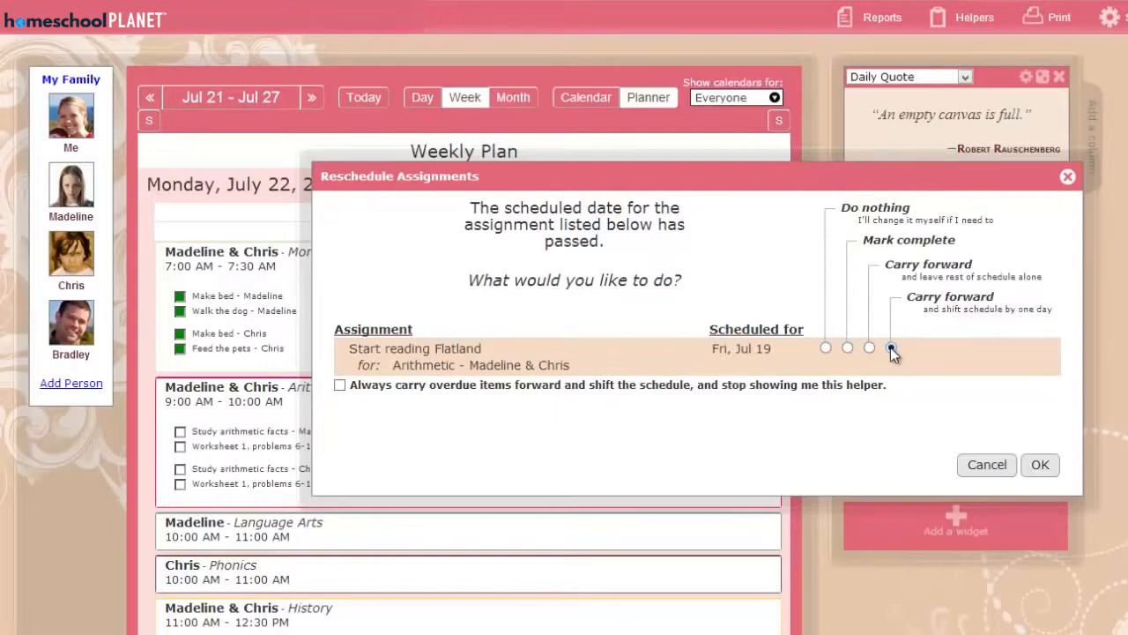
click(1040, 465)
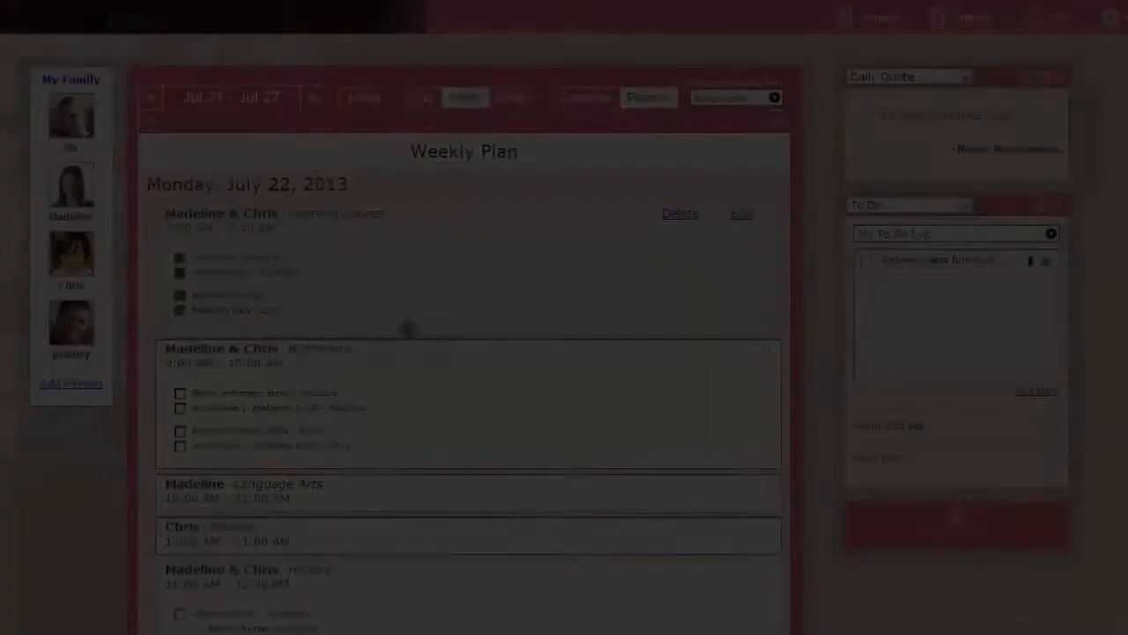
Use the Reschedule Helper to reschedule overdue assignments off Monday's Arithmetic block
click(975, 17)
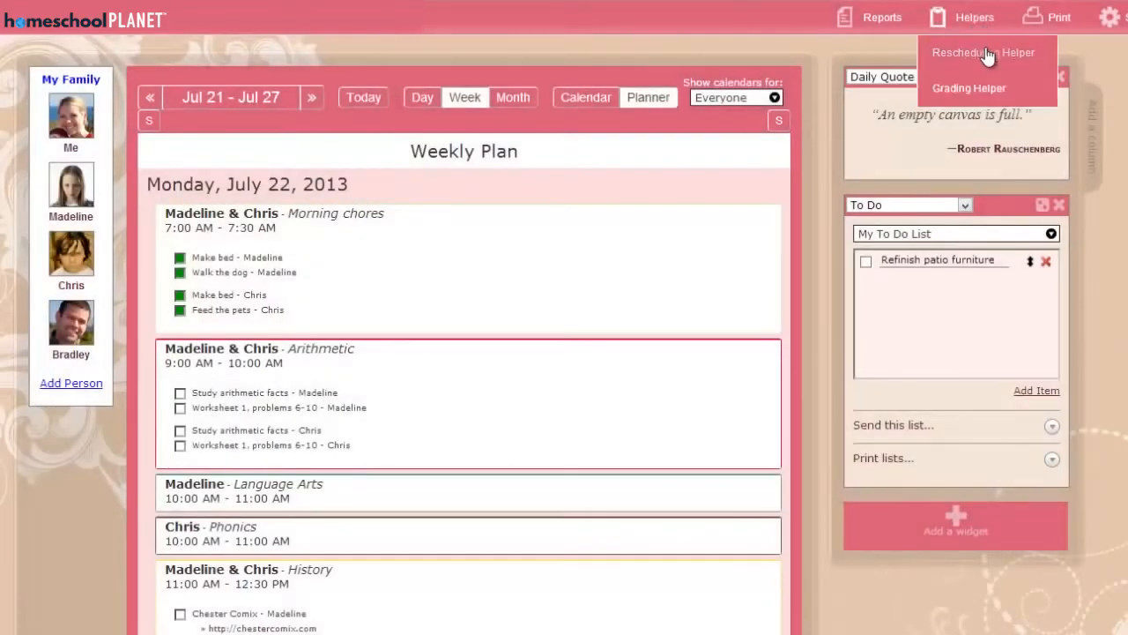
click(984, 53)
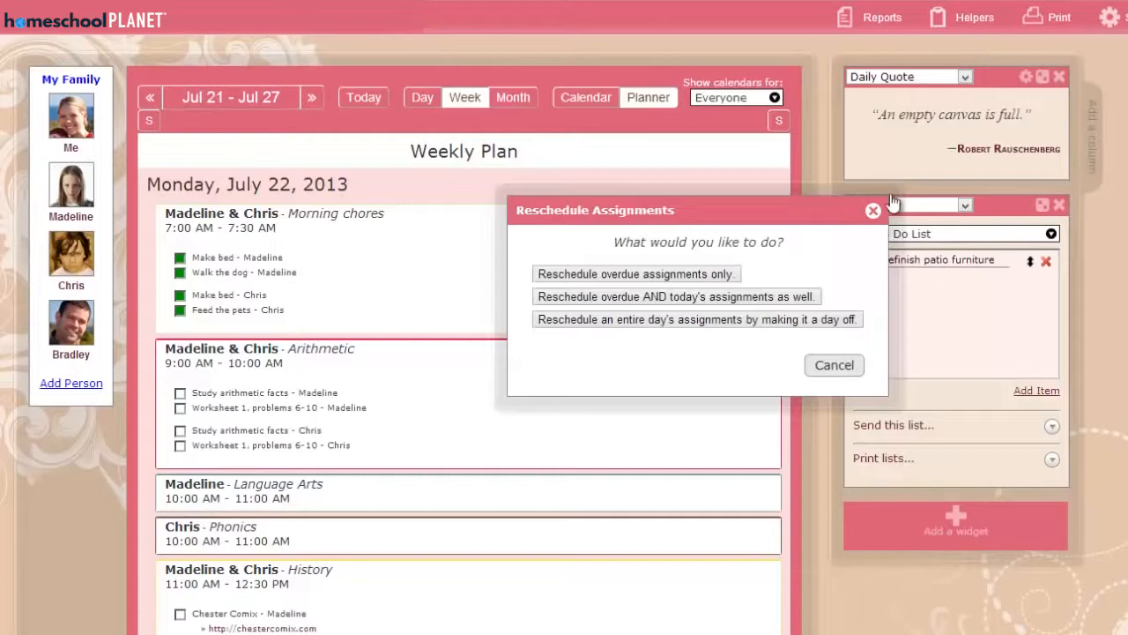
click(634, 274)
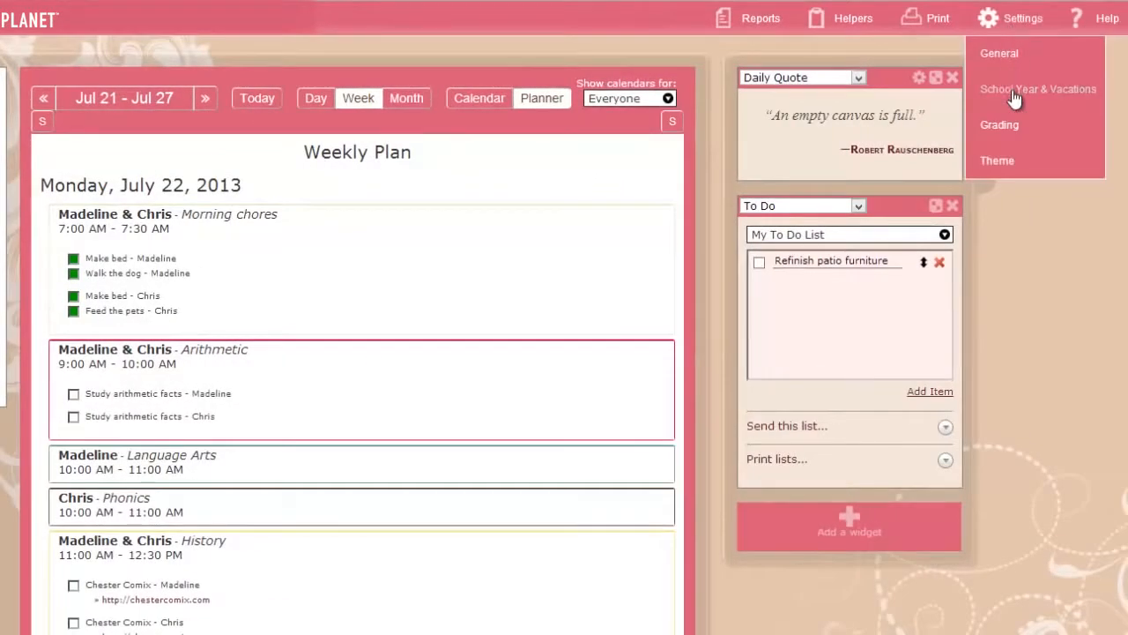
In School Year & Vacations, keep Tuesday as a class day and take US Holidays off
click(1037, 88)
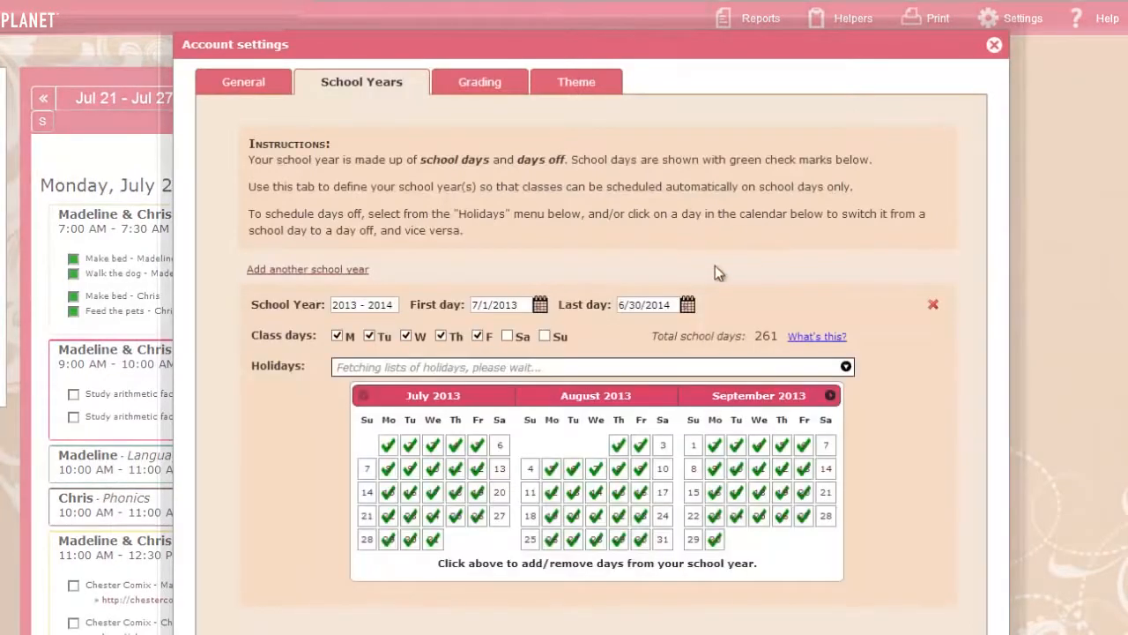
click(539, 303)
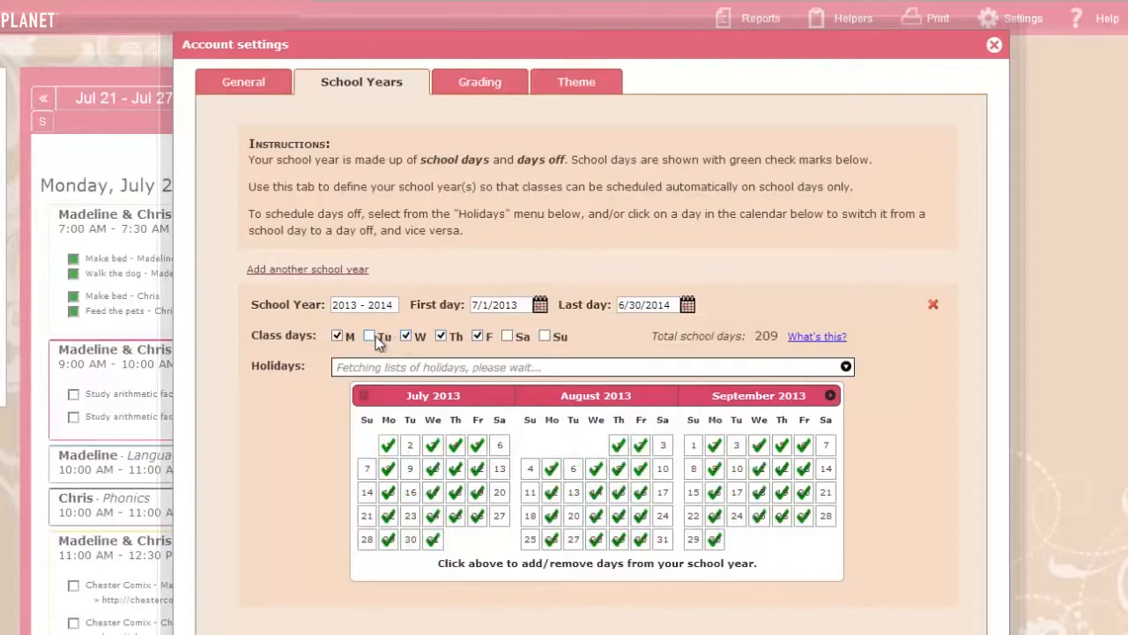
click(369, 335)
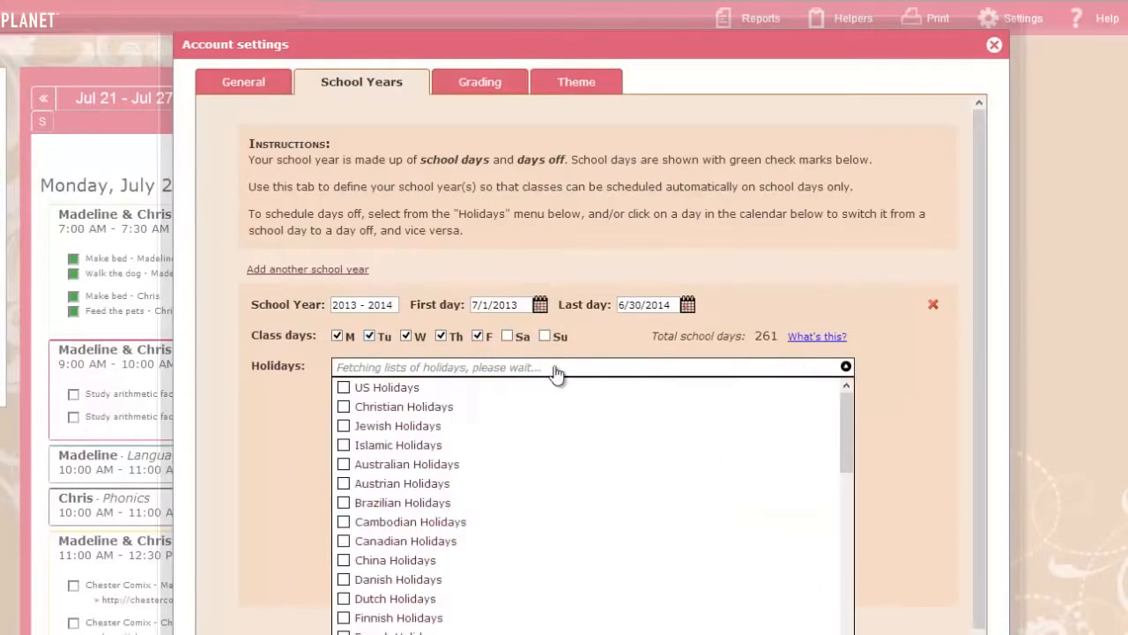
click(342, 388)
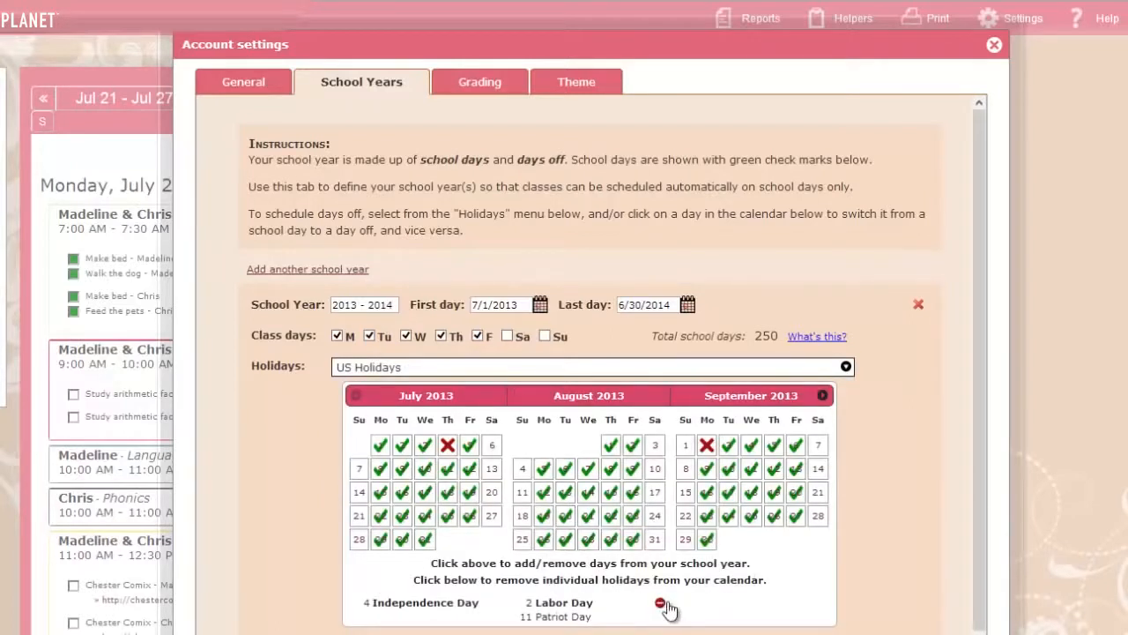
click(659, 603)
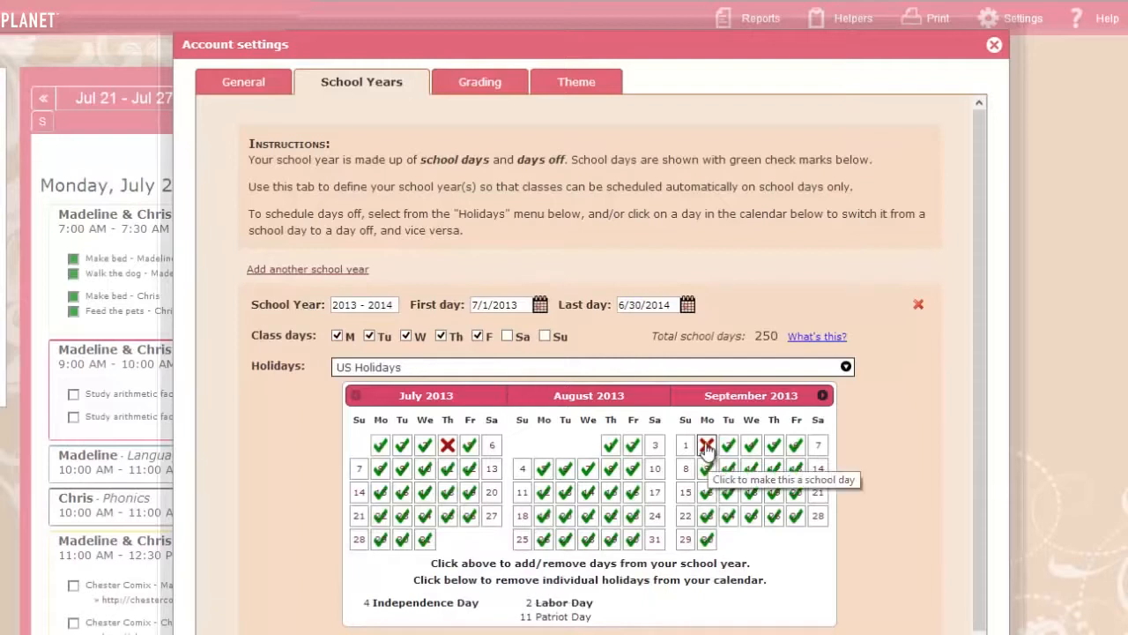
Restore Labor Day as a school day, make Tuesday July 23 a day off, carrying assignments forward
click(705, 444)
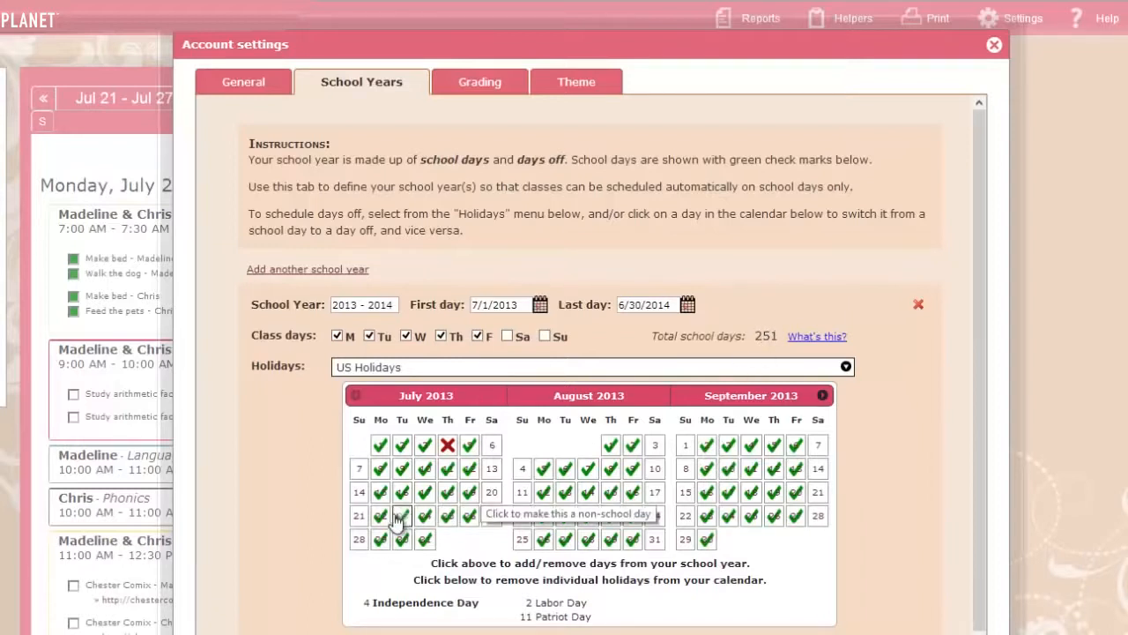
click(402, 515)
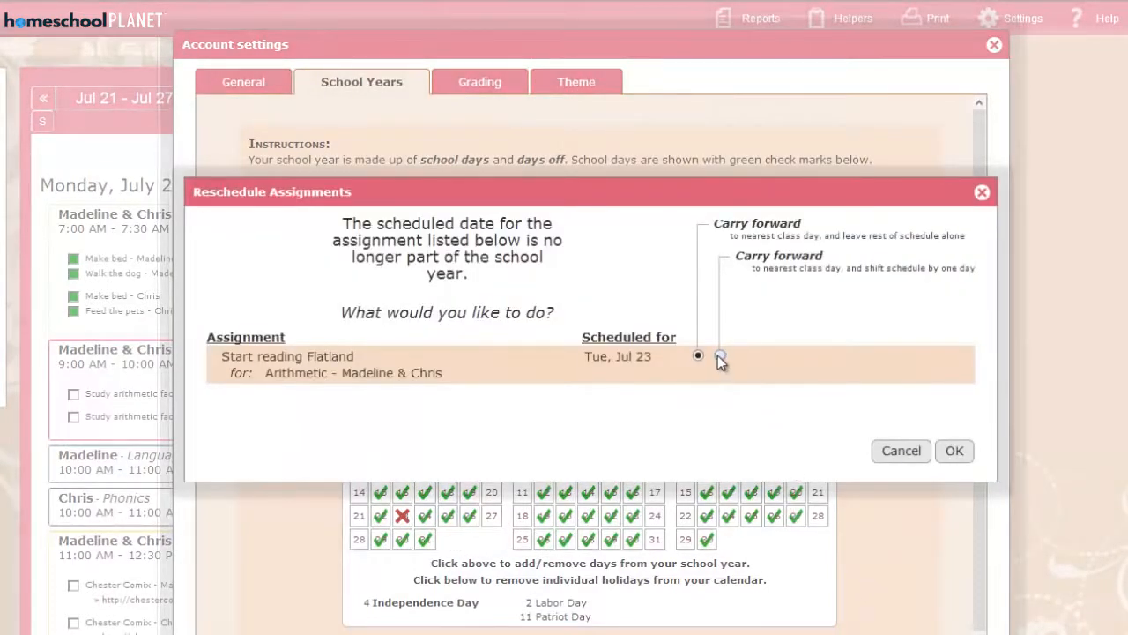
click(1044, 18)
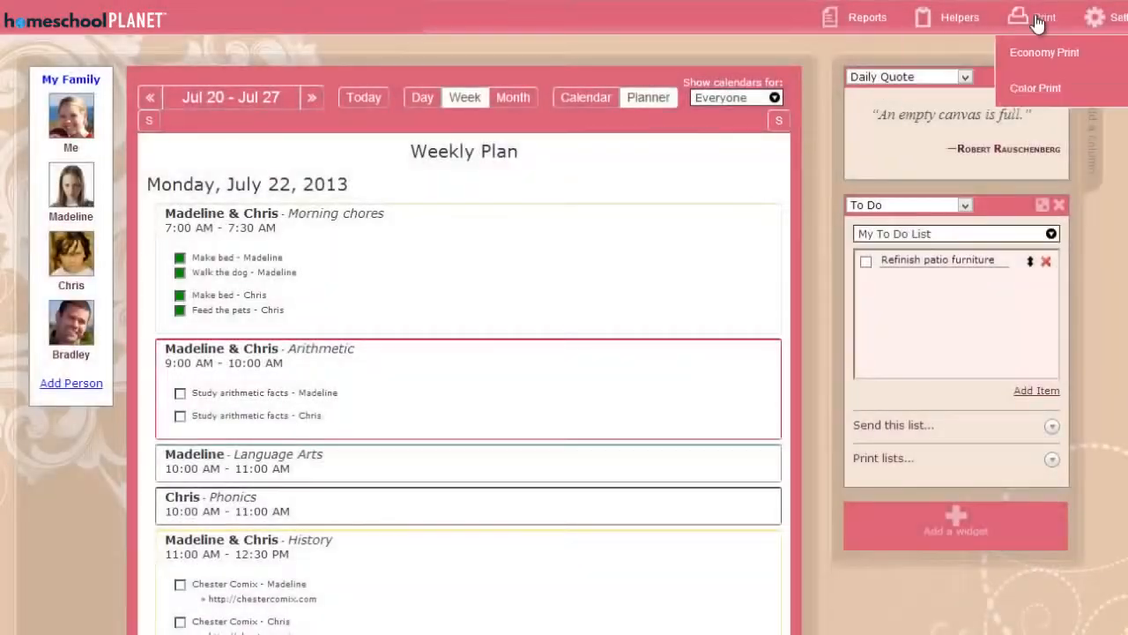
click(1043, 53)
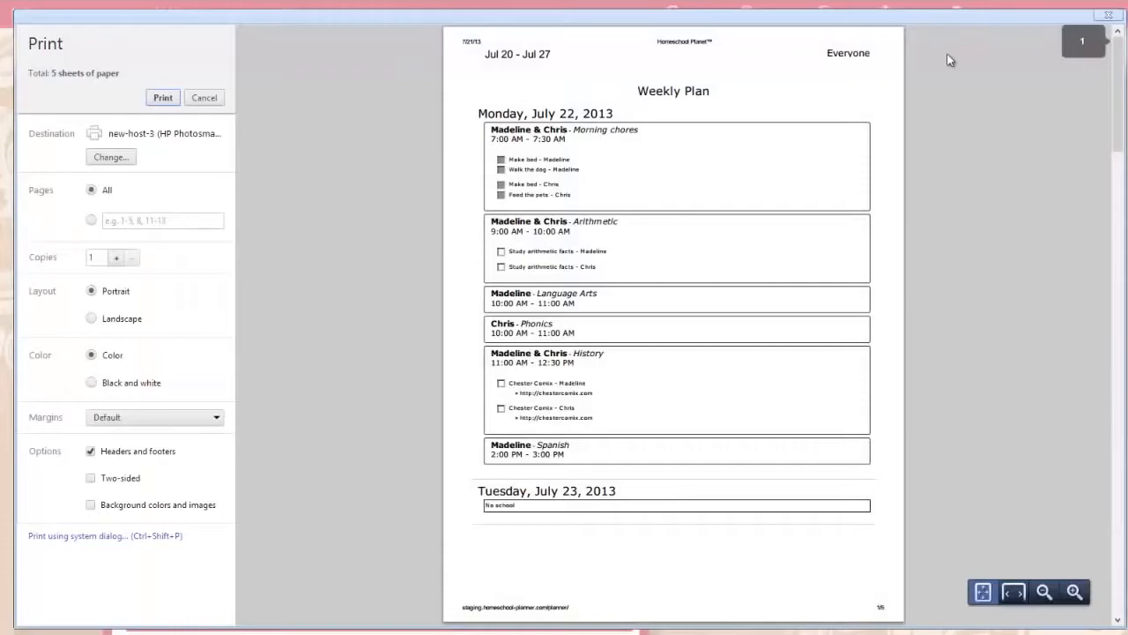
click(205, 97)
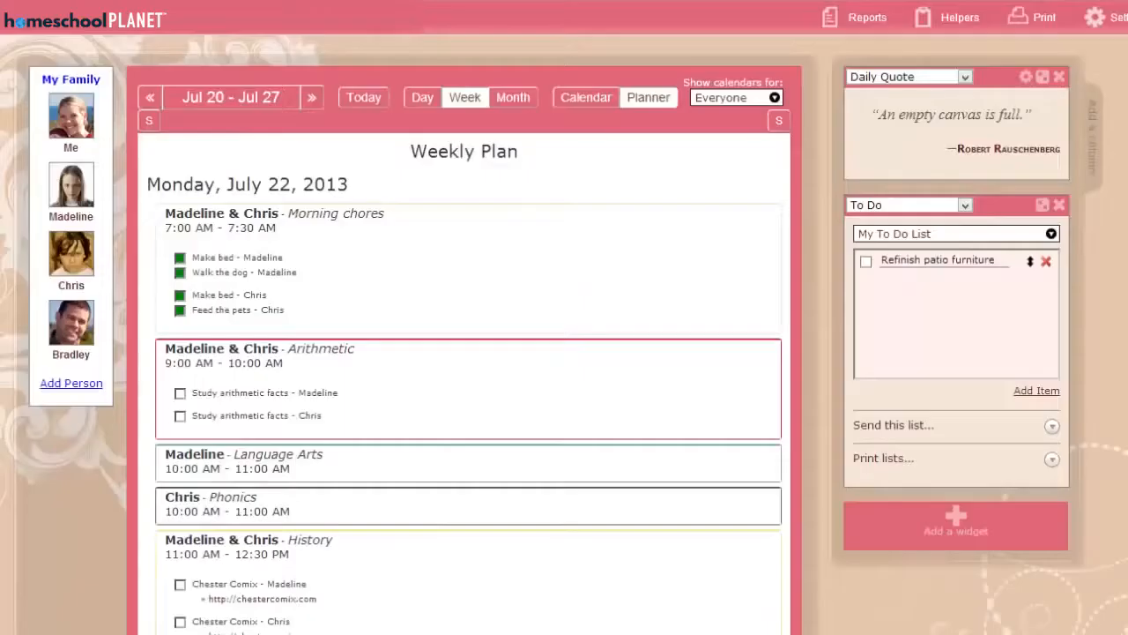
click(772, 99)
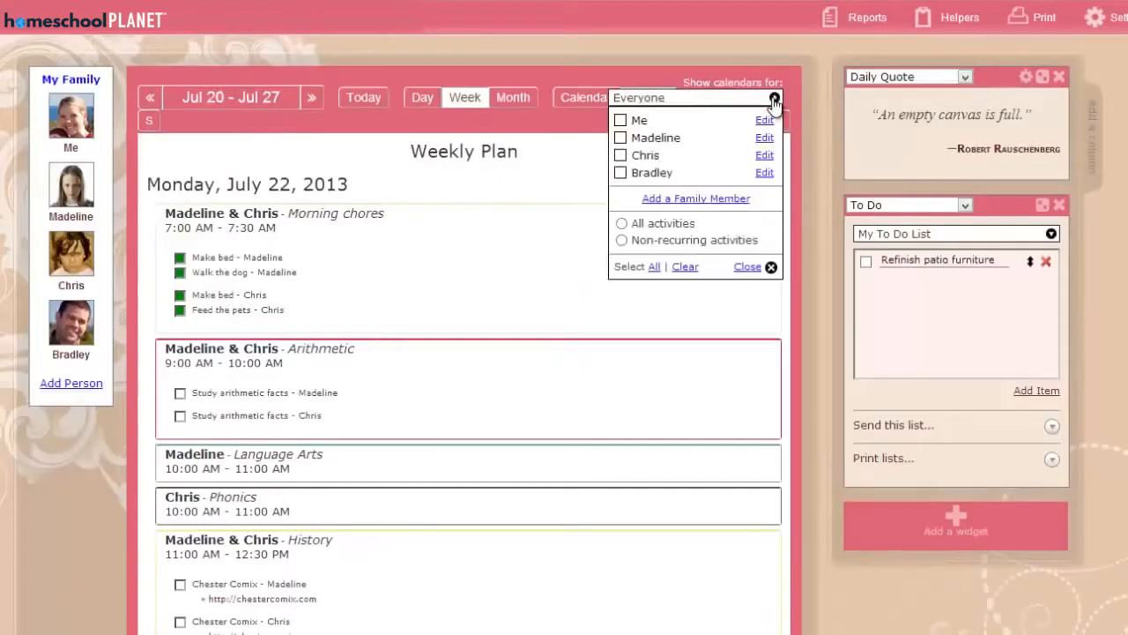
click(655, 138)
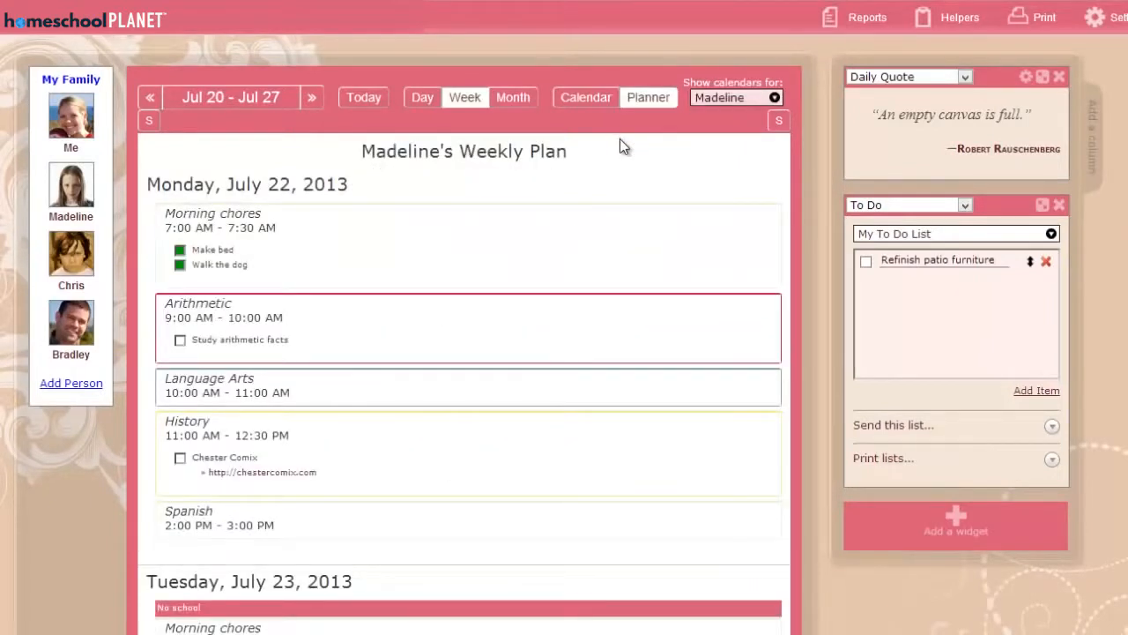
mouse_move(617, 159)
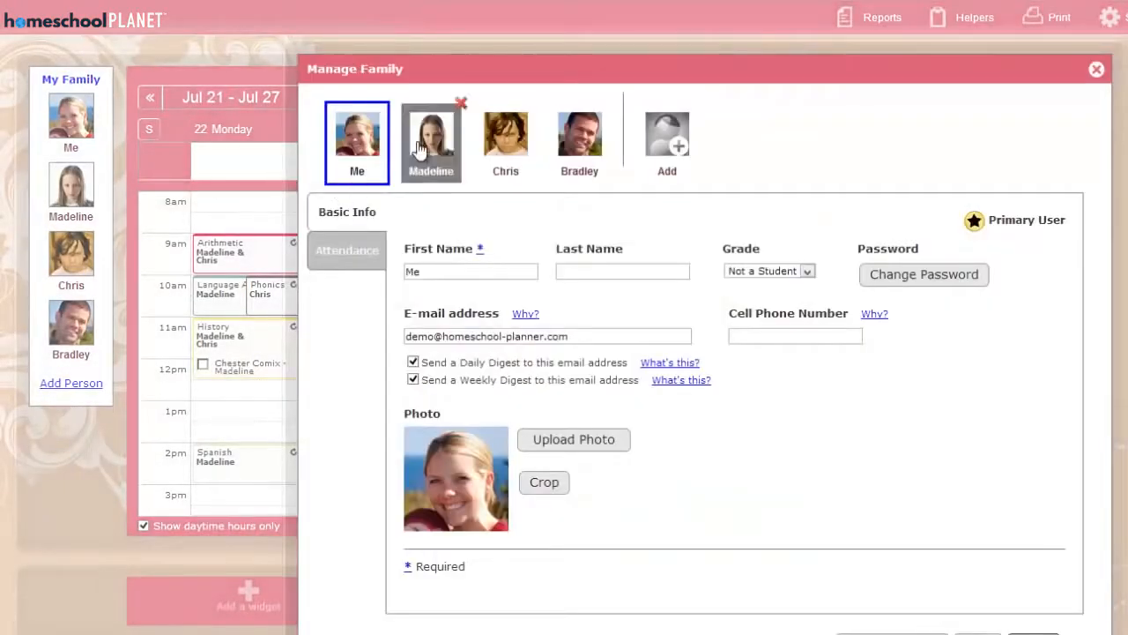
click(430, 141)
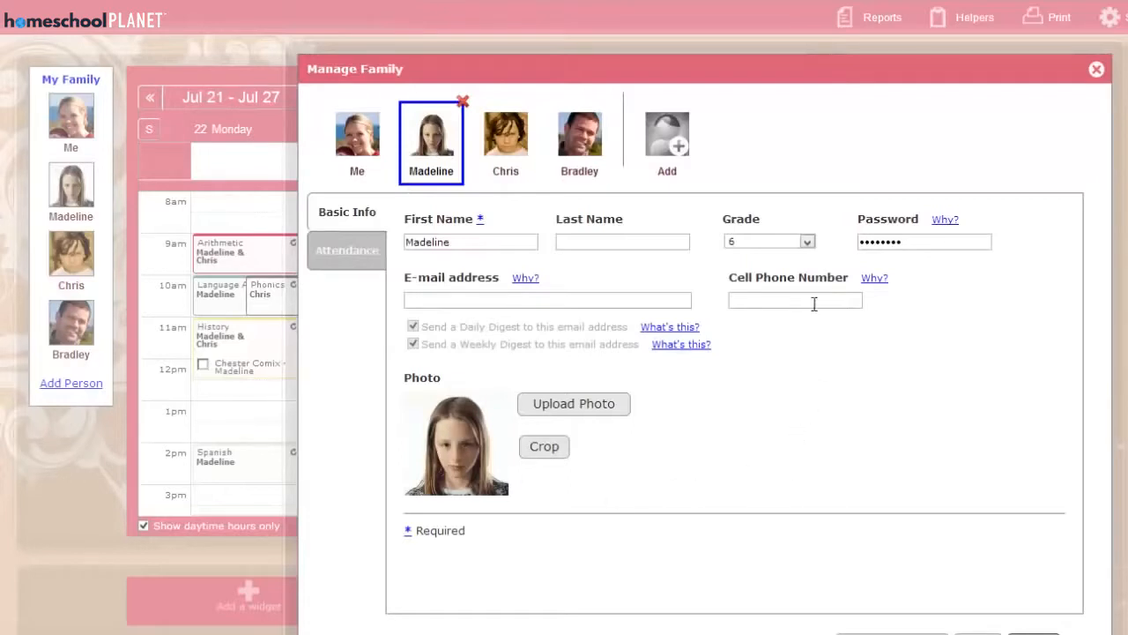
text(123)
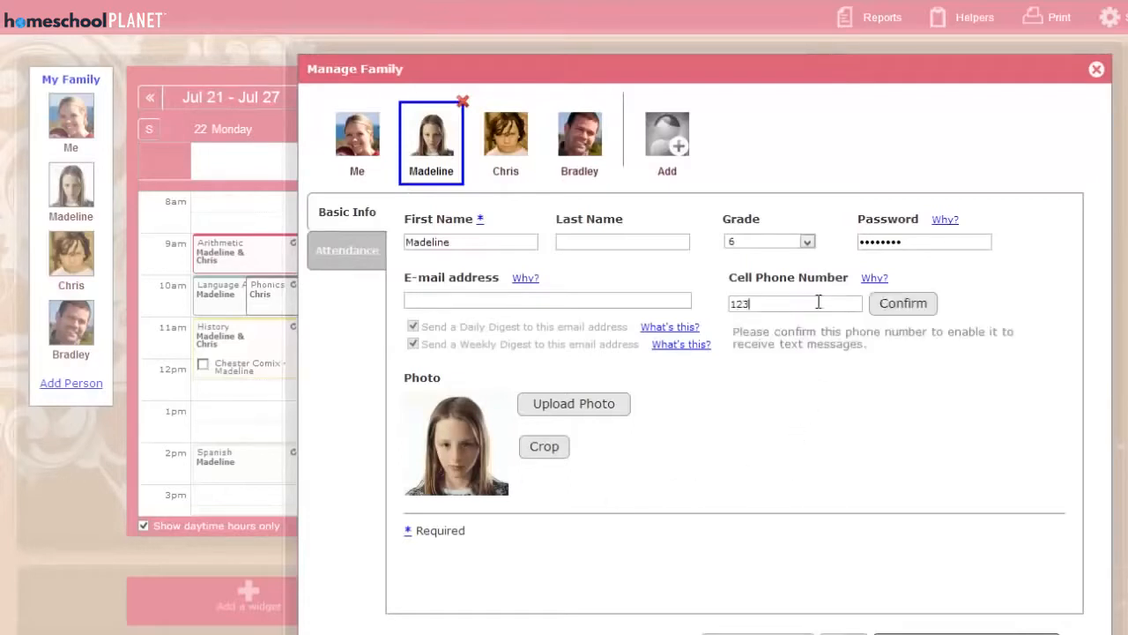
text(456-7890)
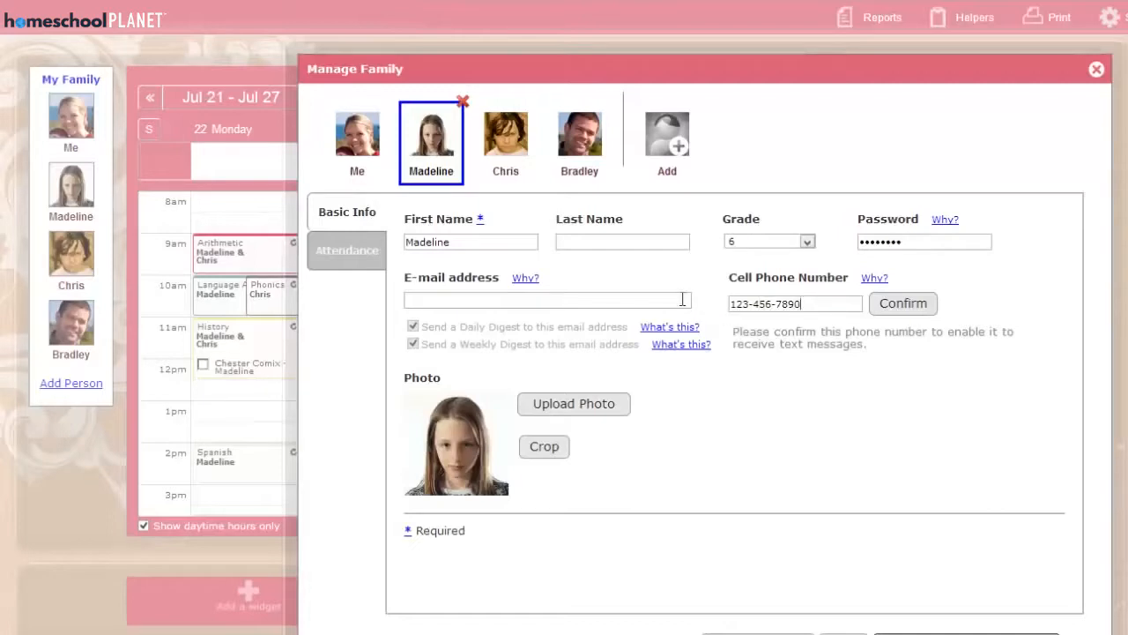
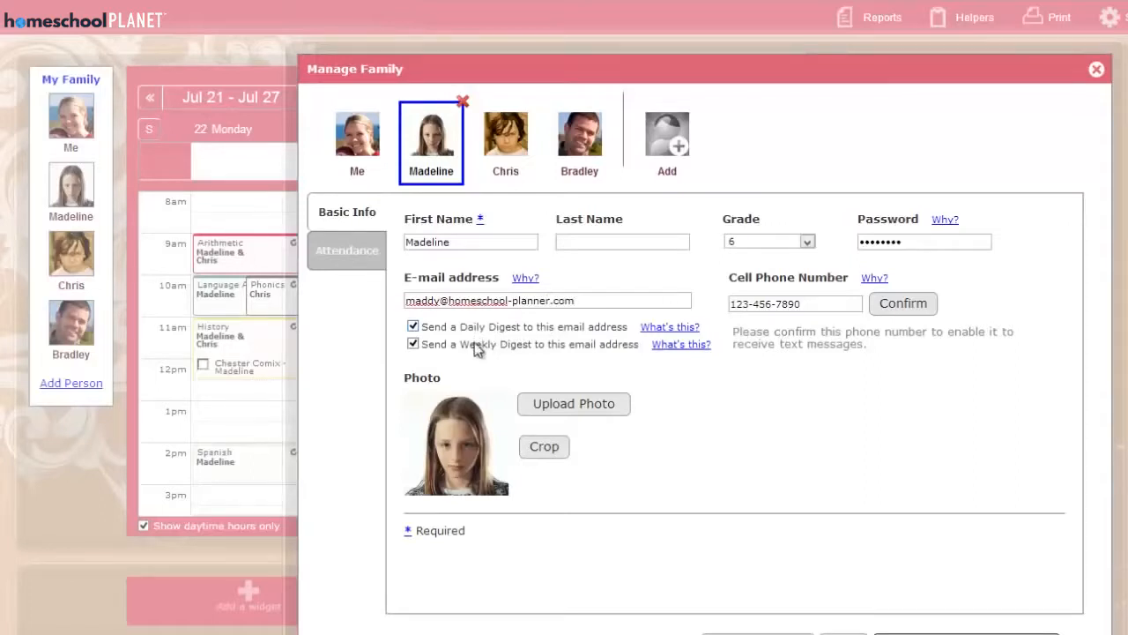
click(670, 326)
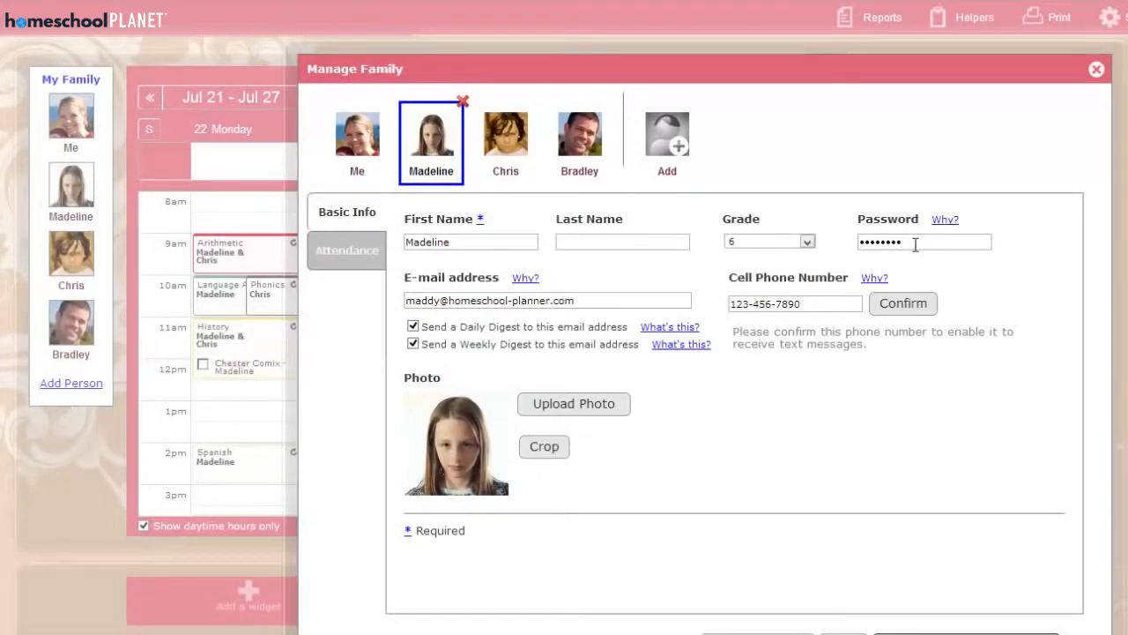
click(1096, 69)
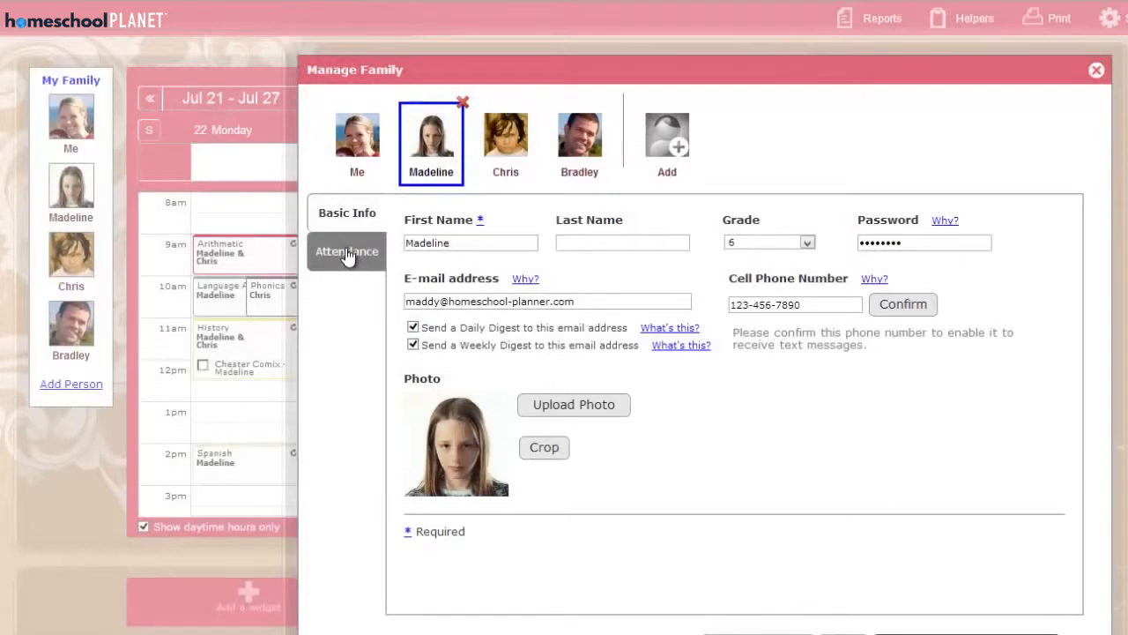
Mark one early-July school day absent on Madeline's attendance and close the family window
click(345, 250)
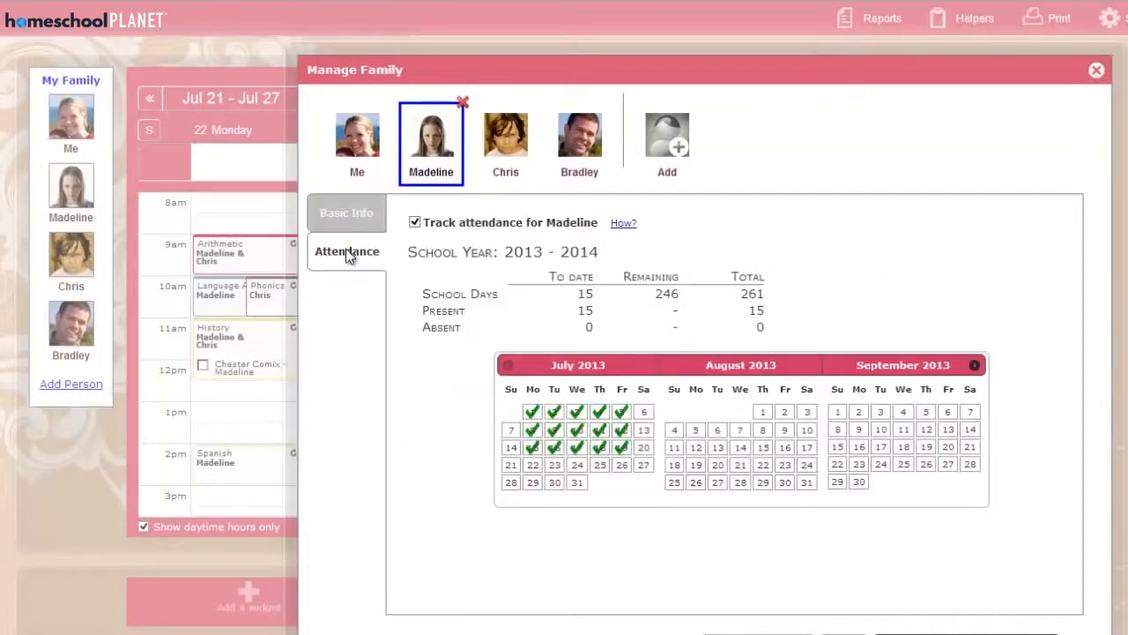
mouse_move(532, 430)
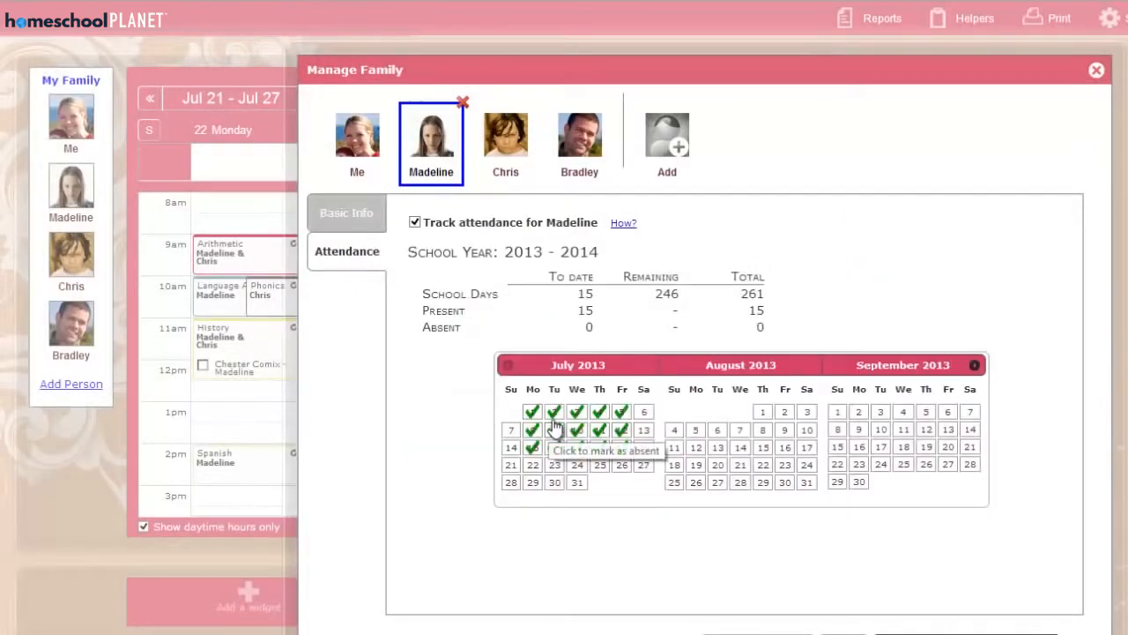
click(553, 412)
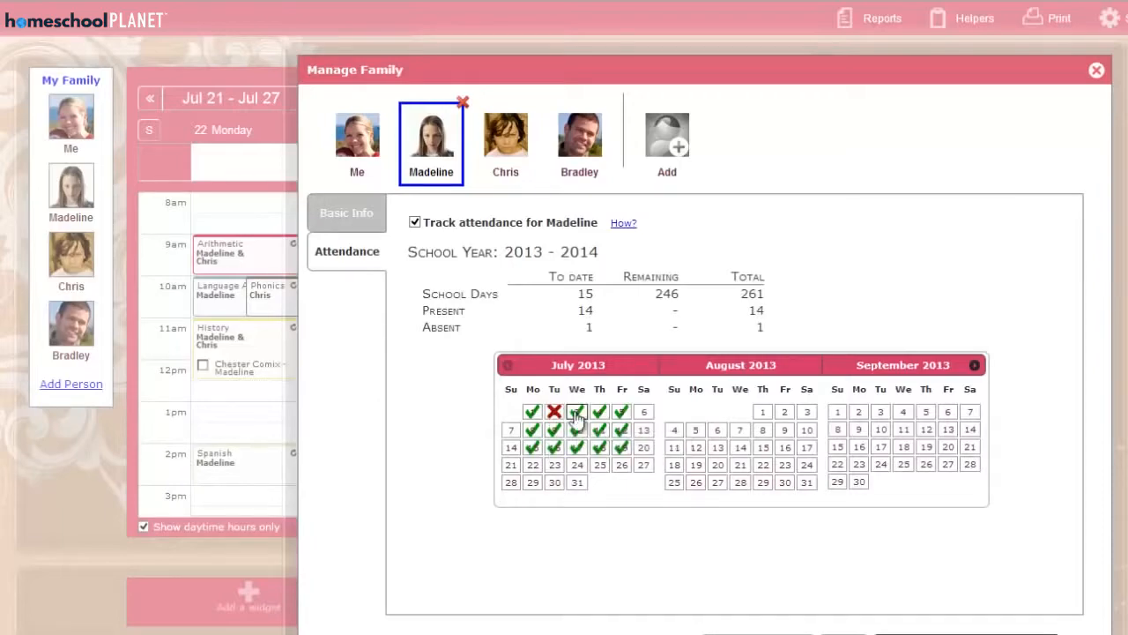
click(1096, 70)
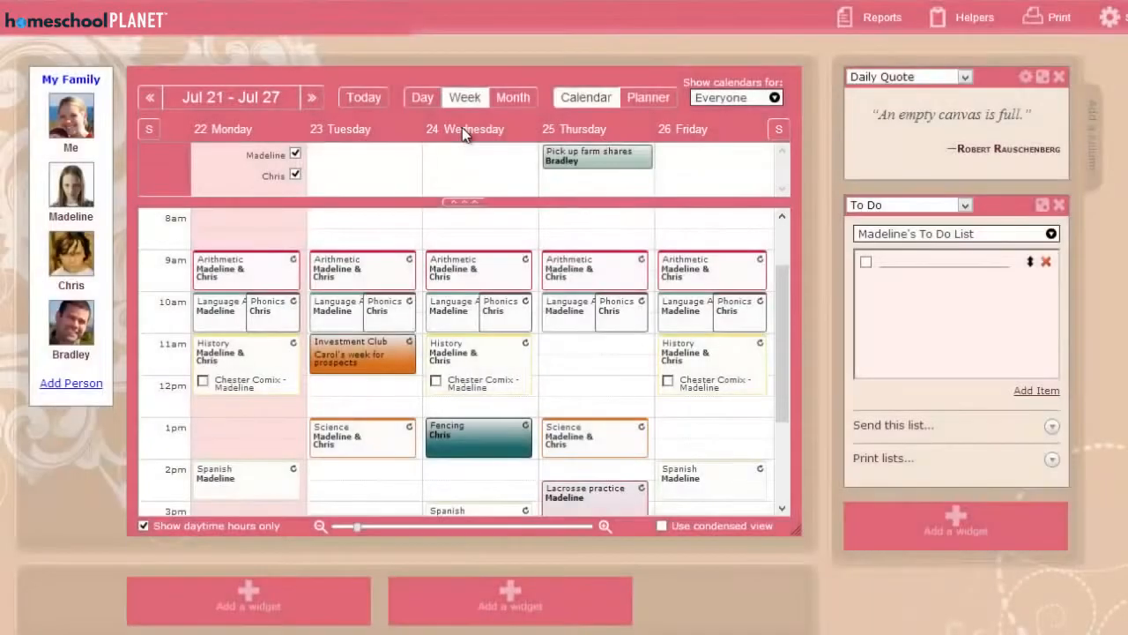
click(296, 156)
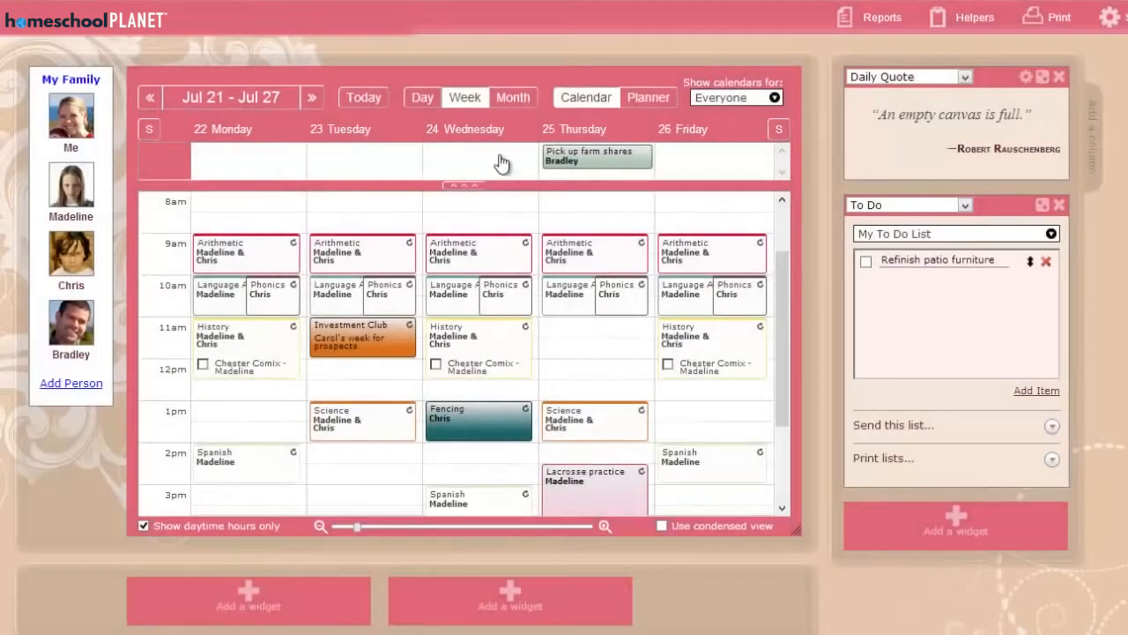
mouse_move(325, 626)
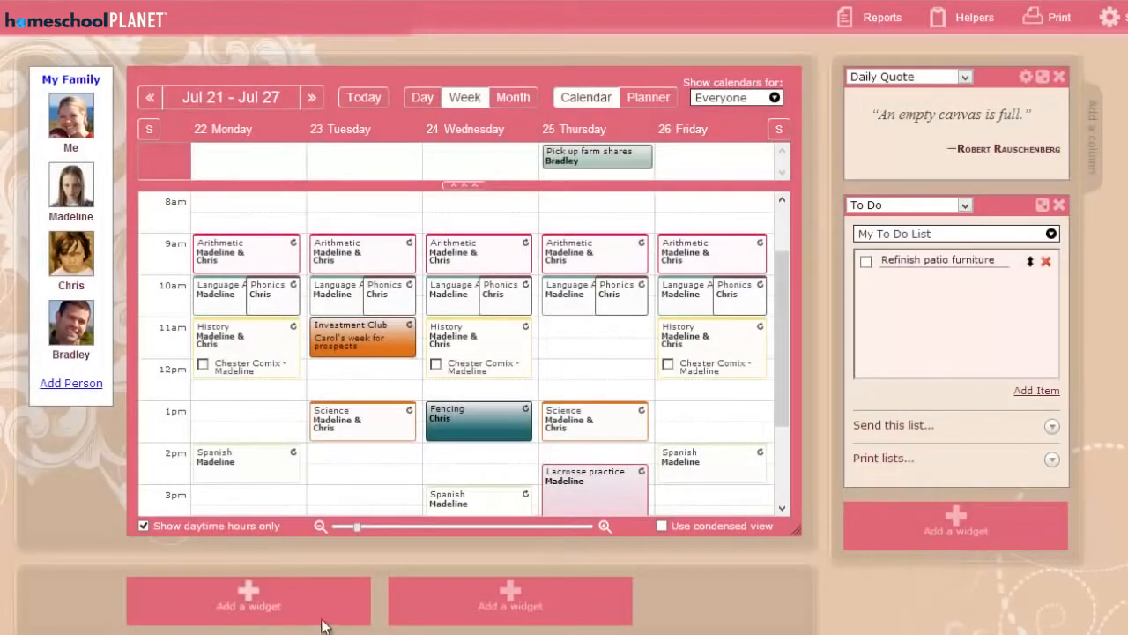
mouse_move(913, 116)
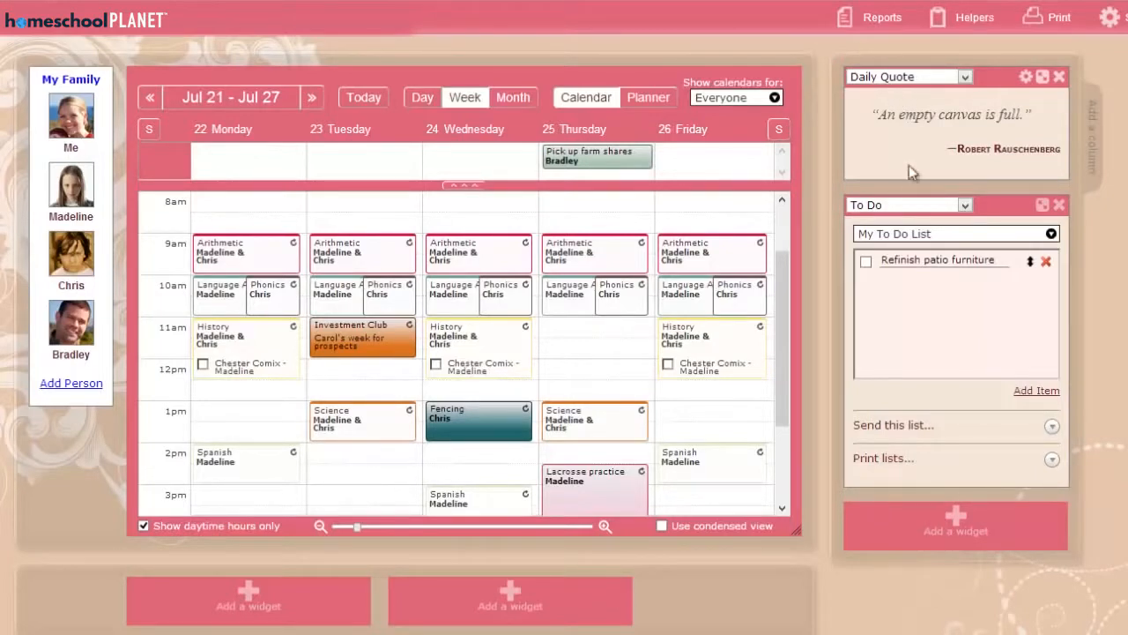
Change the second widget's type to Shopping List, then to Lookup
click(964, 205)
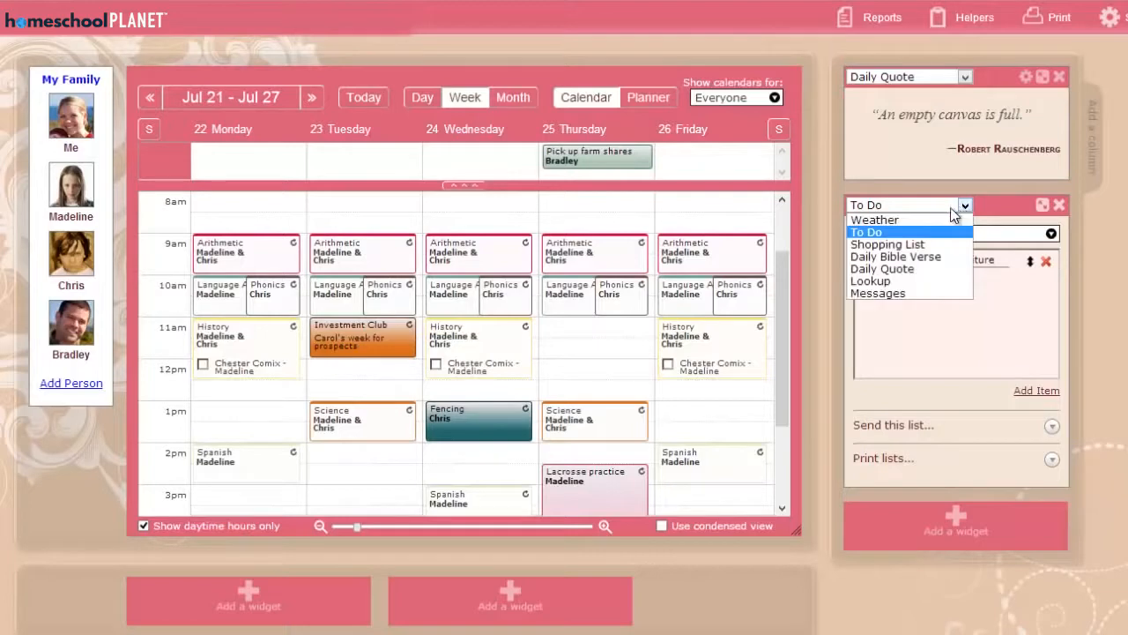
click(887, 244)
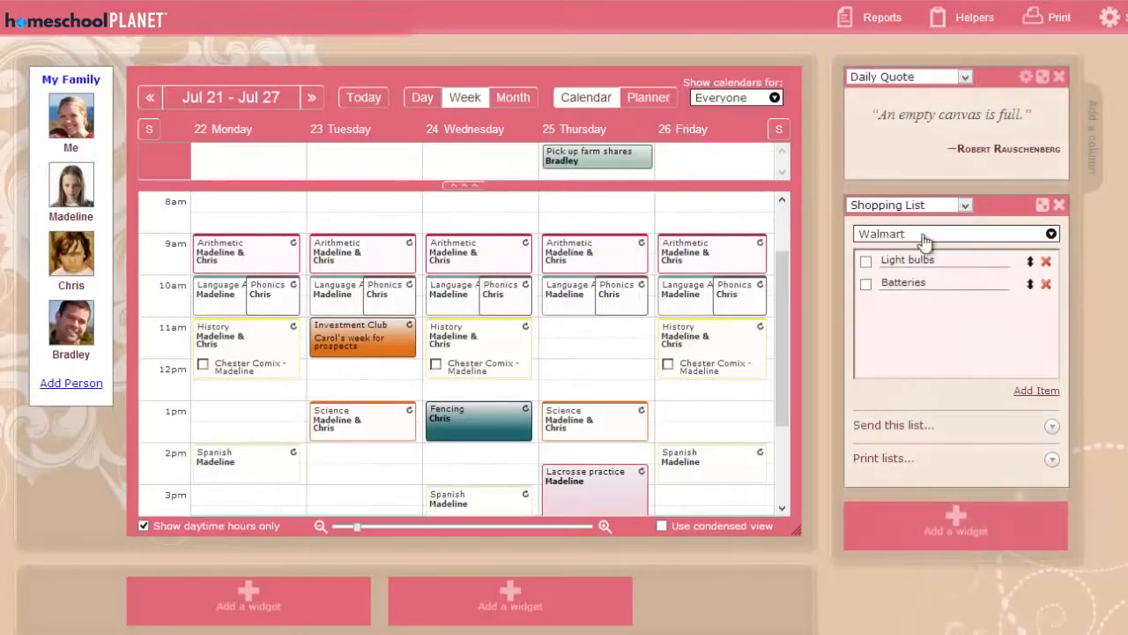
click(964, 205)
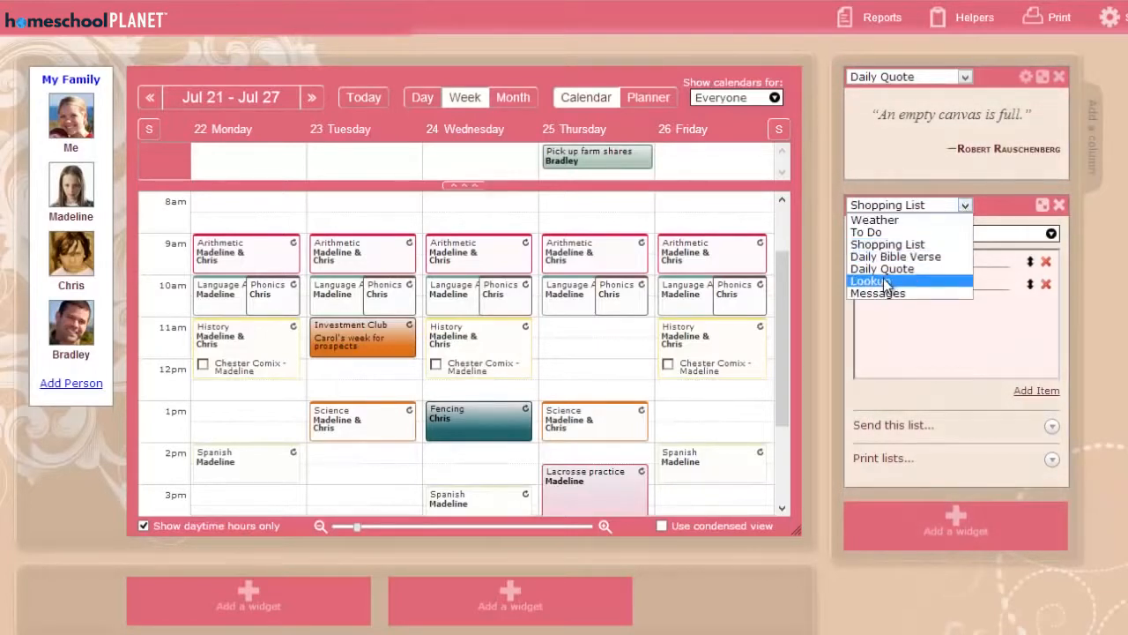
click(882, 280)
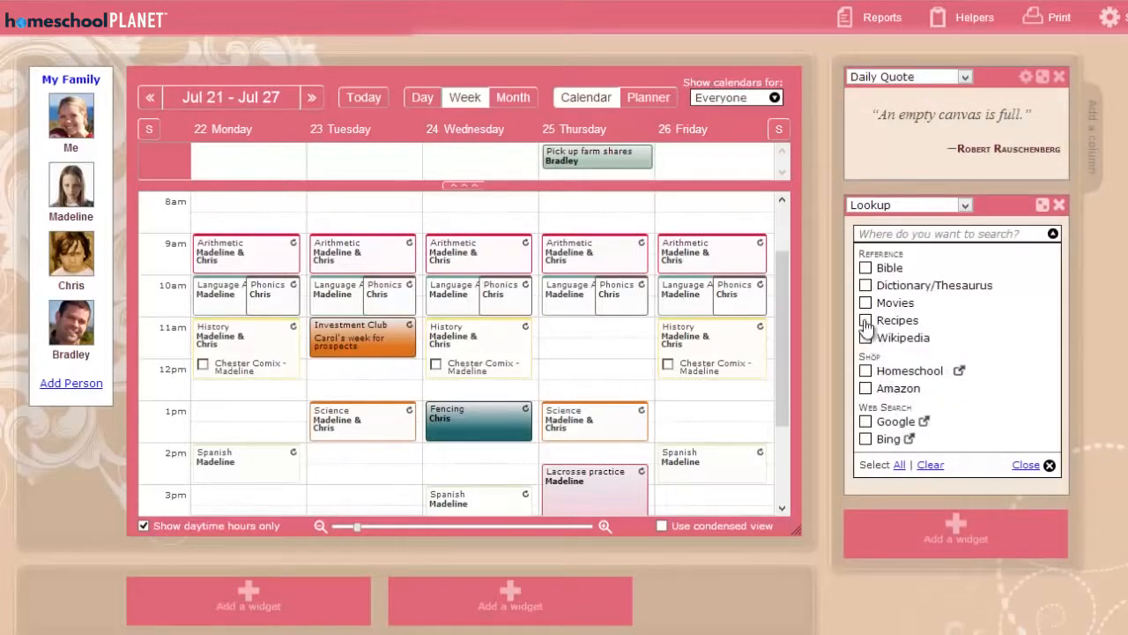
Search the Recipes lookup for 'pork' to list results including Pork Adobo
click(866, 321)
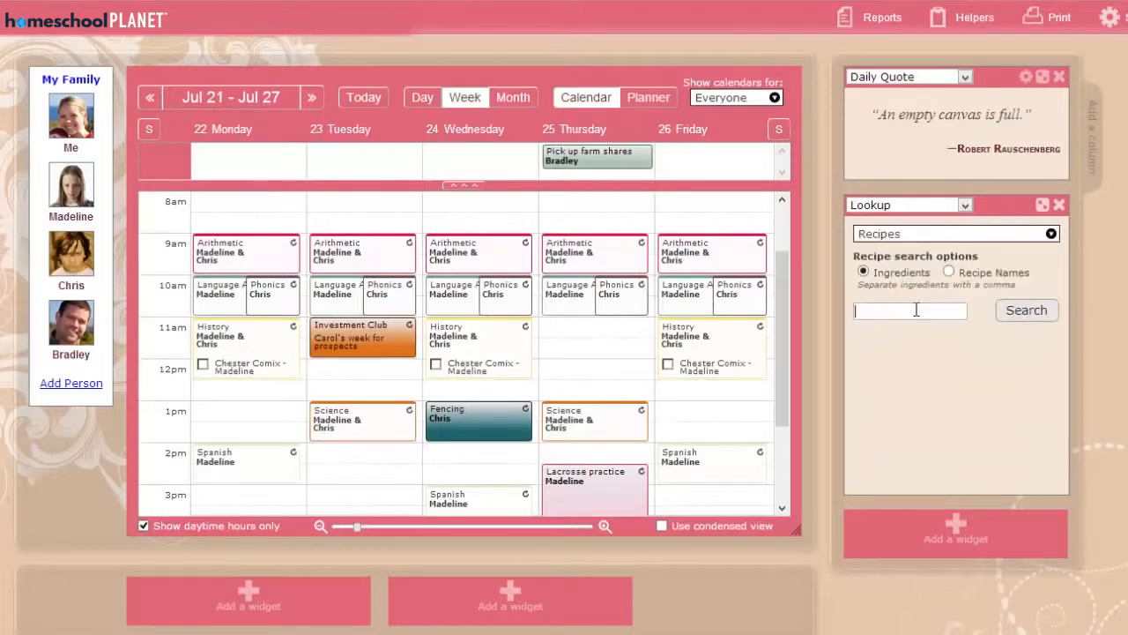
text(pork)
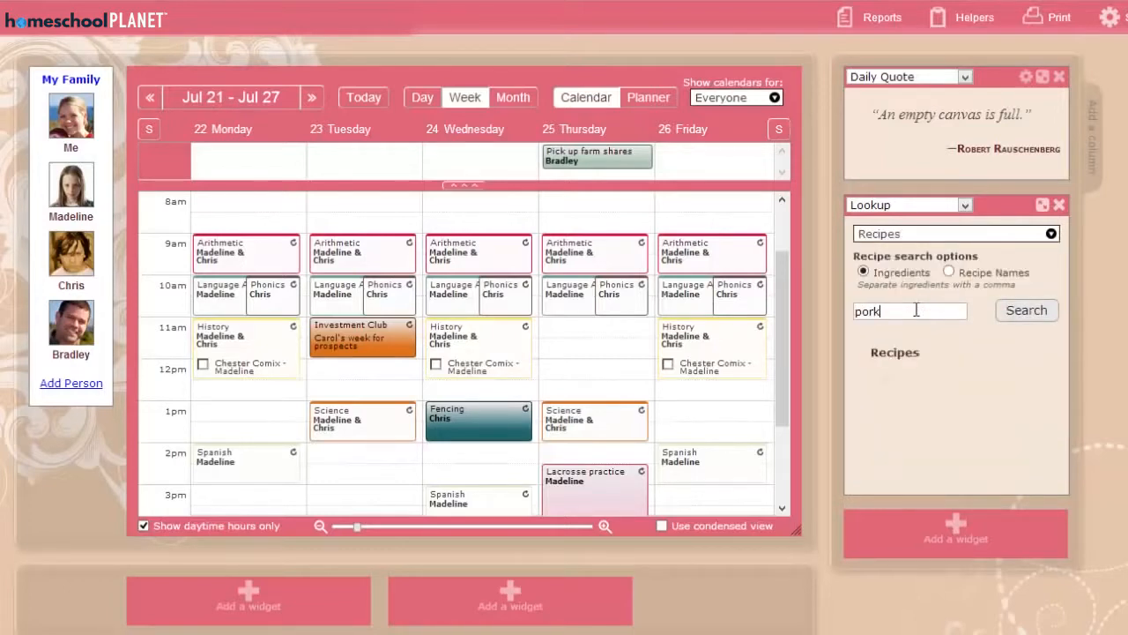
click(1026, 310)
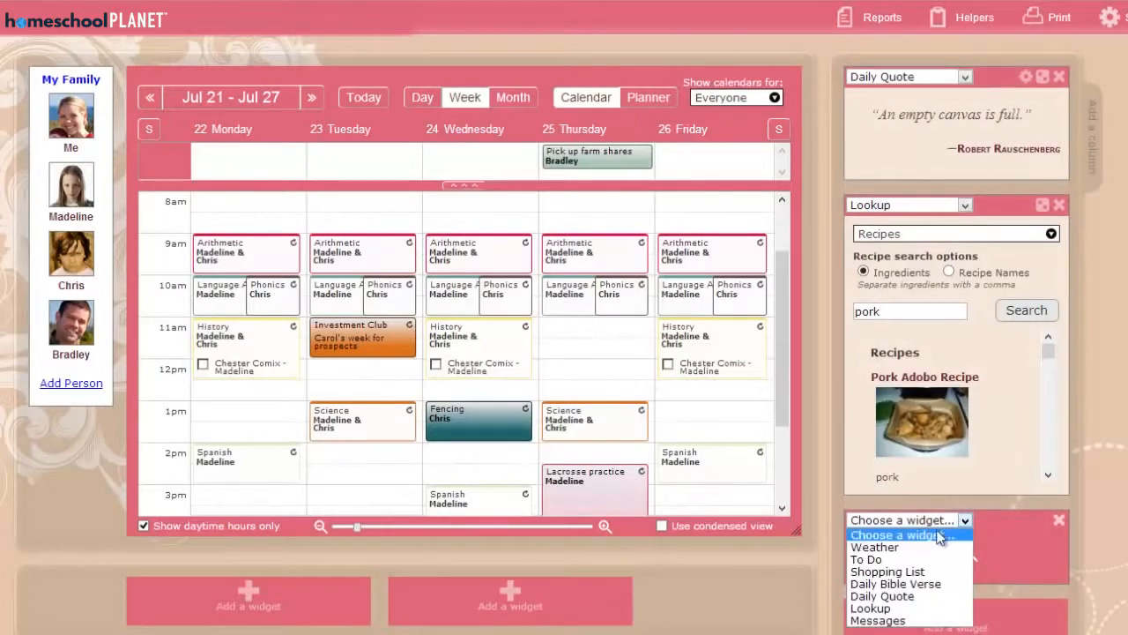
Add a Weather widget for 90210 and move it above the Daily Quote widget
click(874, 547)
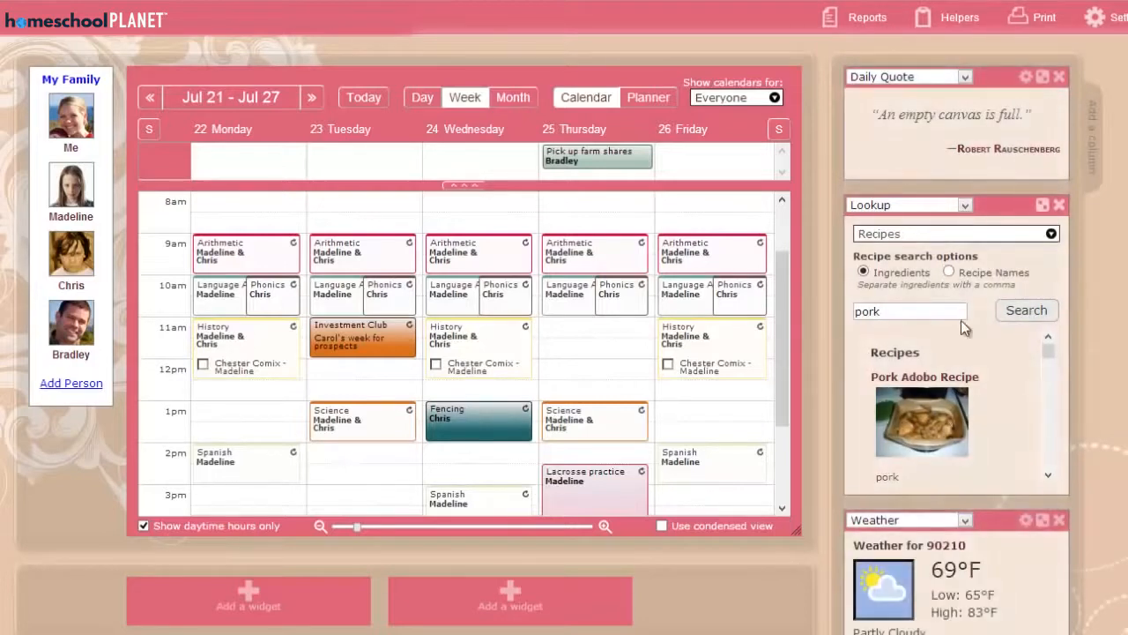
click(1060, 205)
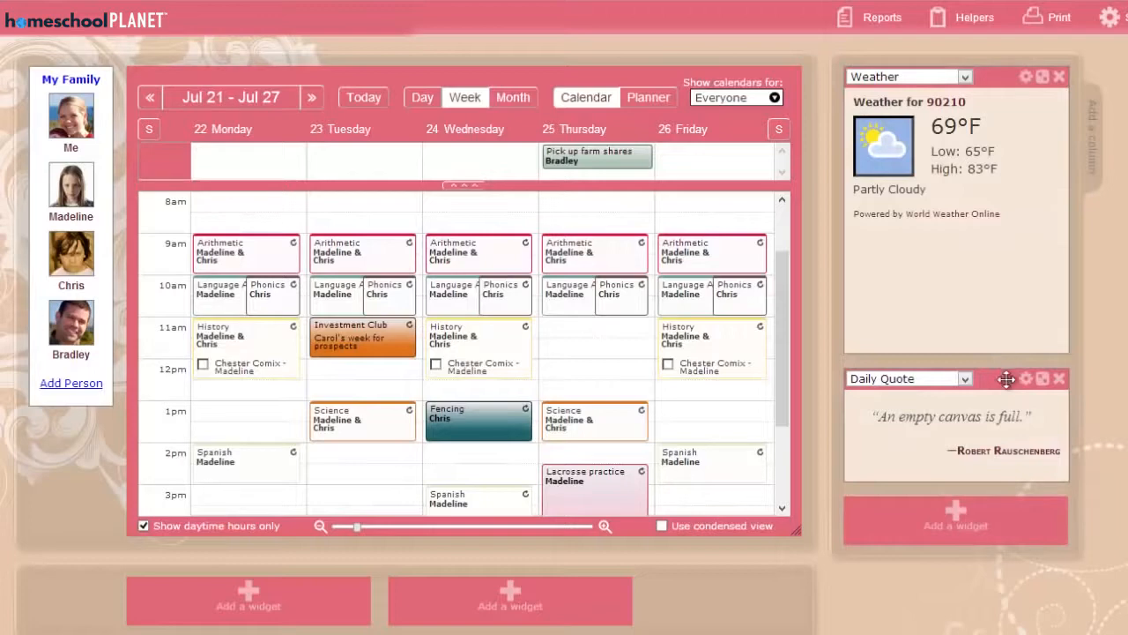
mouse_move(473, 137)
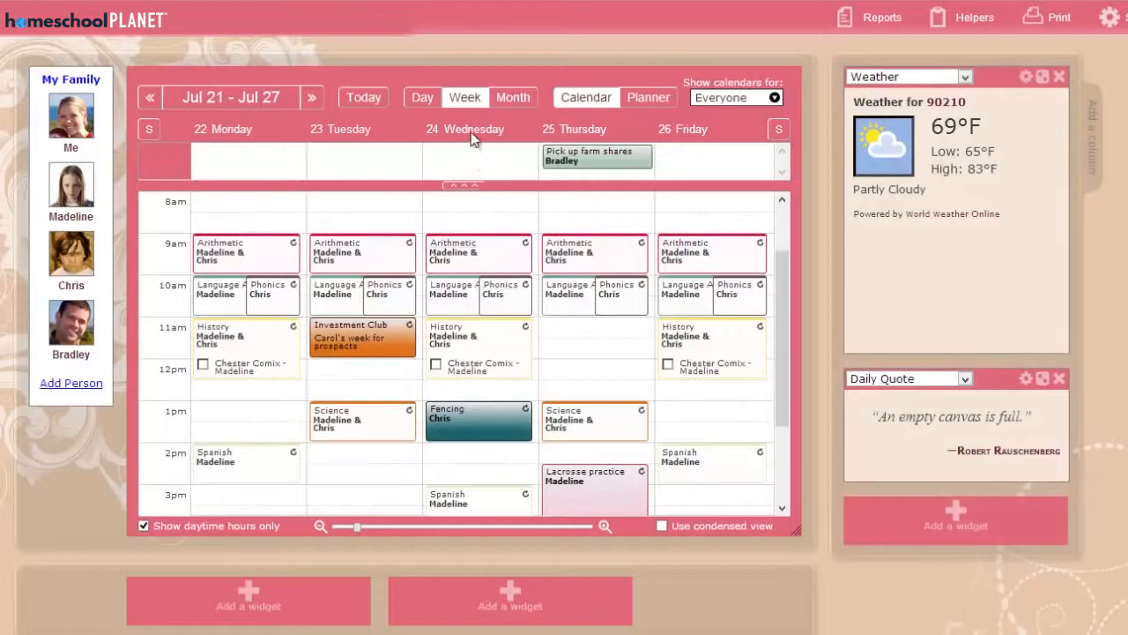
mouse_move(475, 139)
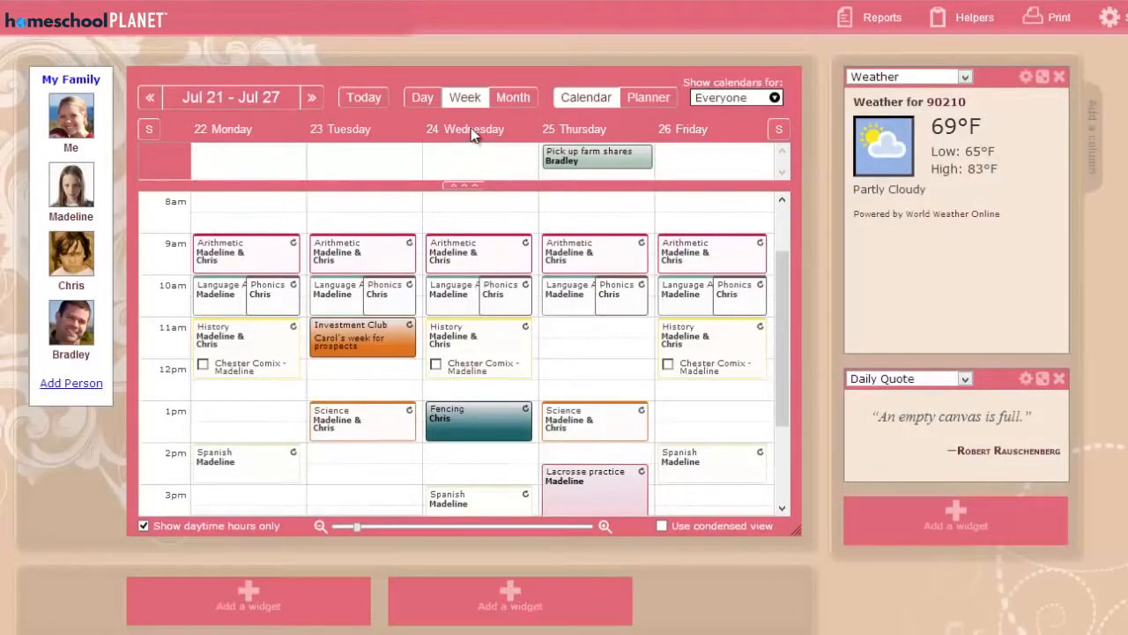